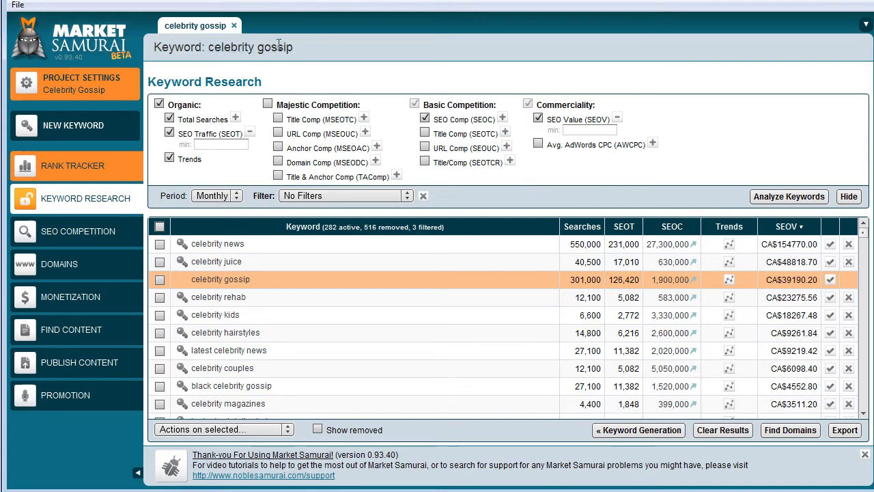
mouse_move(313, 63)
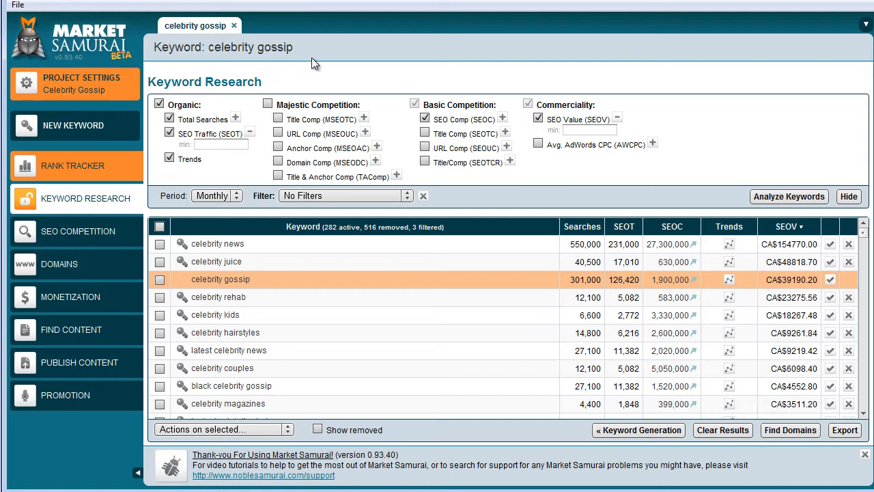
mouse_move(764, 112)
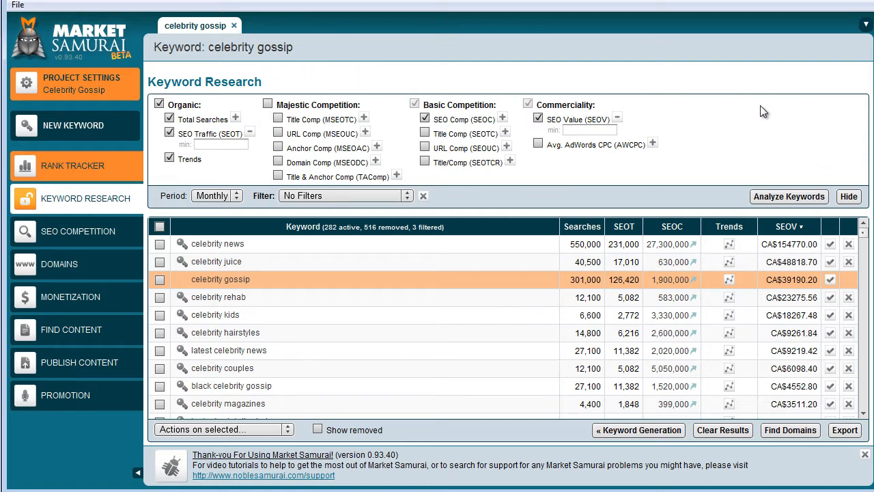
mouse_move(581, 226)
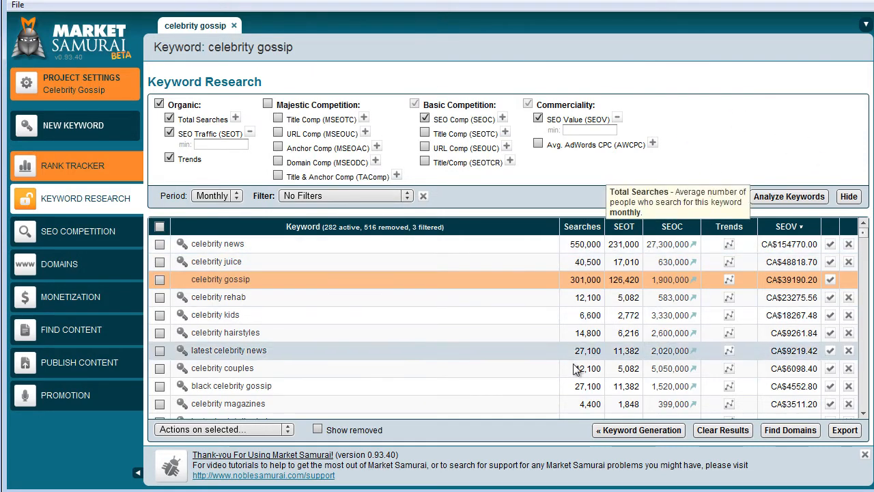
mouse_move(560, 332)
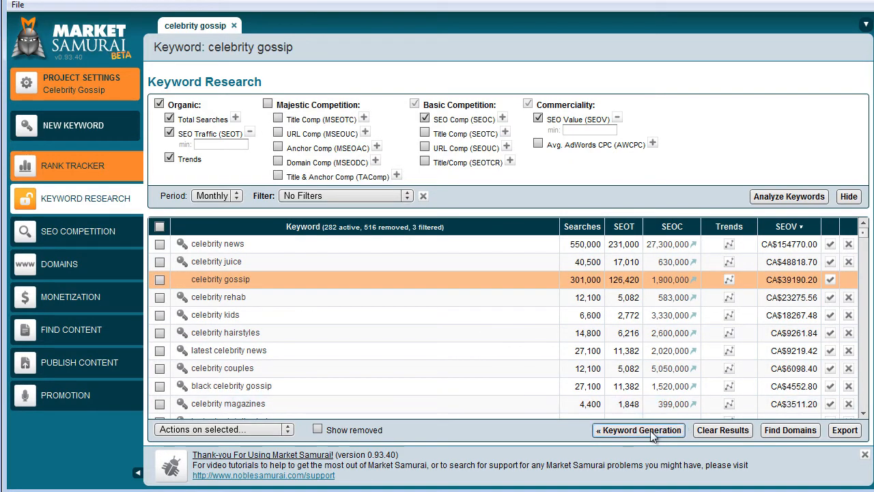
Return to Keyword Generation and scroll through the 282 generated celebrity keywords
click(638, 429)
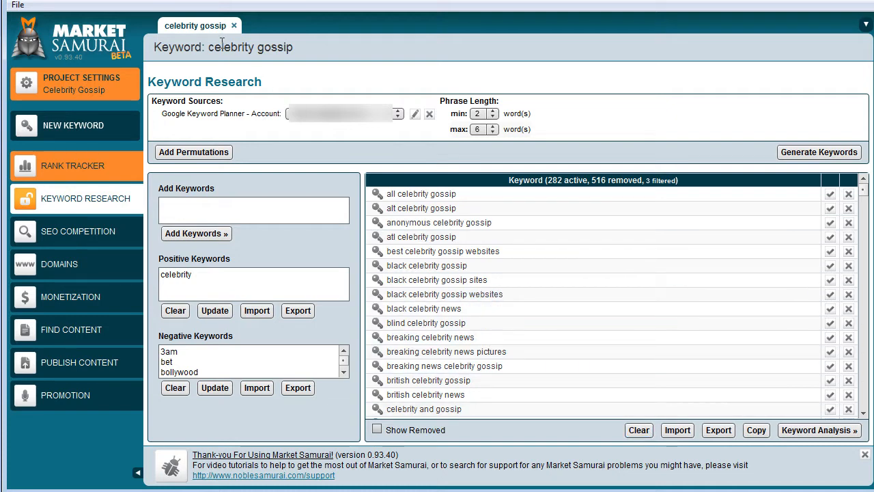
mouse_move(326, 53)
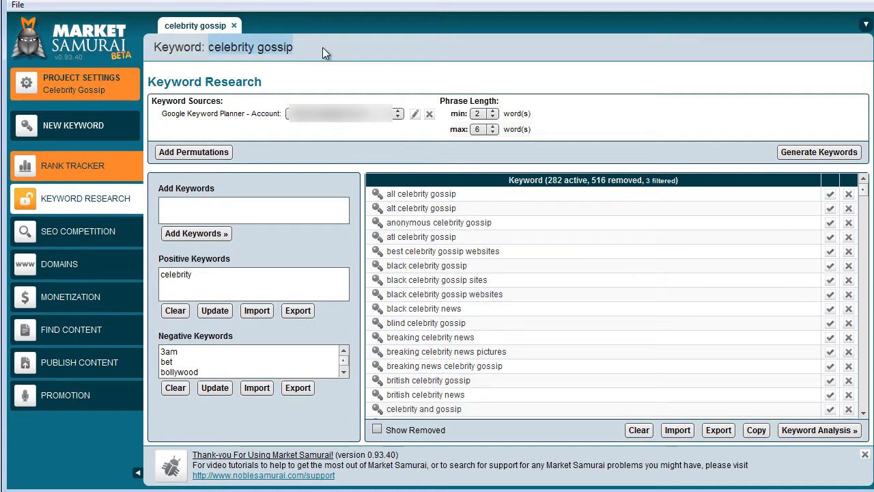
mouse_move(350, 57)
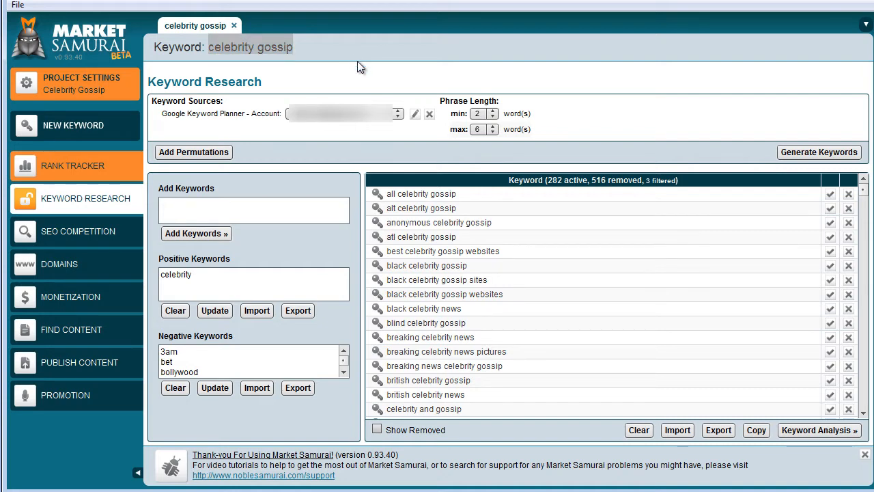
mouse_move(89, 205)
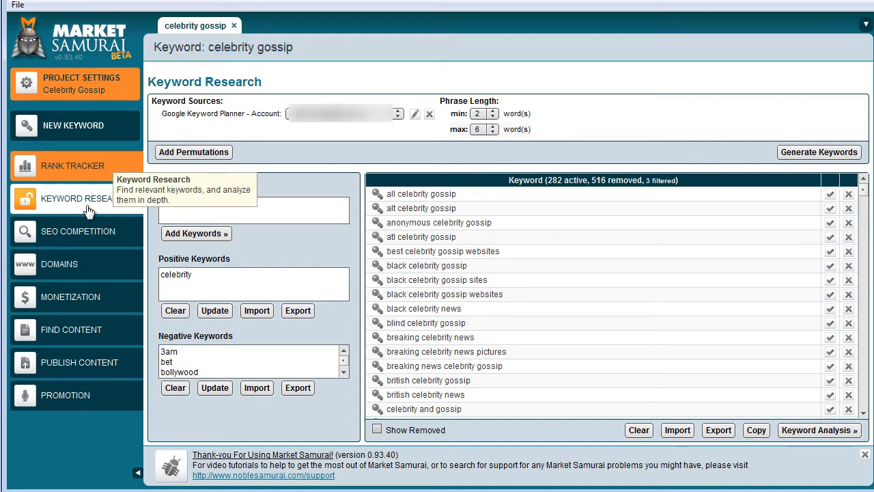
mouse_move(498, 138)
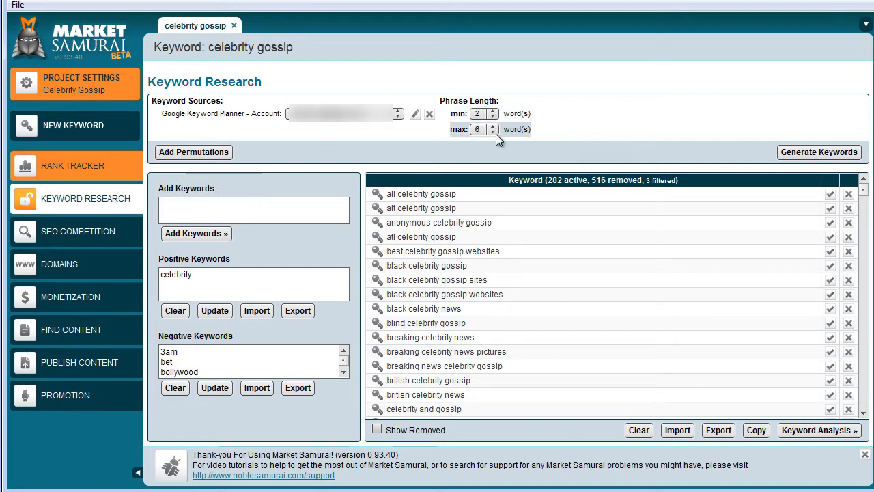
scroll(down, 3)
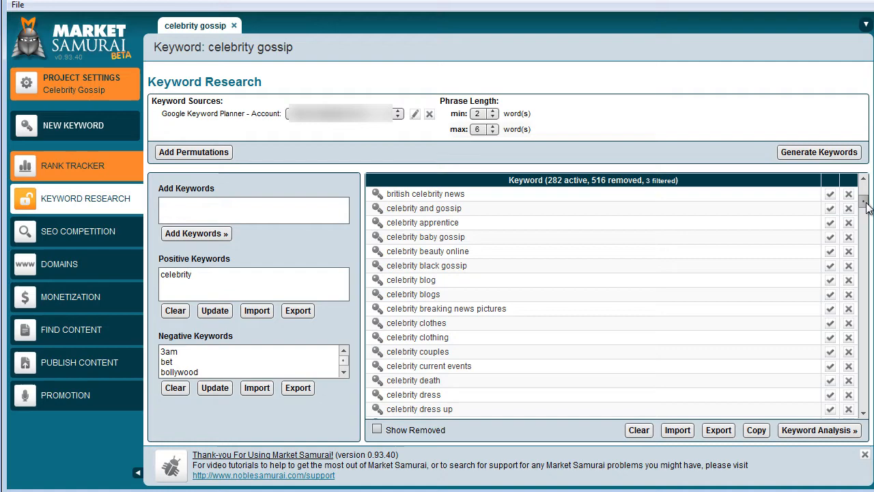
scroll(down, 3)
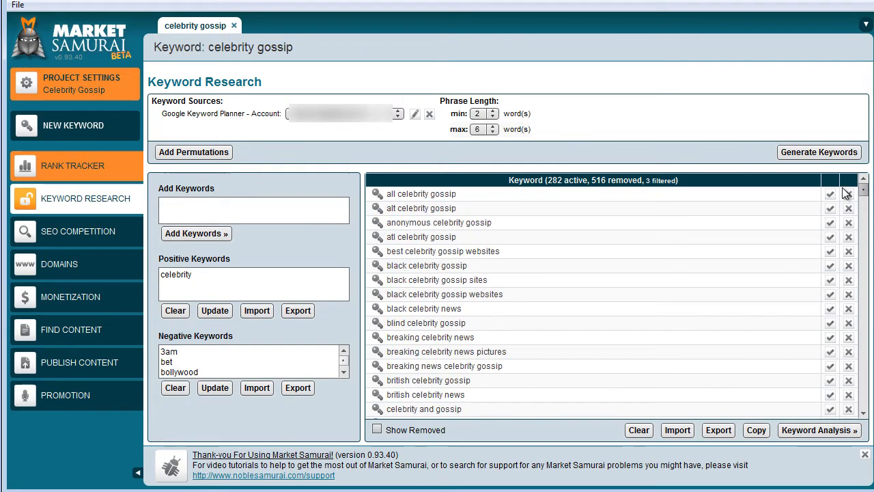
mouse_move(307, 204)
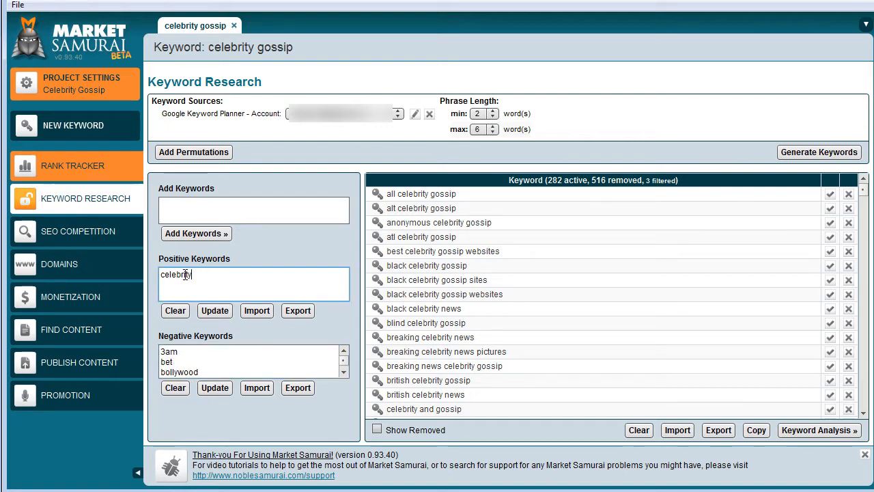
mouse_move(299, 295)
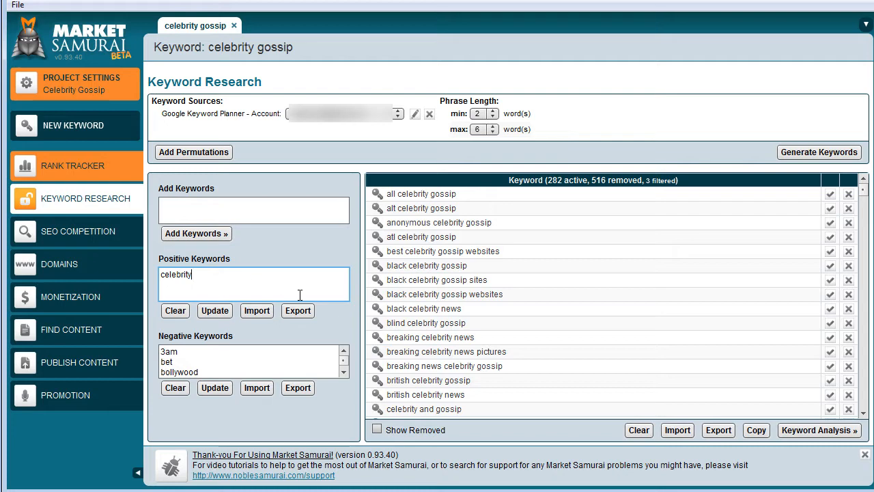
mouse_move(732, 481)
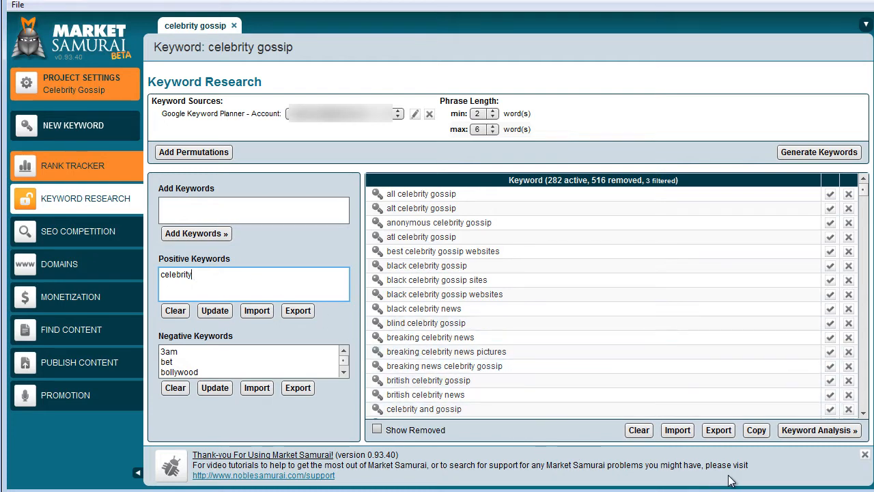
mouse_move(819, 429)
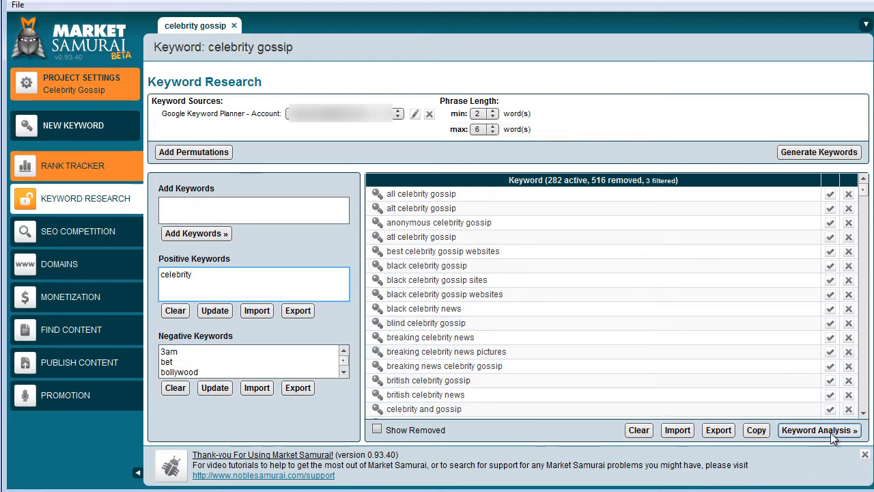
mouse_move(580, 293)
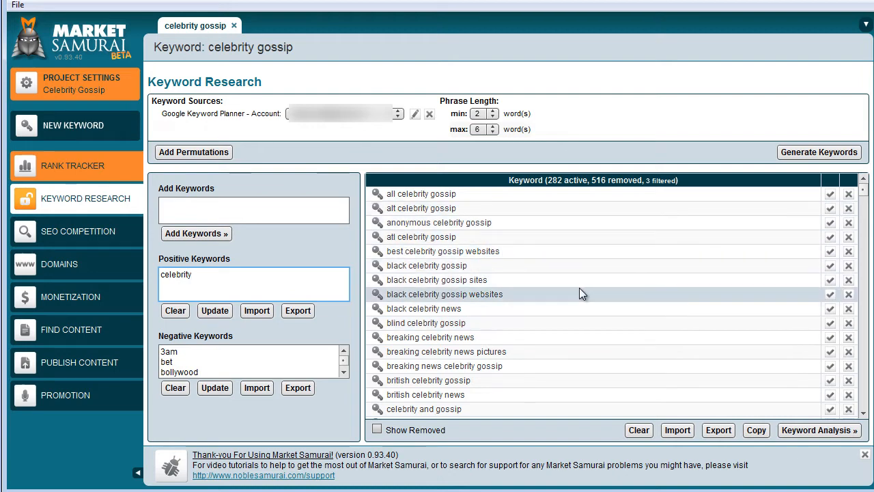
Return to Keyword Analysis and add the Avg. AdWords CPC column under Commerciality
click(819, 429)
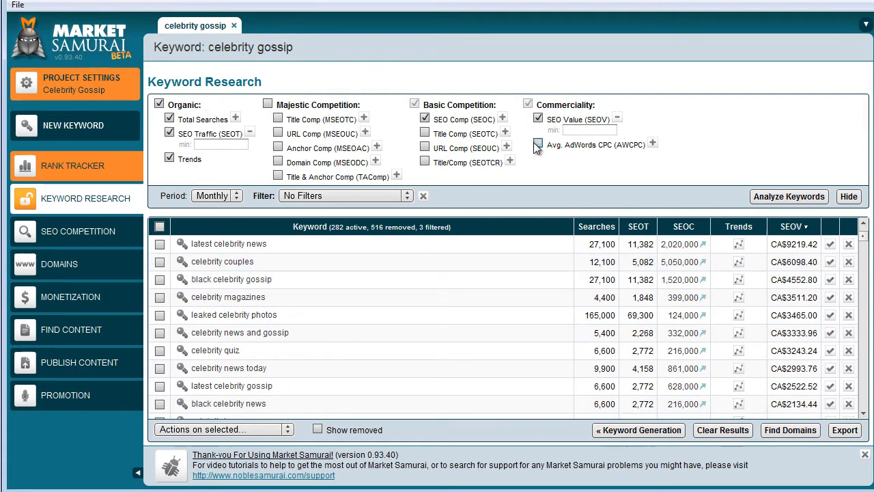
click(538, 144)
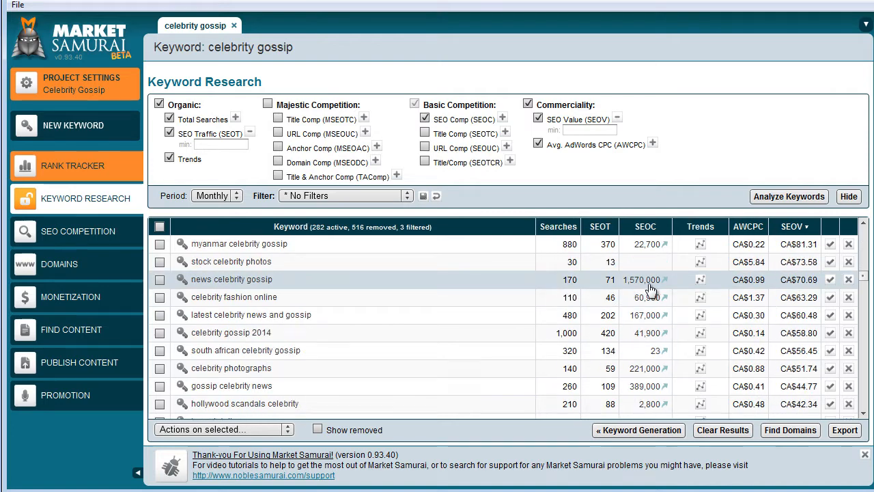
scroll(down, 3)
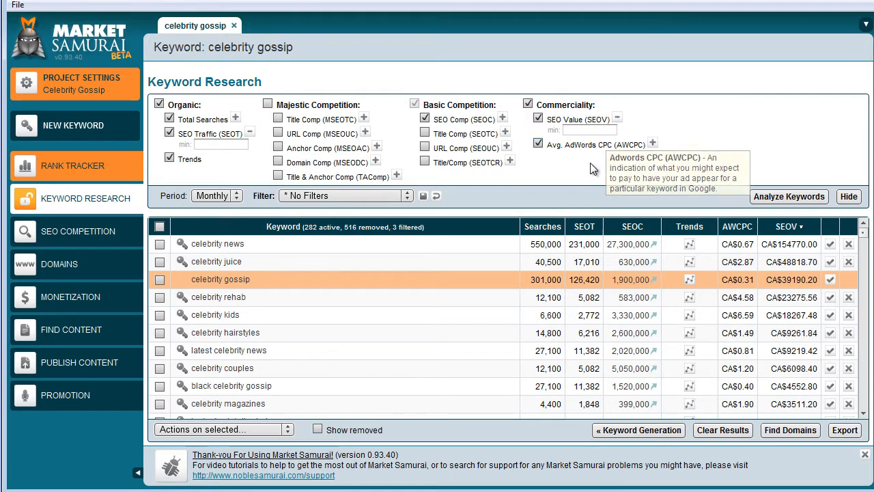
mouse_move(542, 244)
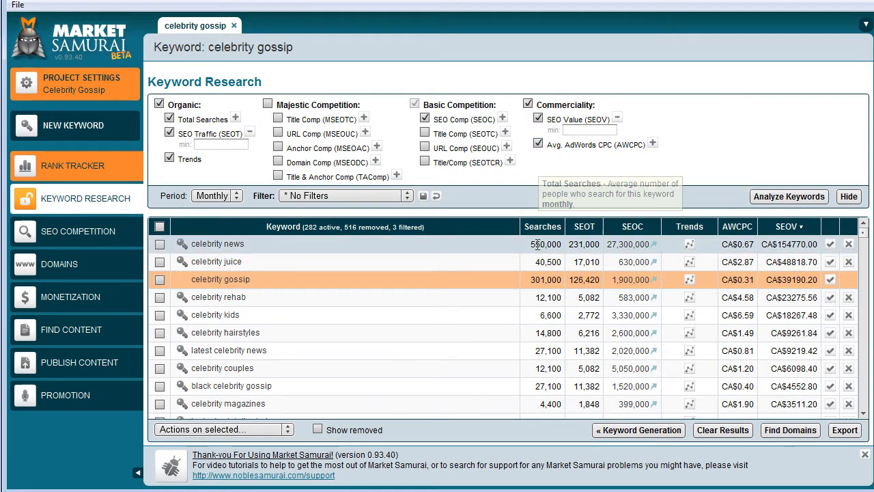
mouse_move(258, 247)
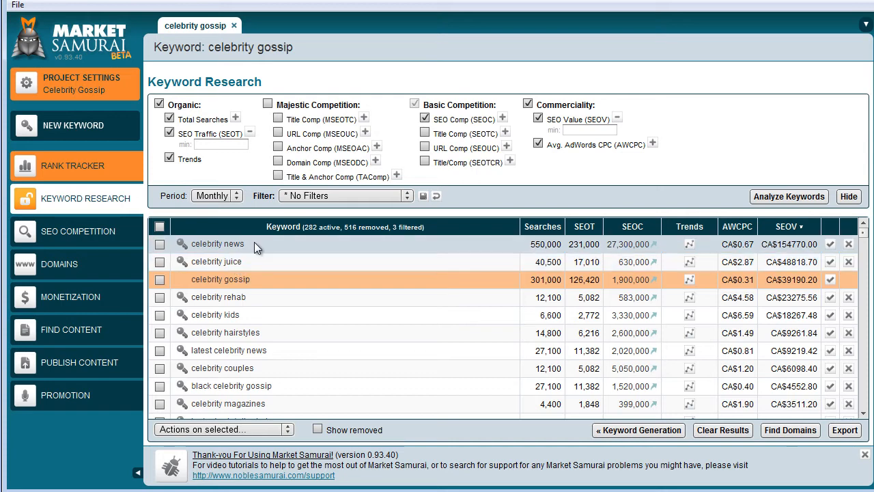
mouse_move(273, 249)
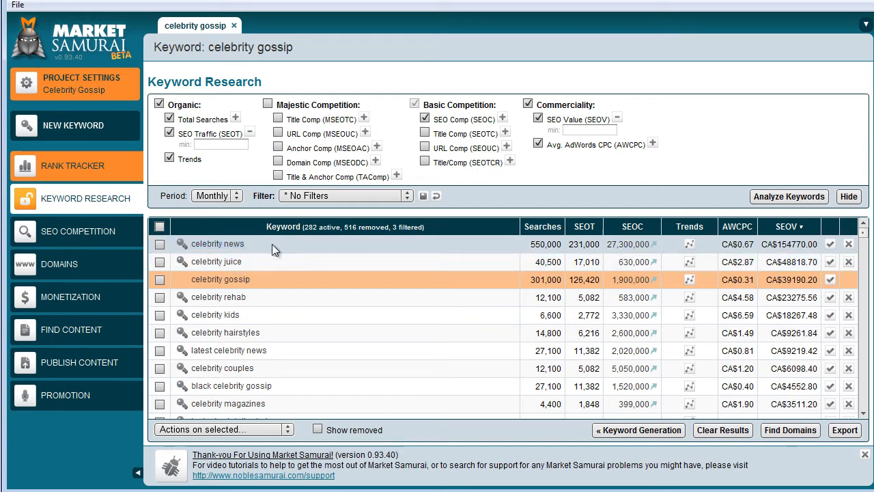
mouse_move(522, 286)
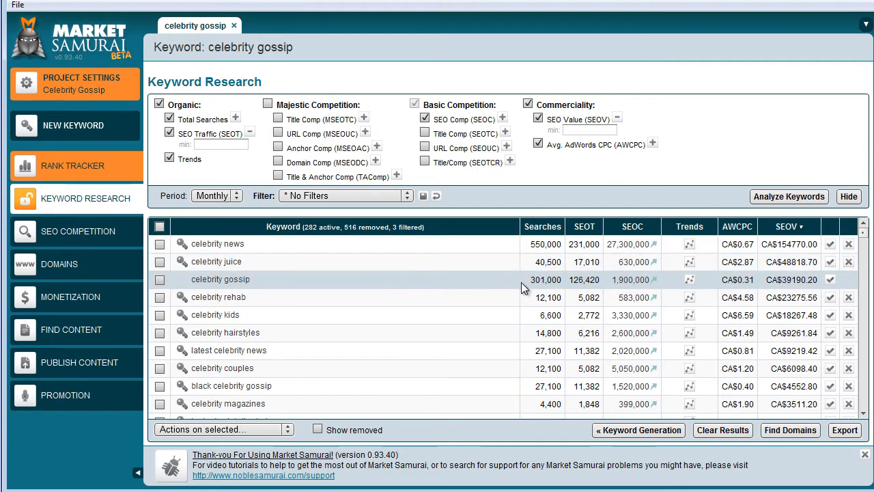
mouse_move(219, 279)
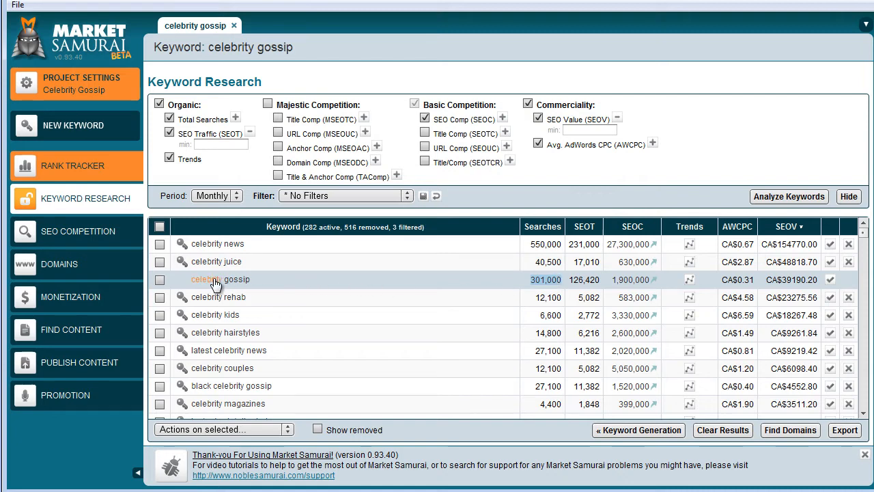
mouse_move(482, 284)
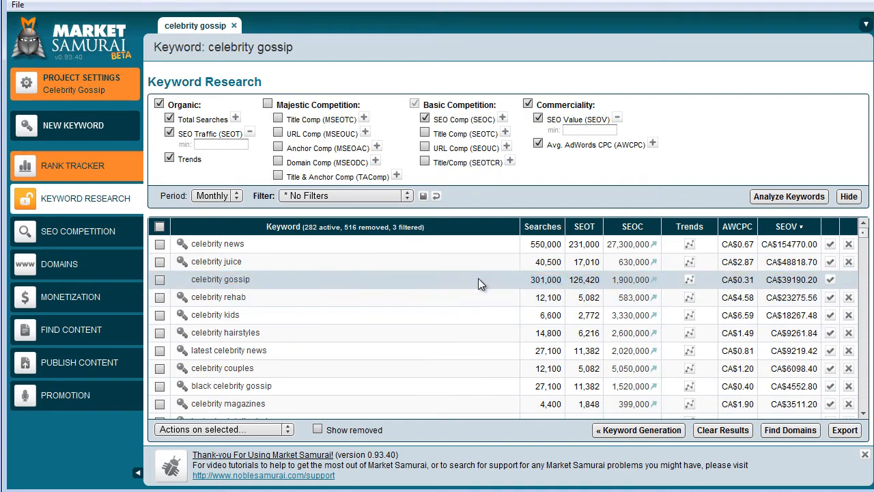
Review the 282-keyword results ranked by SEO value, celebrity news first
click(219, 279)
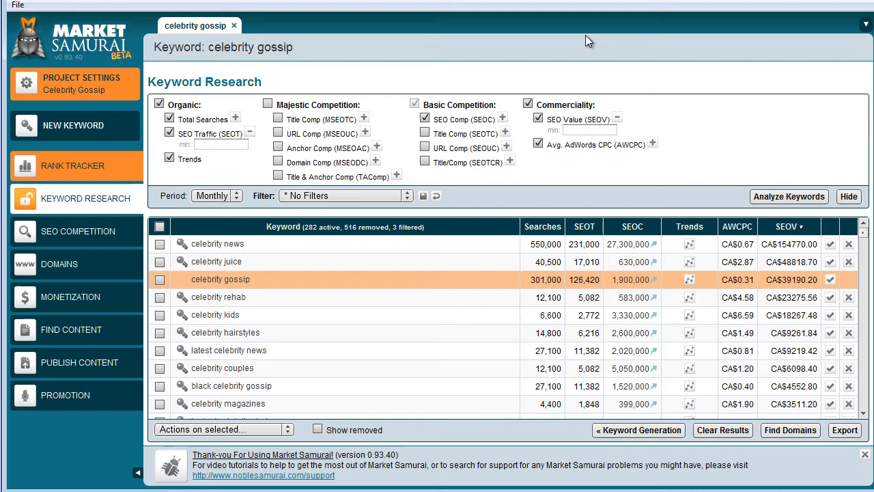
mouse_move(360, 243)
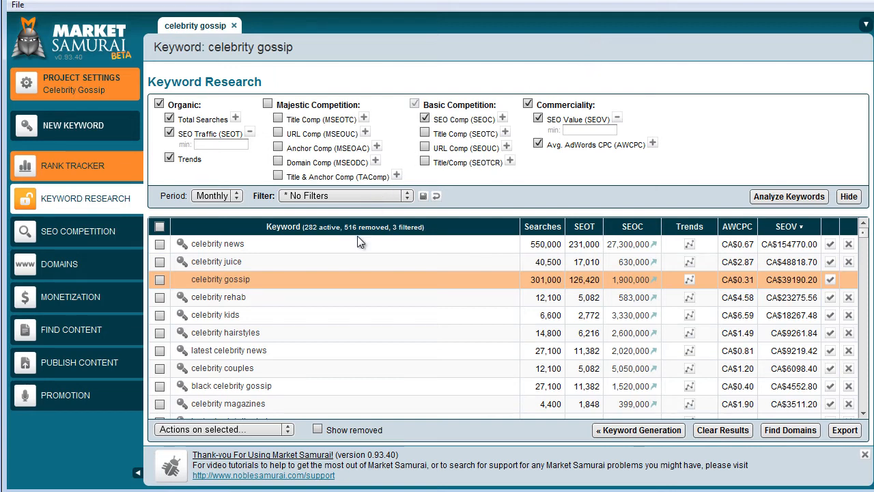
mouse_move(577, 119)
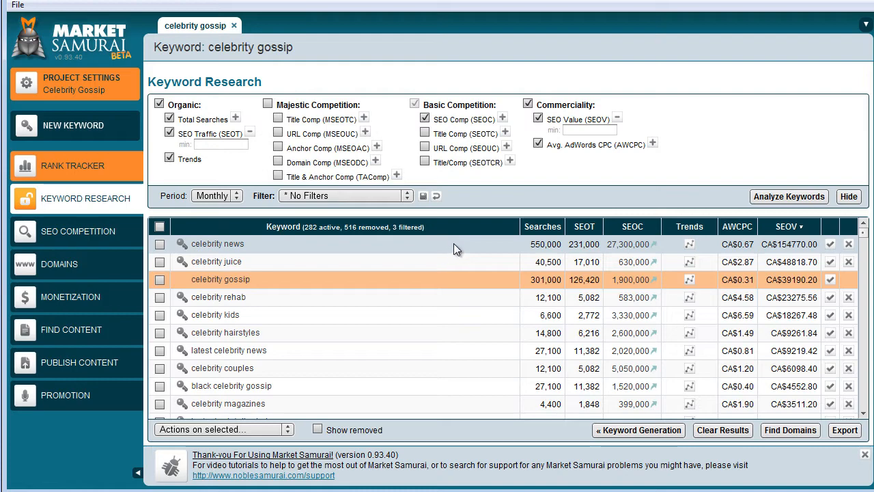
scroll(down, 3)
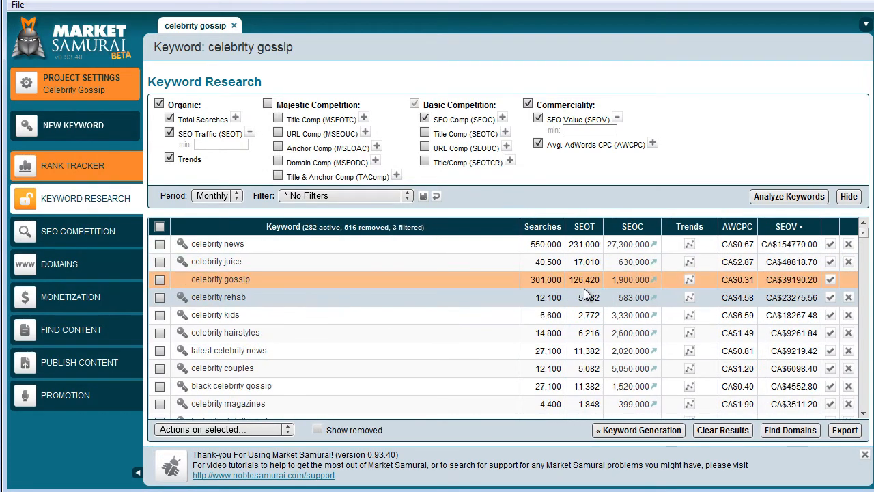
mouse_move(374, 262)
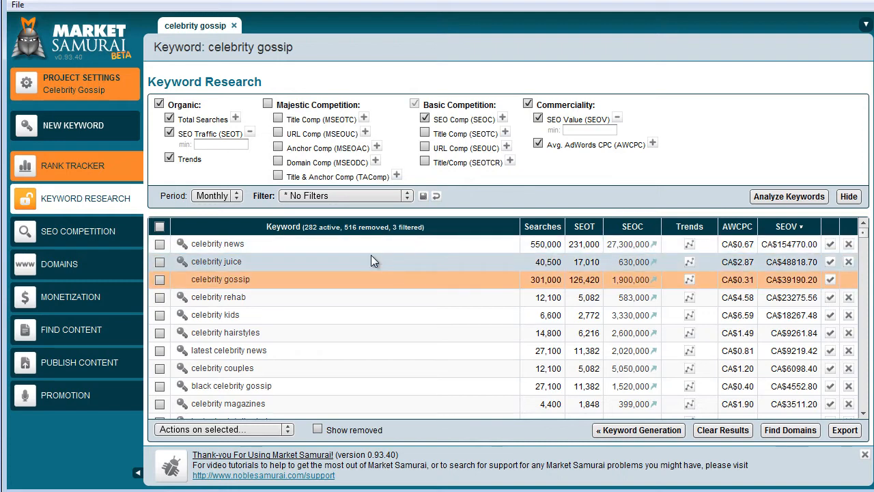
mouse_move(379, 269)
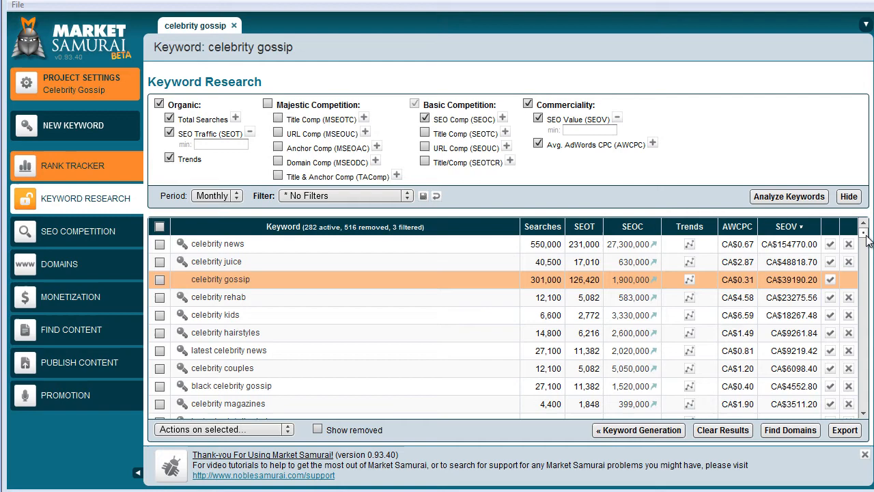
Scroll to the lowest-value phrases, then re-run Analyze Keywords
scroll(down, 3)
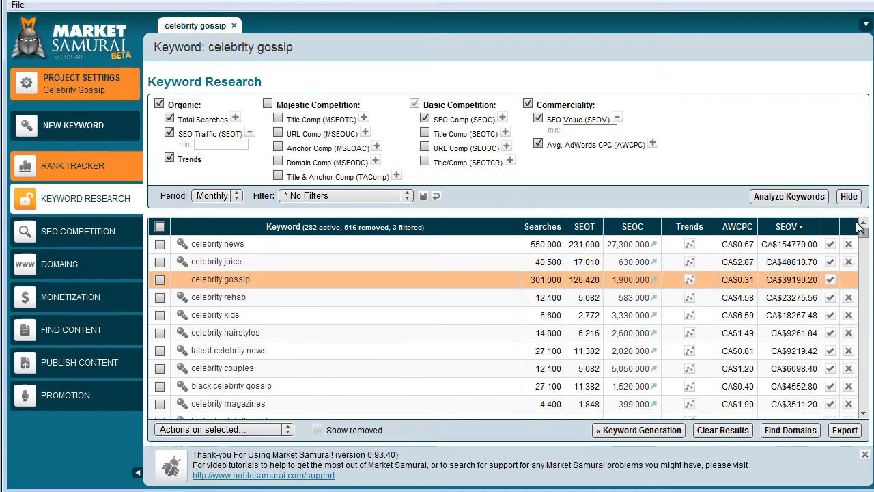
mouse_move(198, 134)
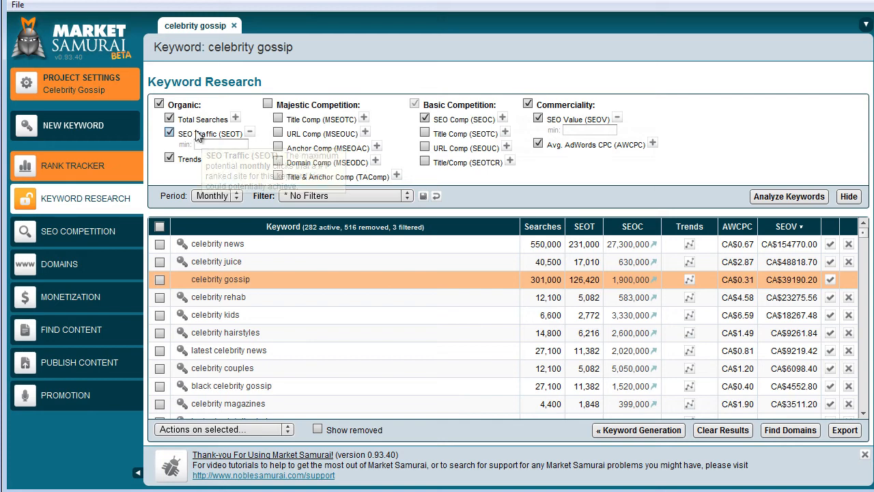
mouse_move(501, 119)
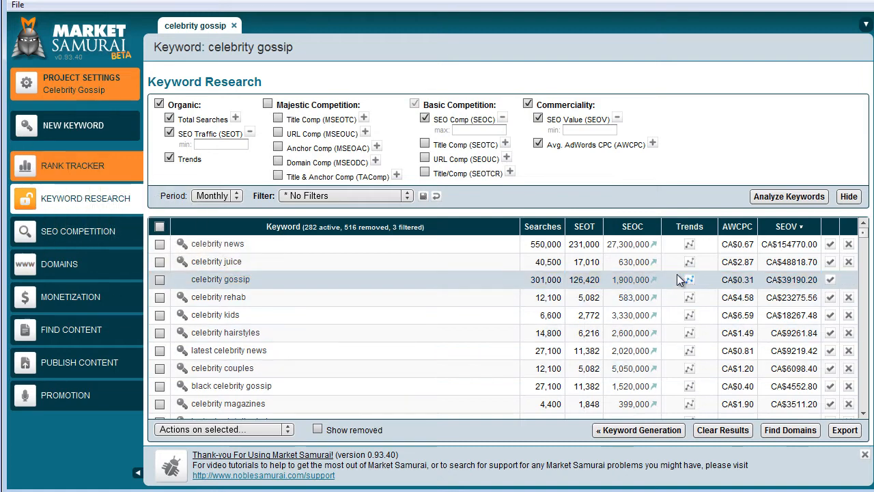
mouse_move(572, 280)
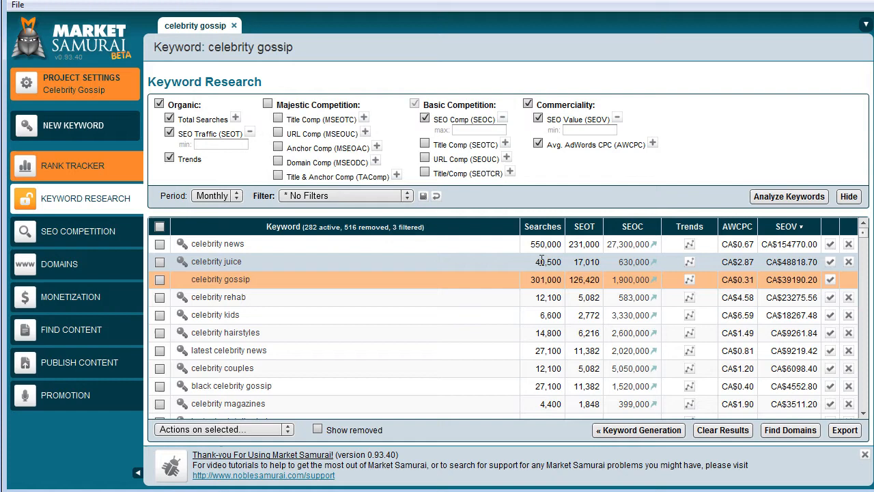
mouse_move(582, 309)
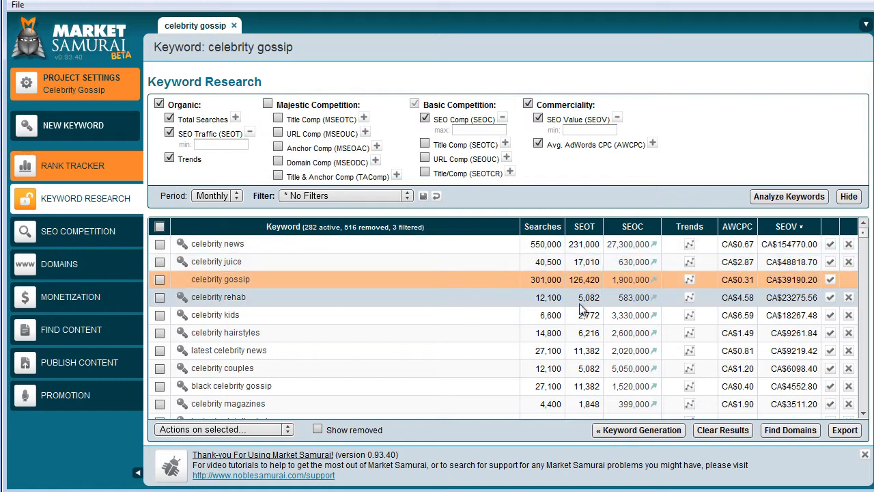
mouse_move(481, 328)
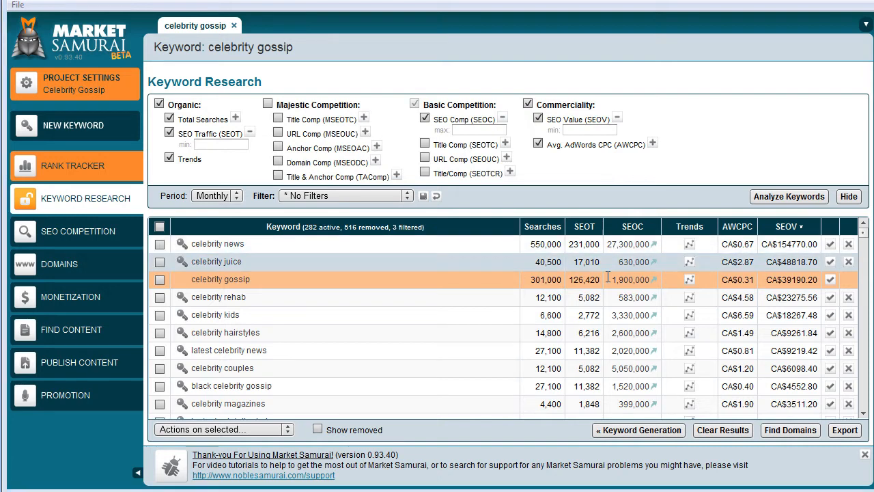
mouse_move(628, 280)
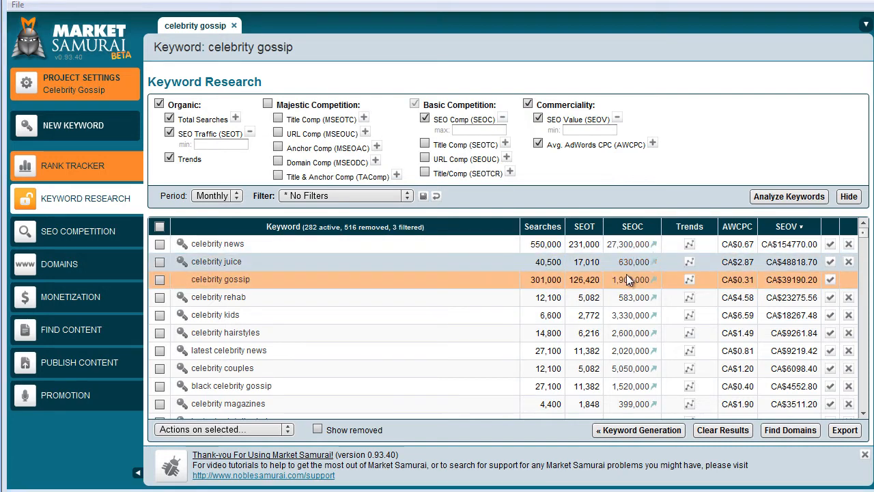
mouse_move(631, 378)
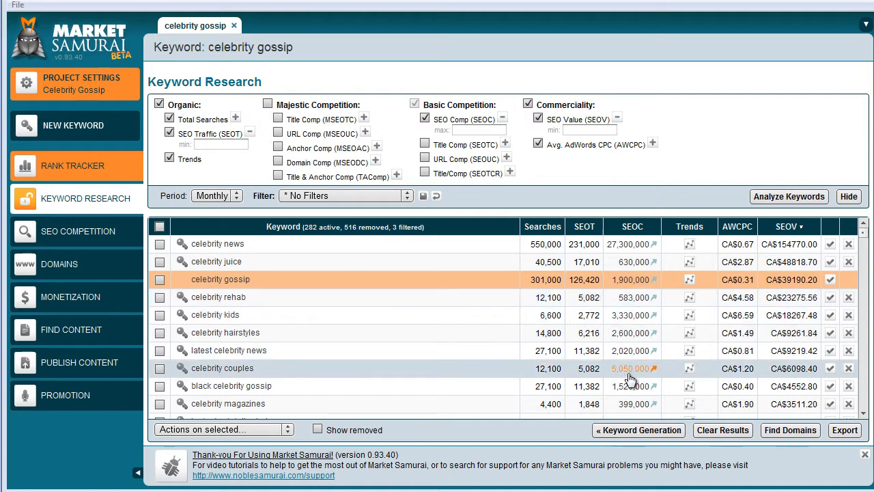
mouse_move(625, 339)
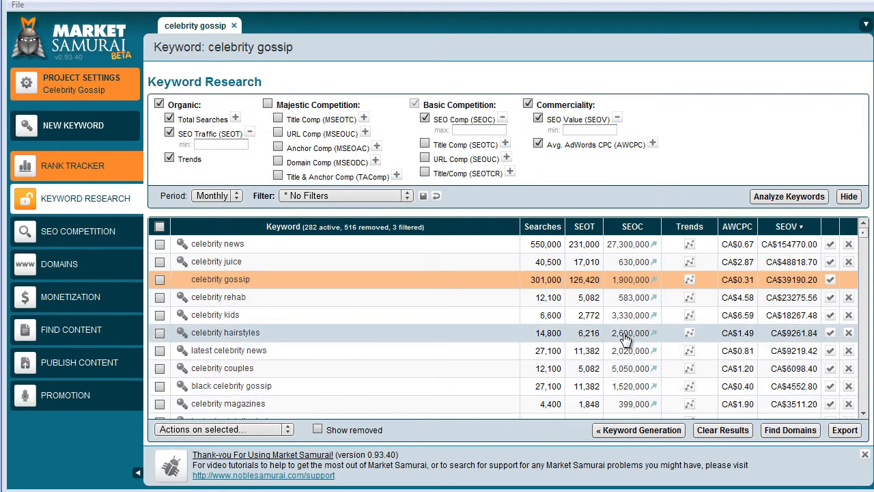
mouse_move(618, 194)
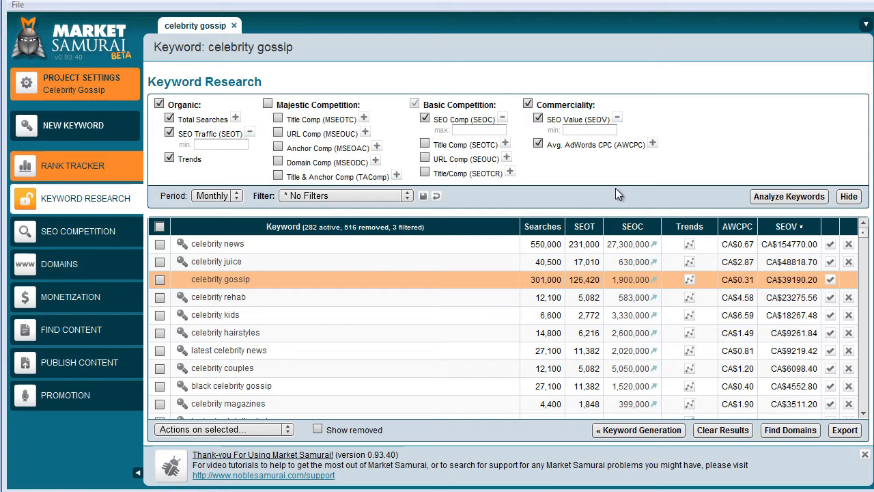
mouse_move(600, 197)
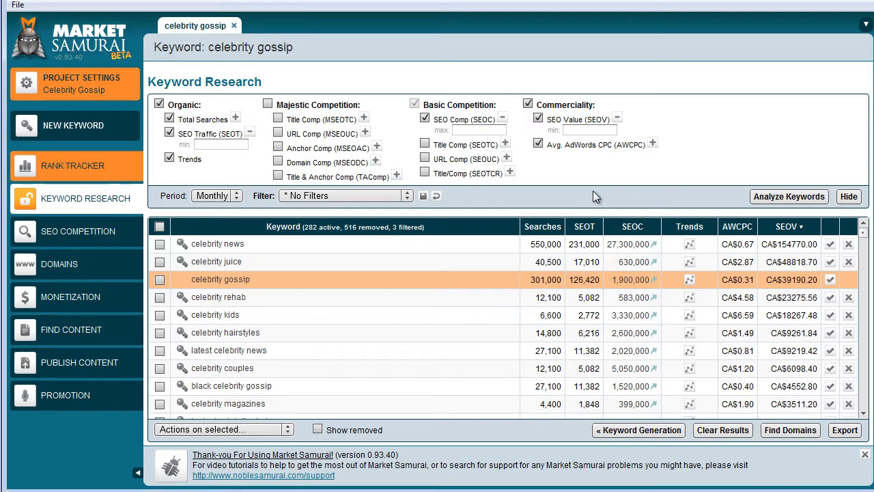
mouse_move(568, 192)
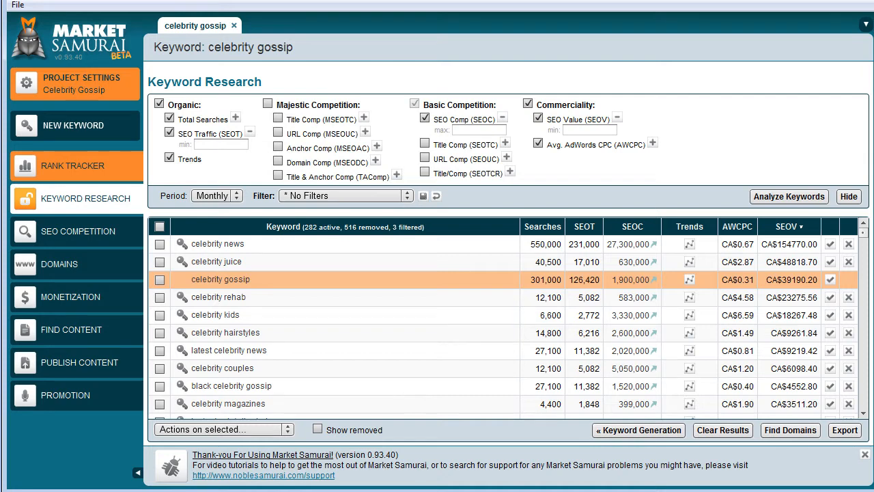
mouse_move(246, 251)
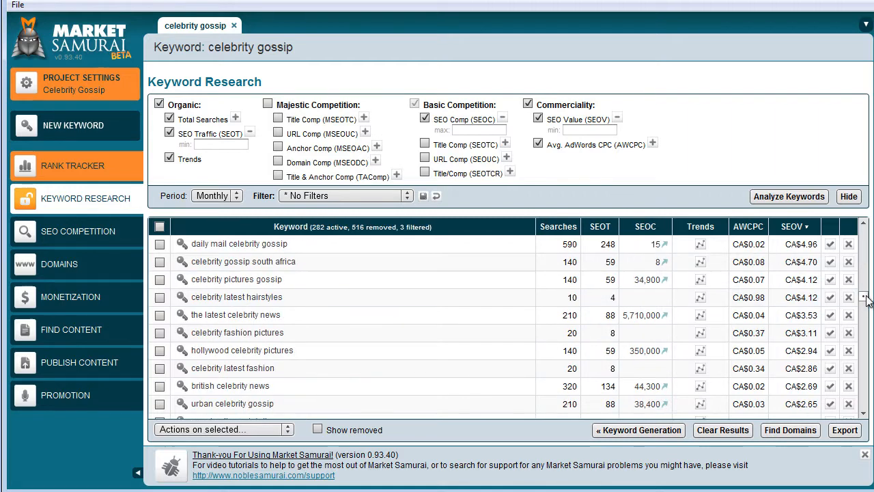
click(788, 197)
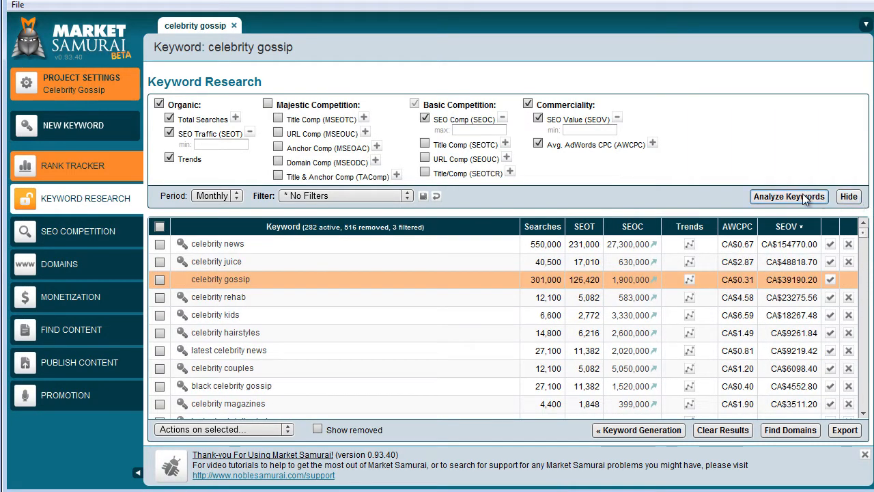
mouse_move(355, 119)
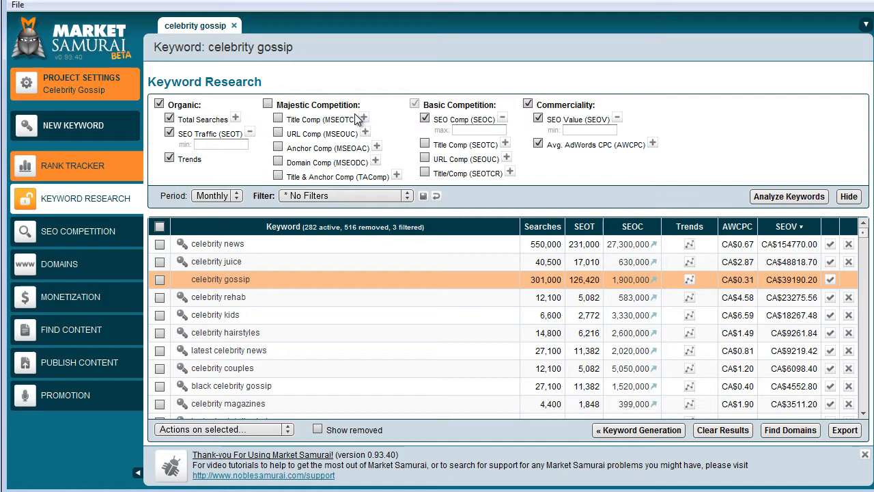
mouse_move(345, 111)
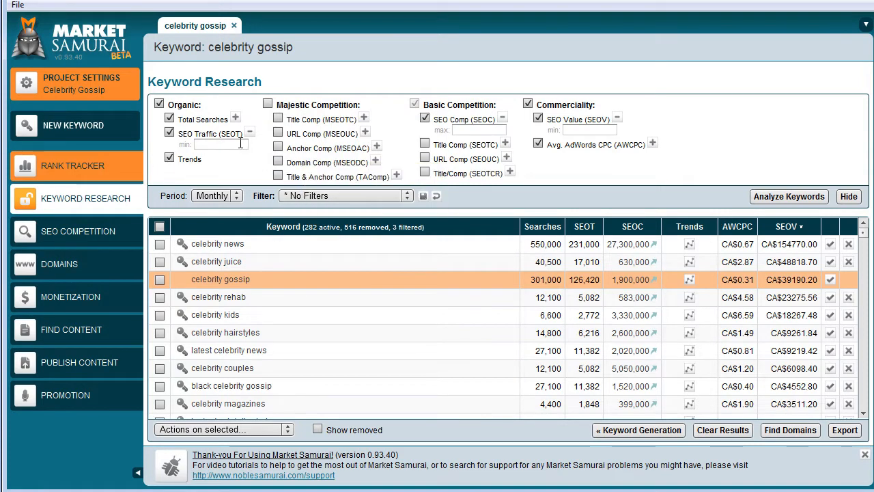
Filter keywords to SEO Traffic minimum 30 and SEO Competition maximum 10000
text(30)
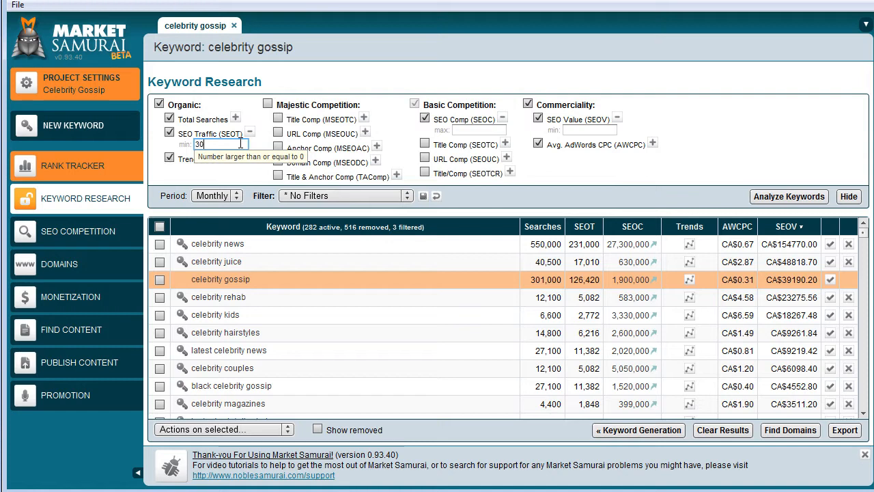
mouse_move(220, 157)
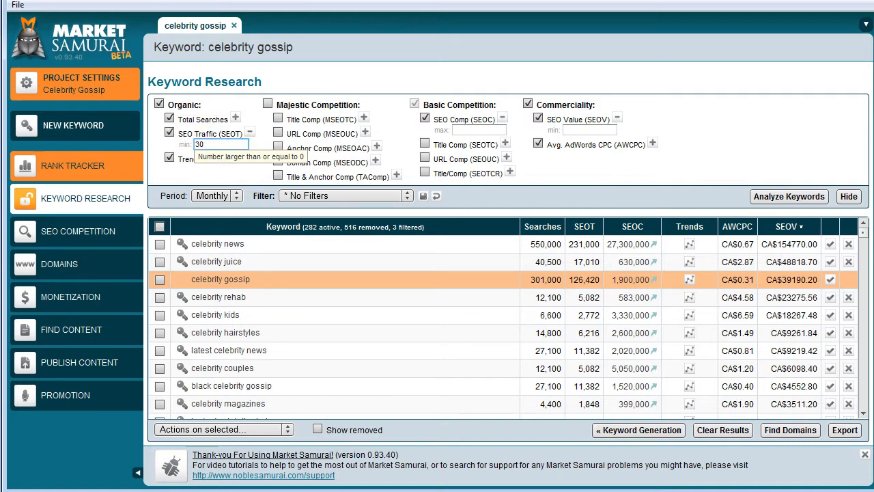
mouse_move(297, 132)
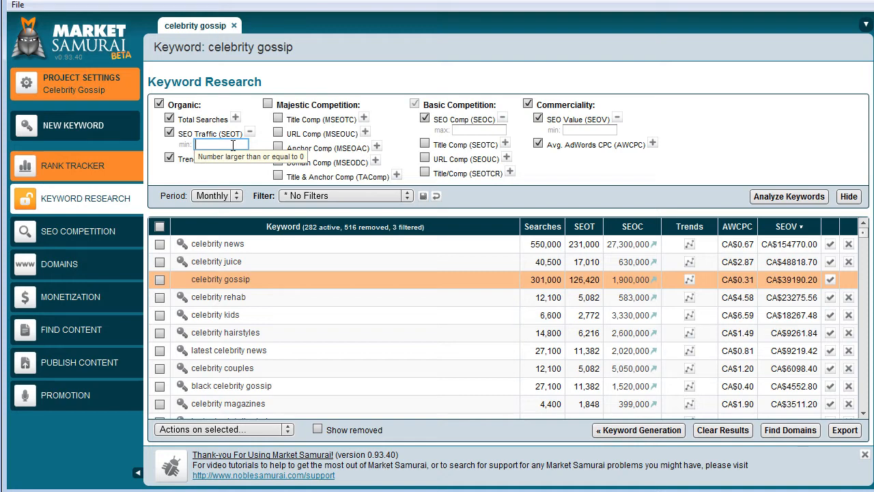
text(30)
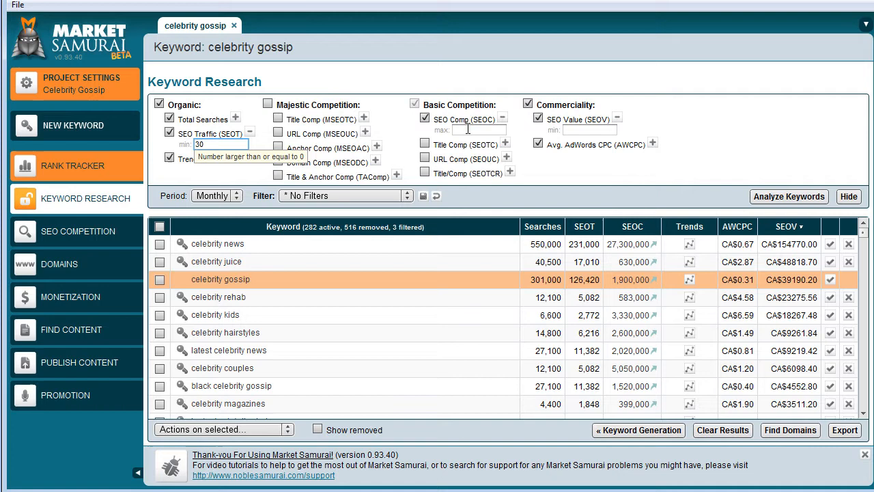
click(478, 129)
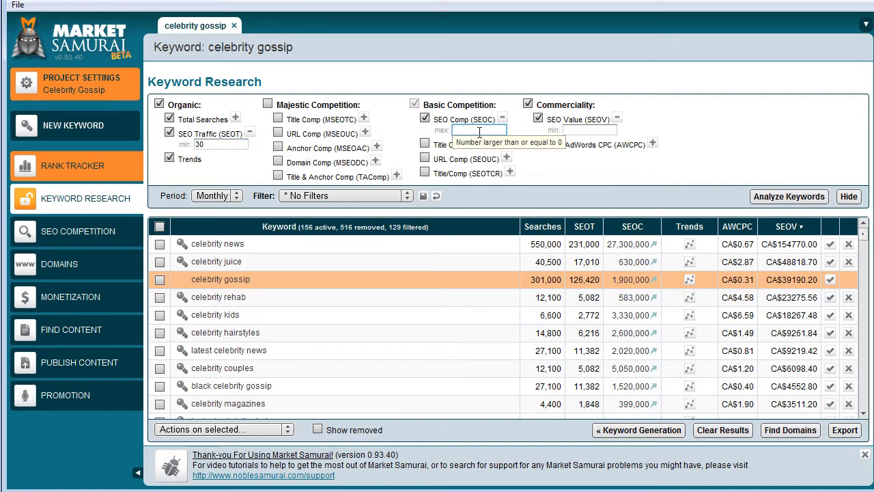
text(10000)
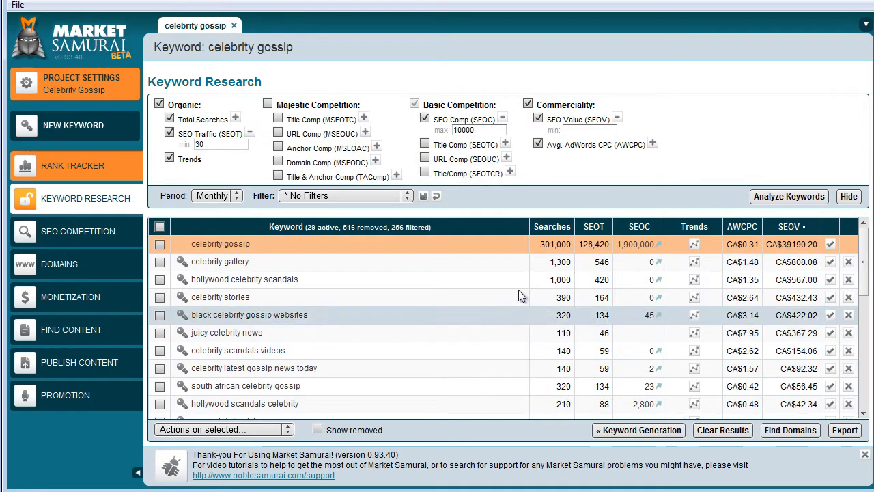
mouse_move(632, 299)
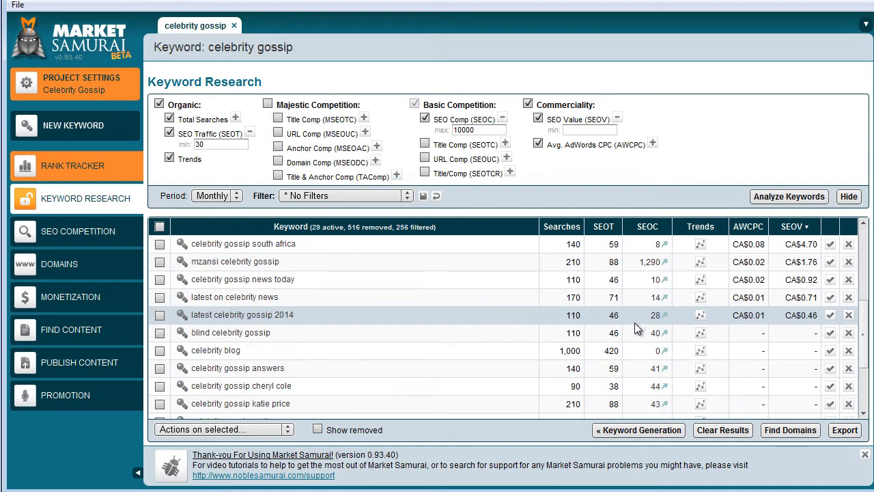
Scroll the 29 filtered keywords to find celebrity blog's competition
scroll(down, 3)
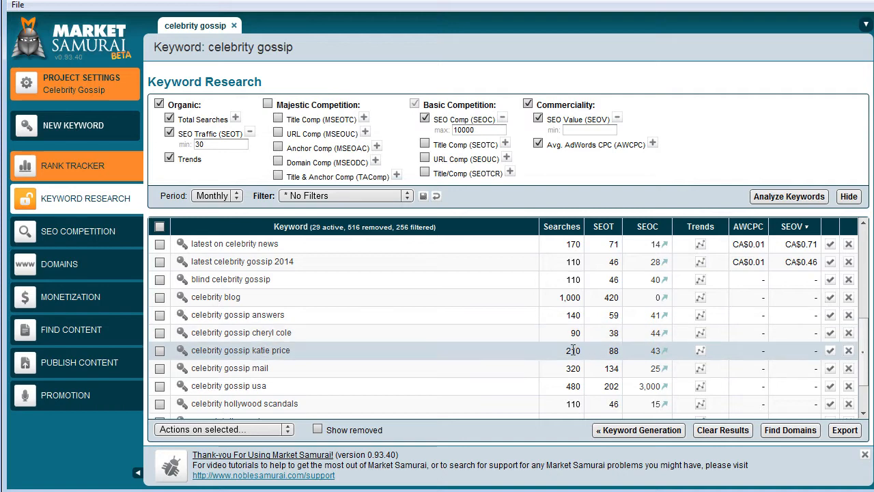
scroll(down, 3)
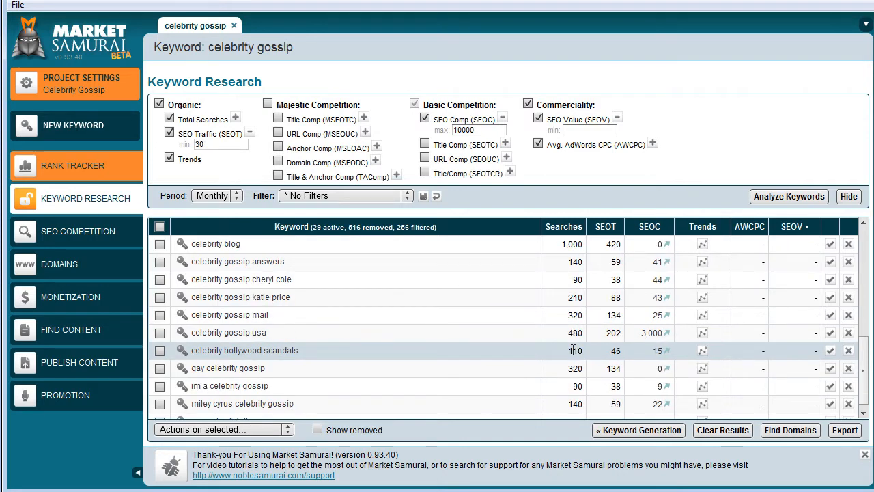
scroll(up, 3)
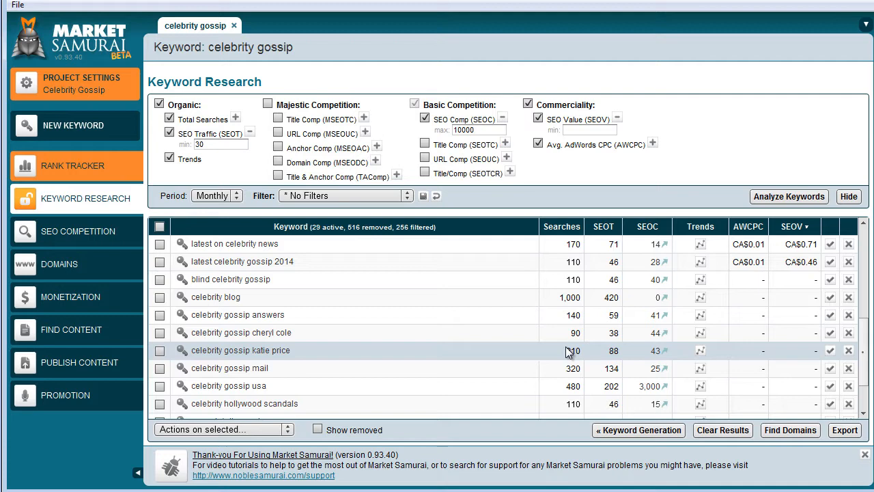
mouse_move(374, 261)
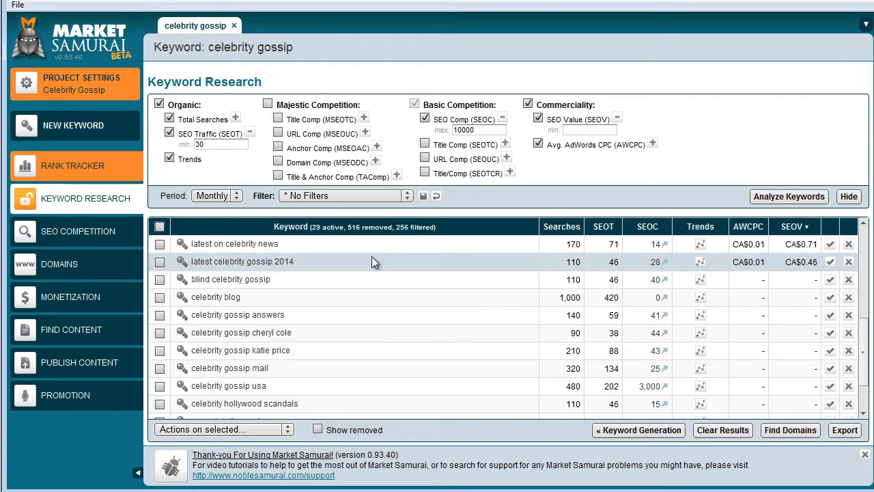
mouse_move(71, 296)
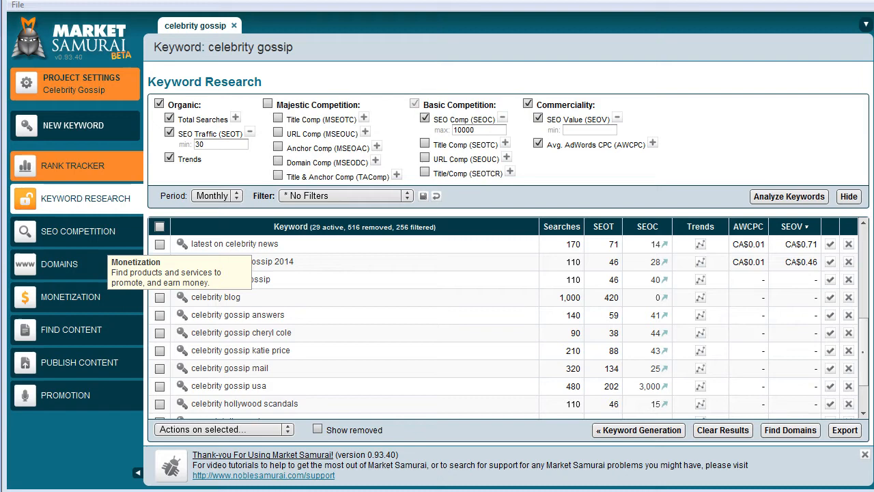
mouse_move(491, 332)
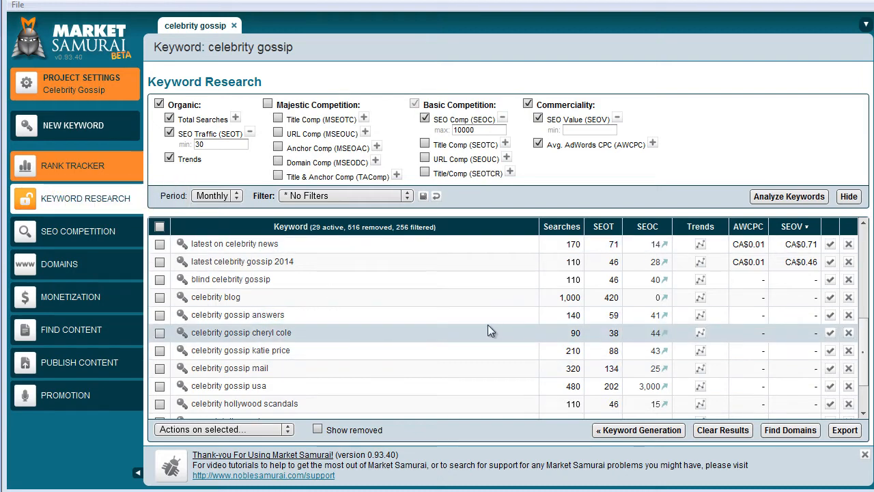
mouse_move(396, 330)
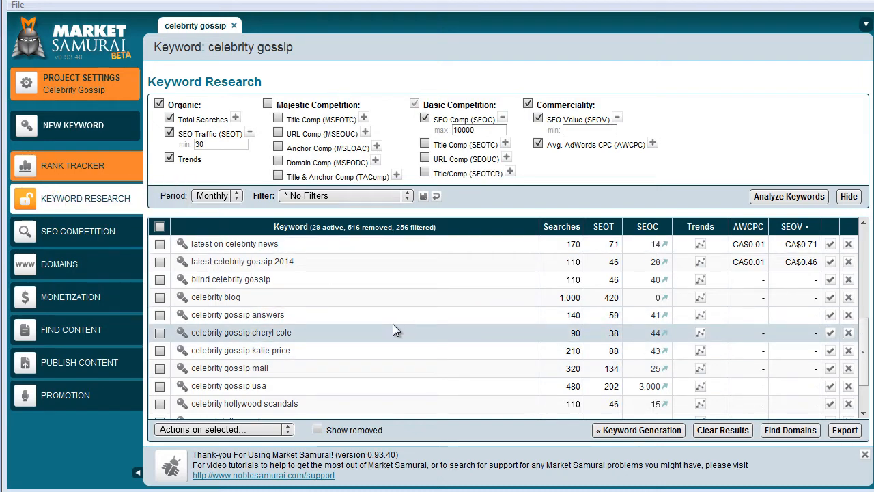
mouse_move(628, 314)
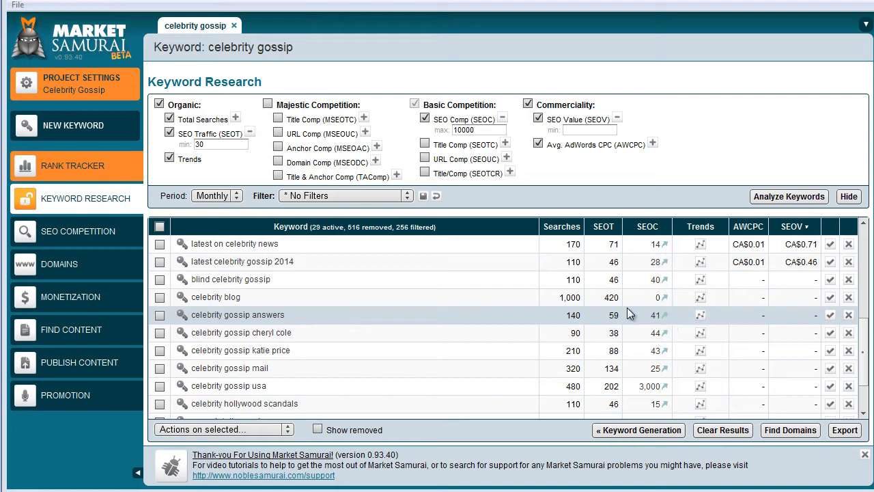
mouse_move(662, 299)
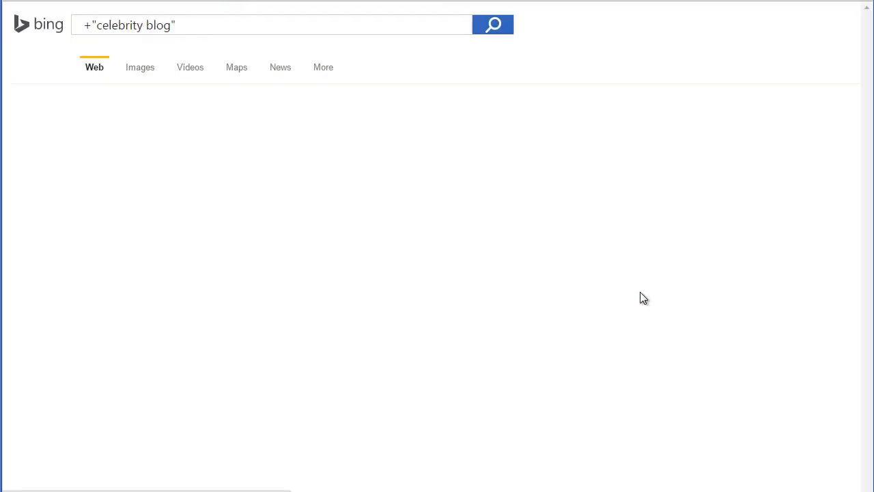
Check Bing's phrase search for celebrity blog, highlighting its 637,000 results count
click(492, 24)
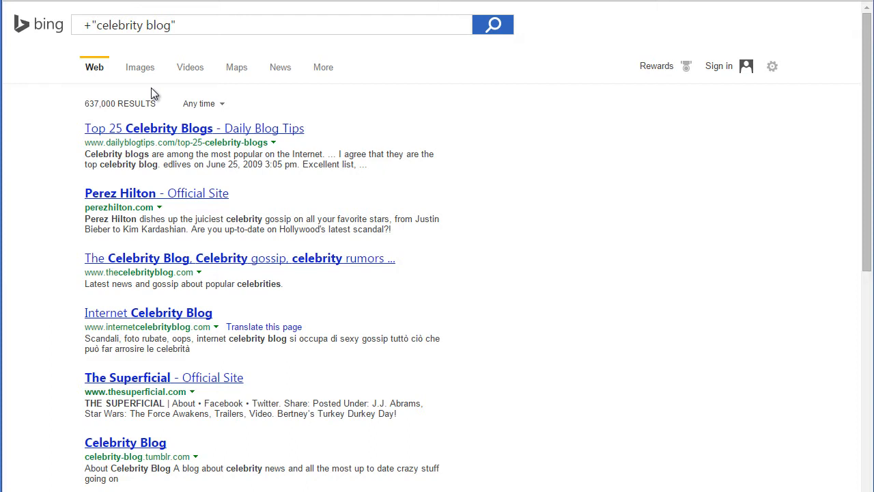
mouse_move(82, 106)
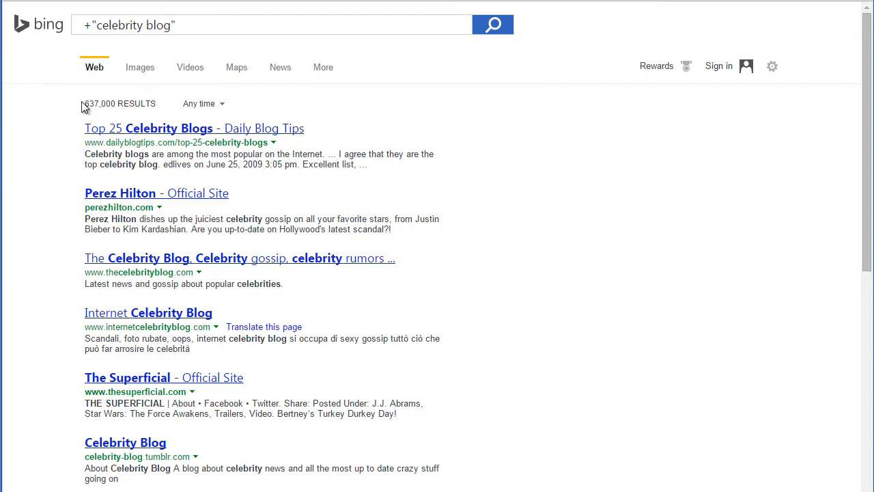
double_click(120, 103)
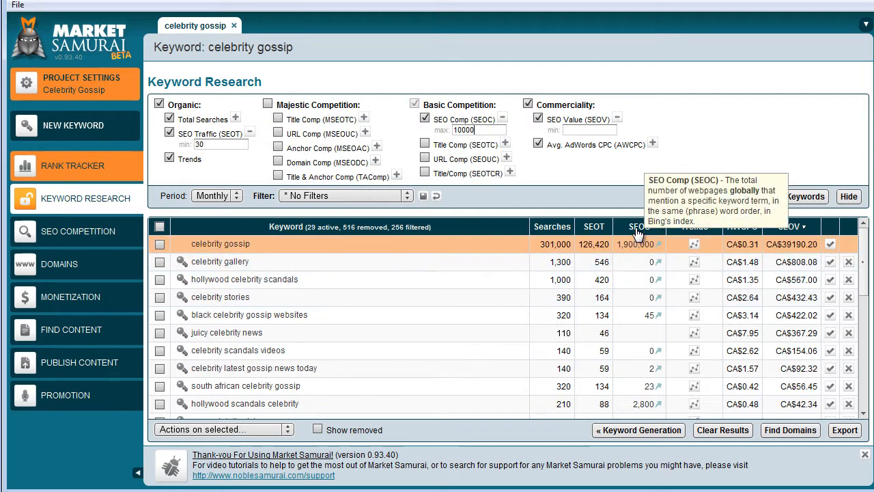
Sort keywords by SEOC ascending and check celebrity stories' phrase-search competition in Bing
click(635, 227)
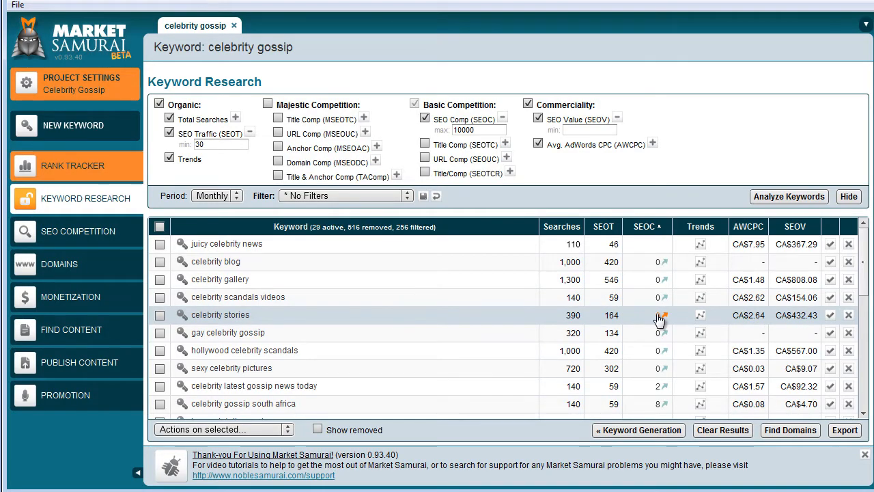
click(660, 316)
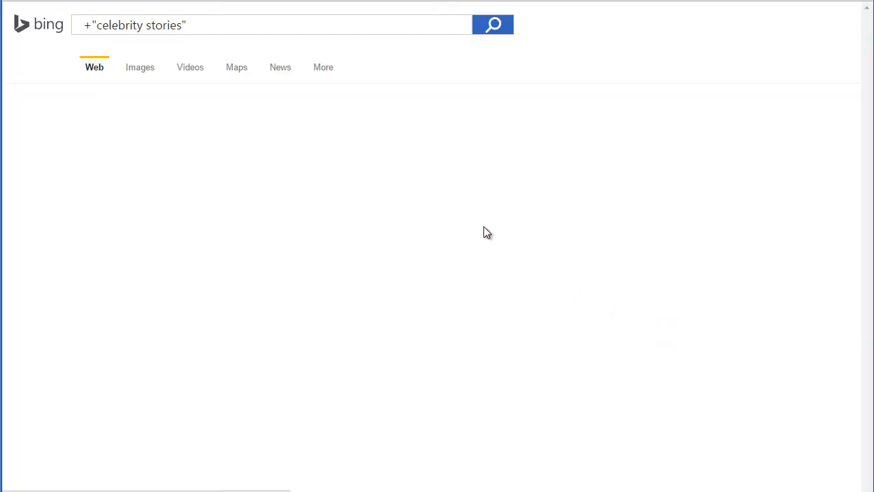
click(493, 24)
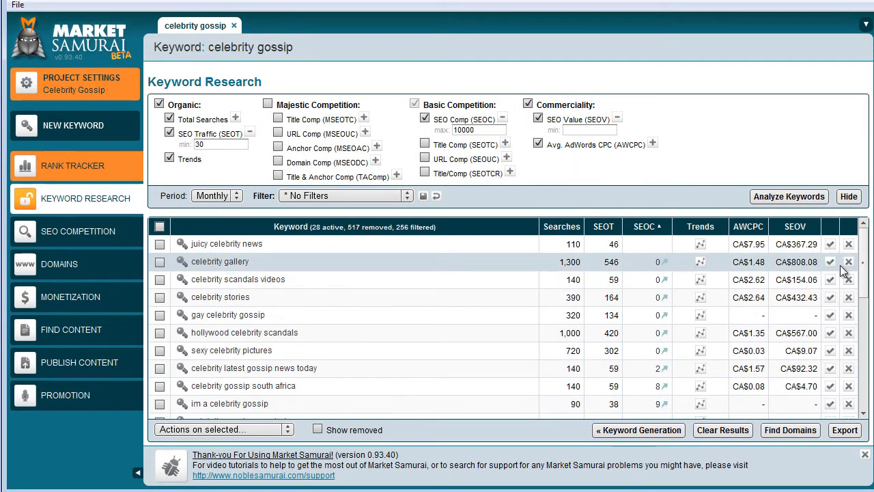
Remove celebrity gallery and celebrity scandals videos from the keyword list
click(848, 262)
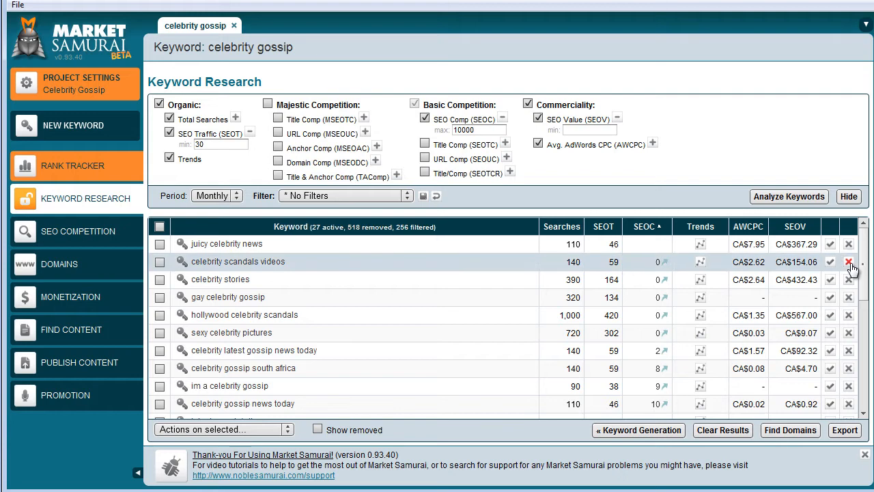
click(848, 262)
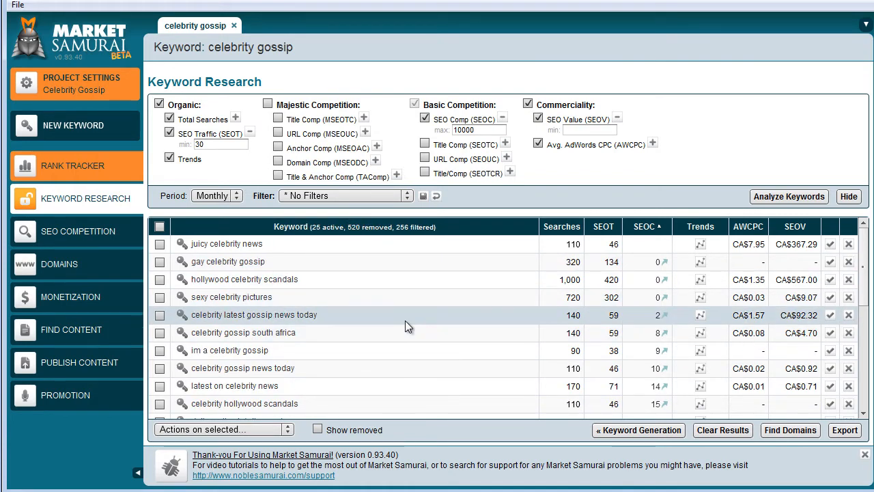
mouse_move(517, 295)
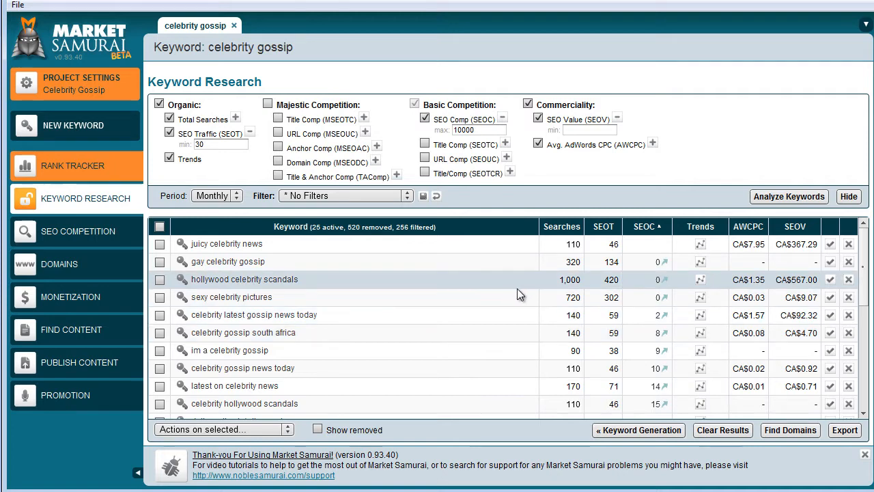
mouse_move(519, 261)
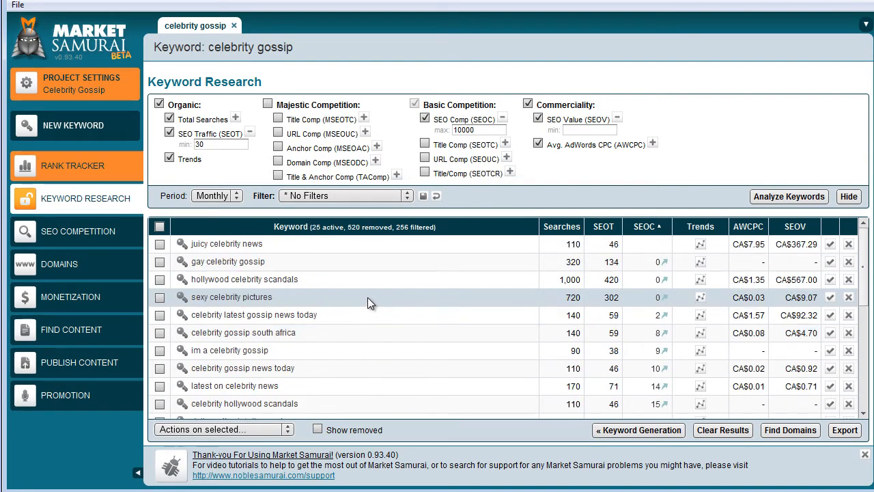
mouse_move(291, 303)
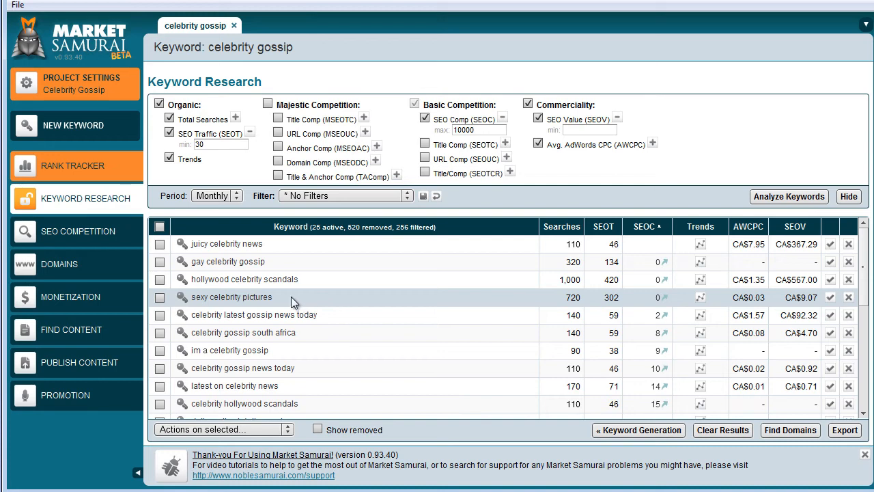
mouse_move(425, 230)
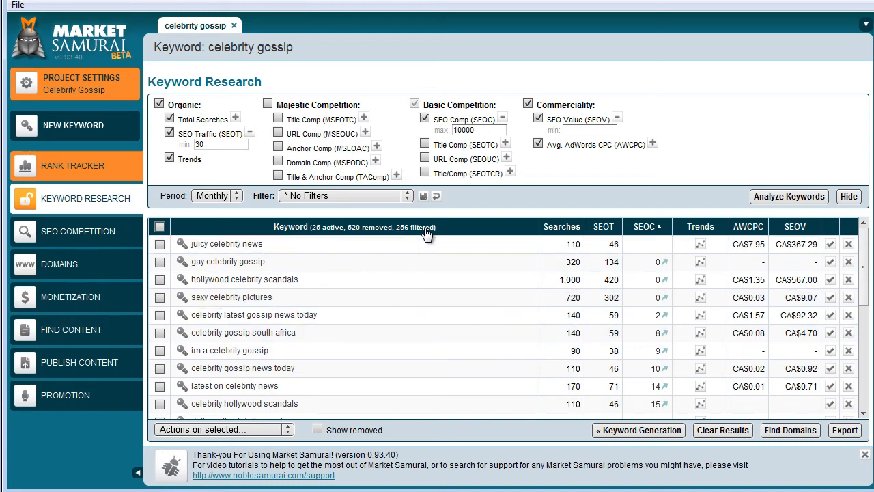
Save the filters as preset 'Long Tail Search 30-10000', overwriting the existing one
click(424, 196)
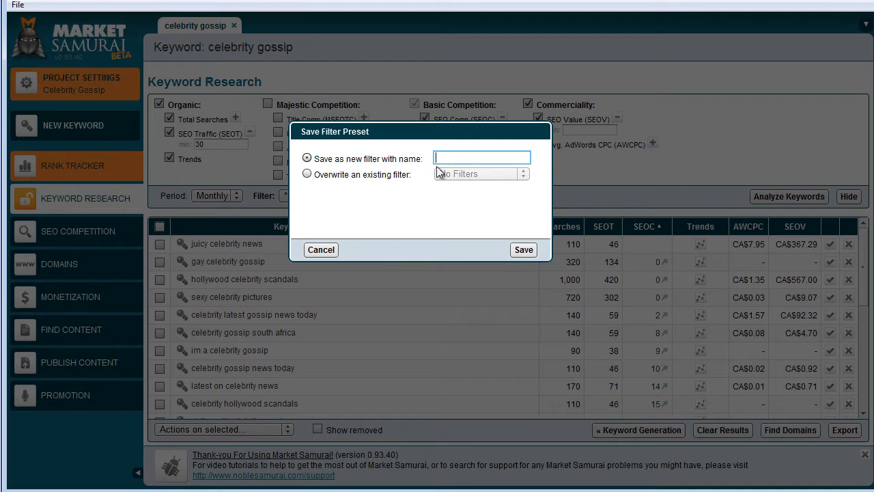
text(Long Tail Search)
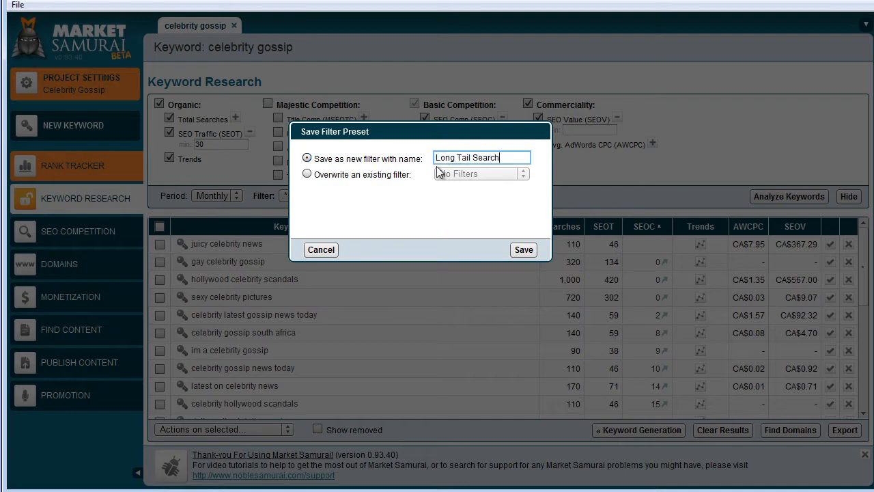
text(30-1000)
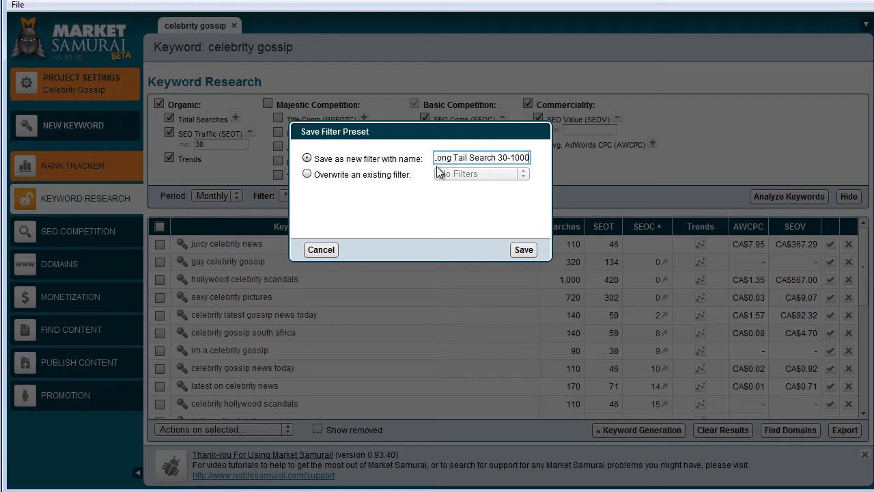
text(0)
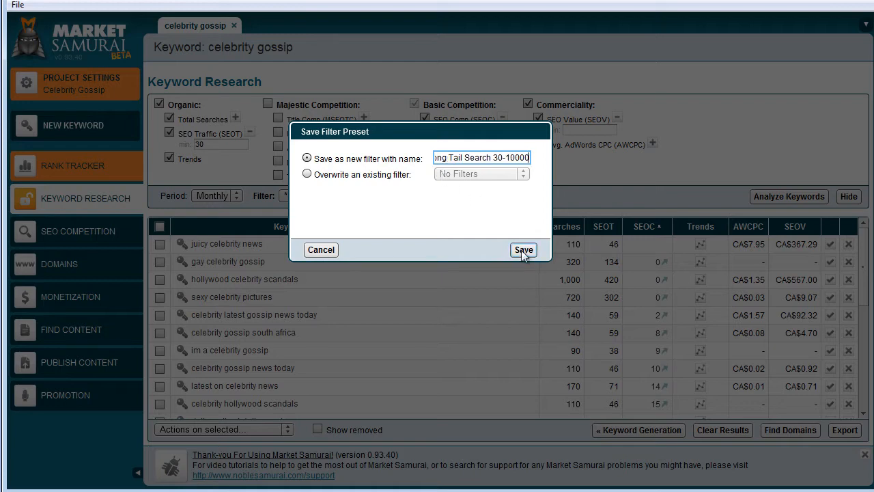
click(523, 249)
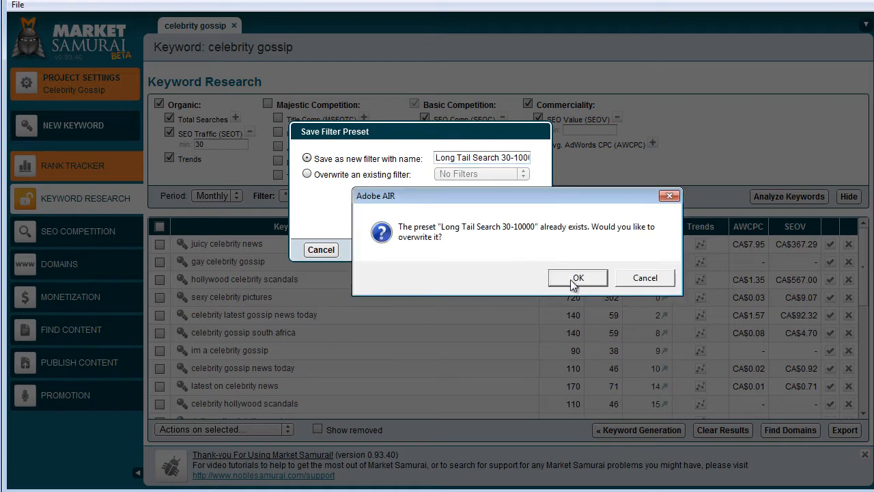
click(578, 277)
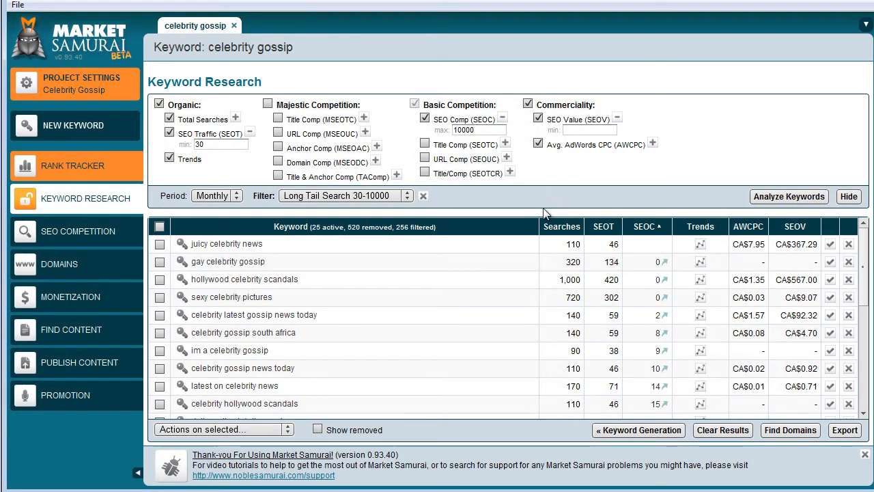
mouse_move(351, 191)
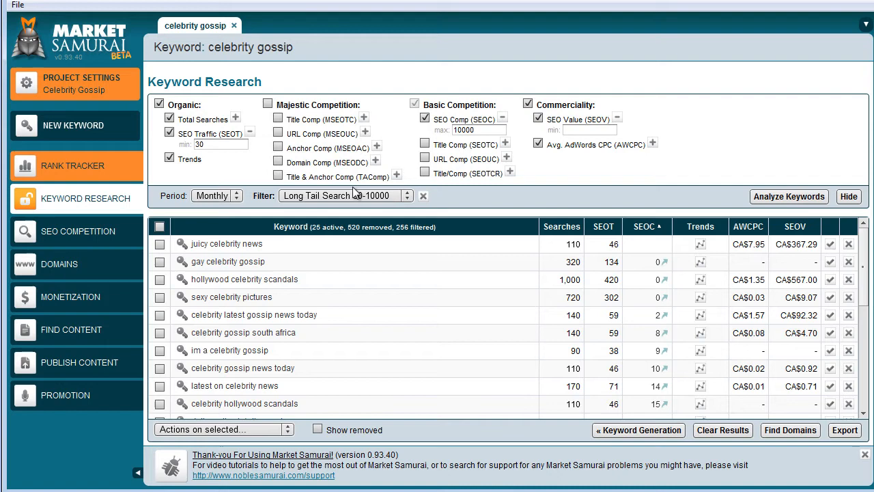
mouse_move(484, 205)
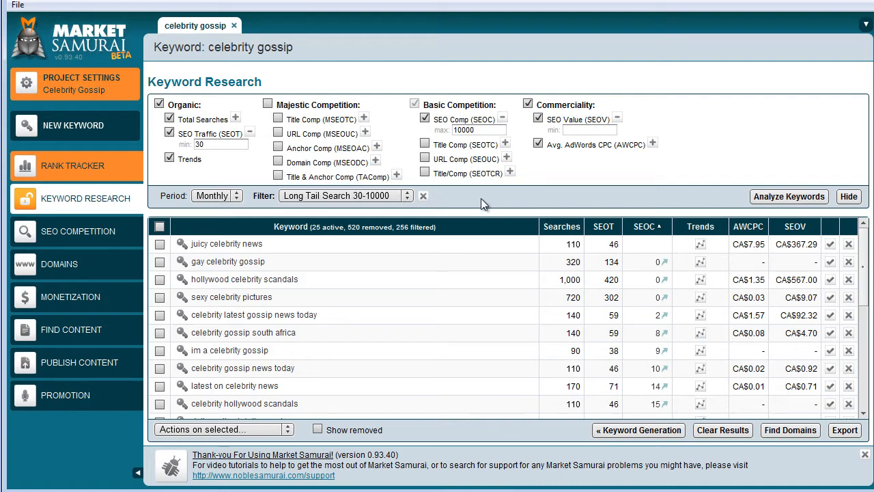
mouse_move(496, 206)
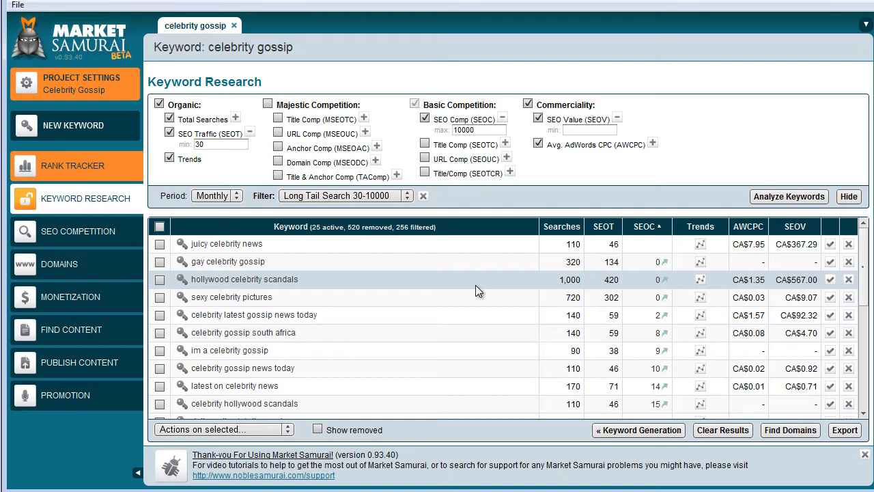
mouse_move(439, 280)
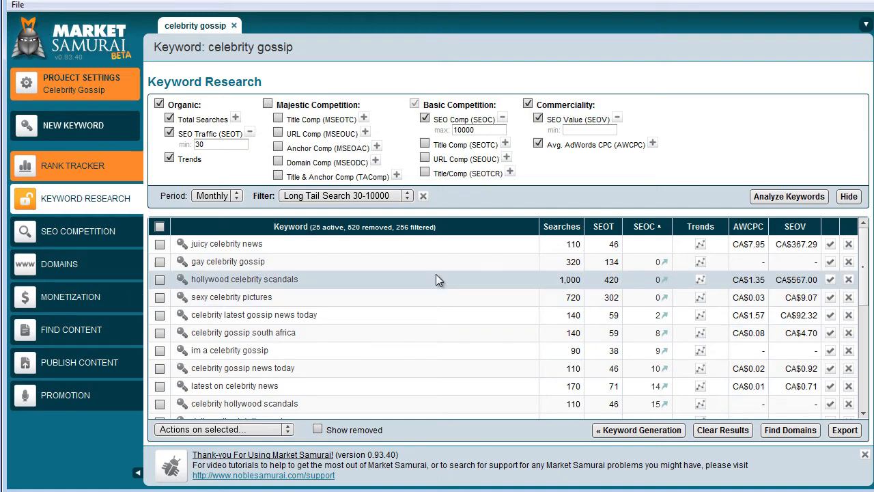
mouse_move(638, 429)
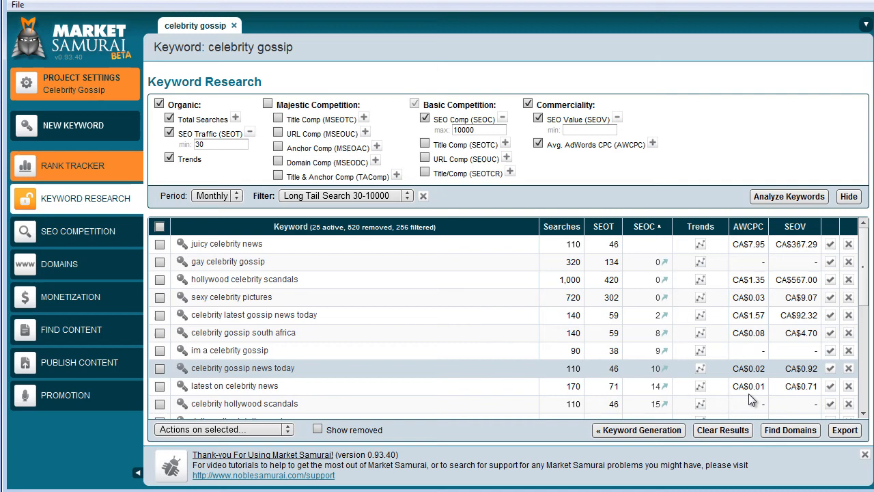
Export the keyword analysis under the file name 'celebrity gossip - long tail keyword phrases'
click(844, 430)
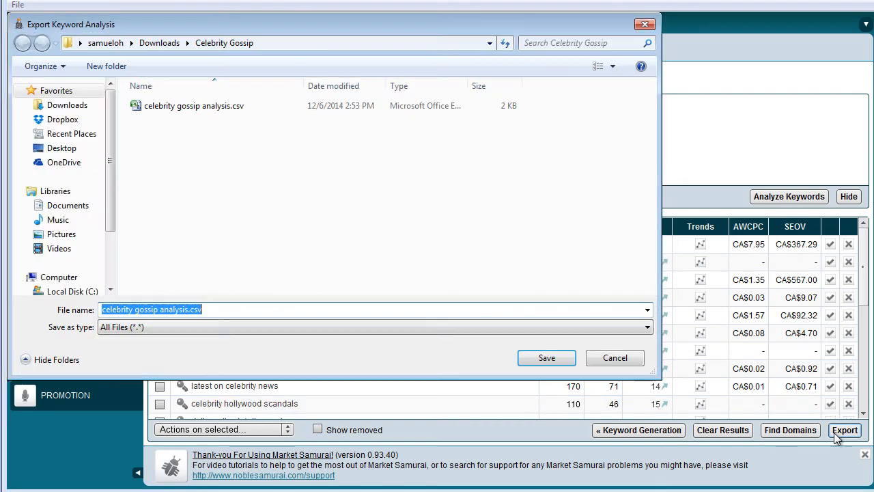
mouse_move(232, 42)
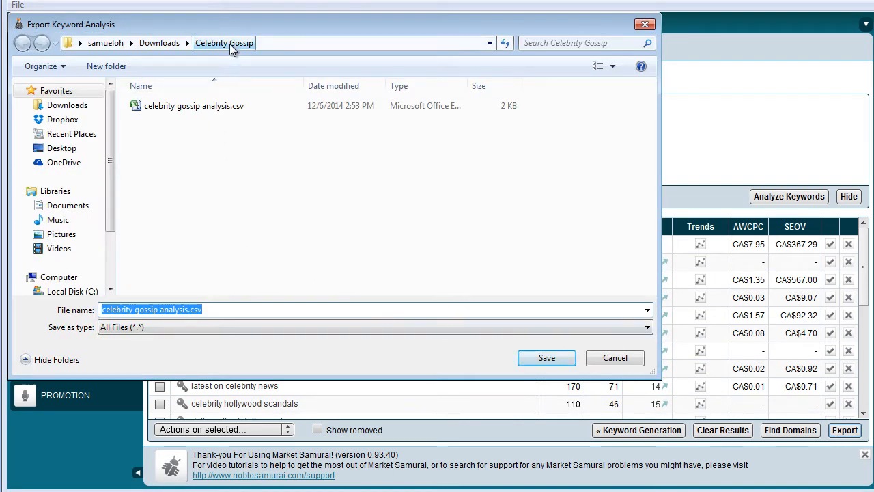
click(228, 309)
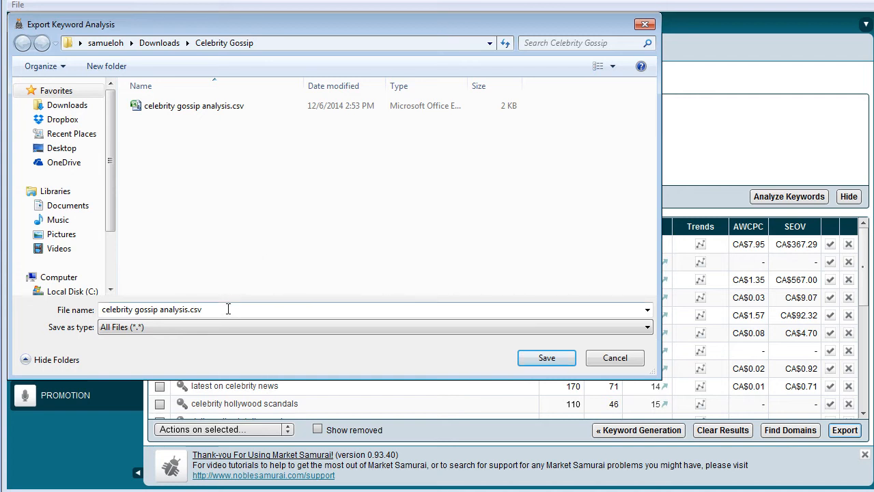
triple_click(151, 309)
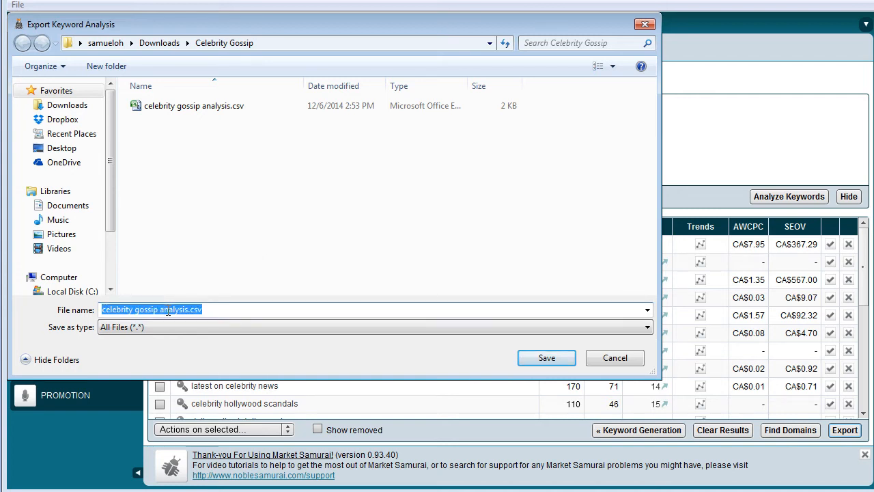
double_click(181, 309)
text(-)
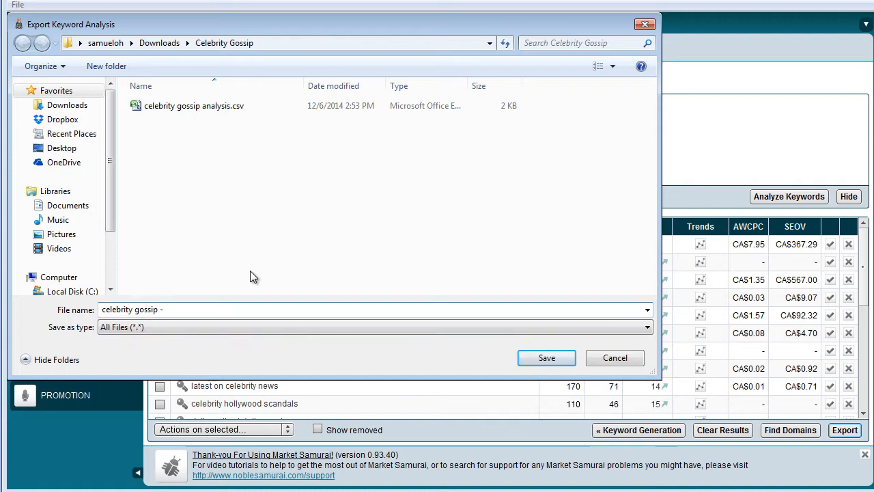
text(long tail key)
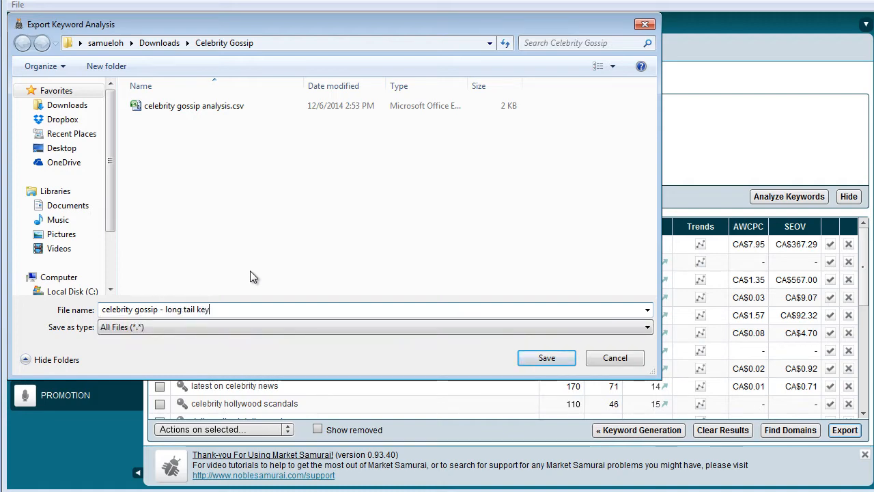
text(word phrases)
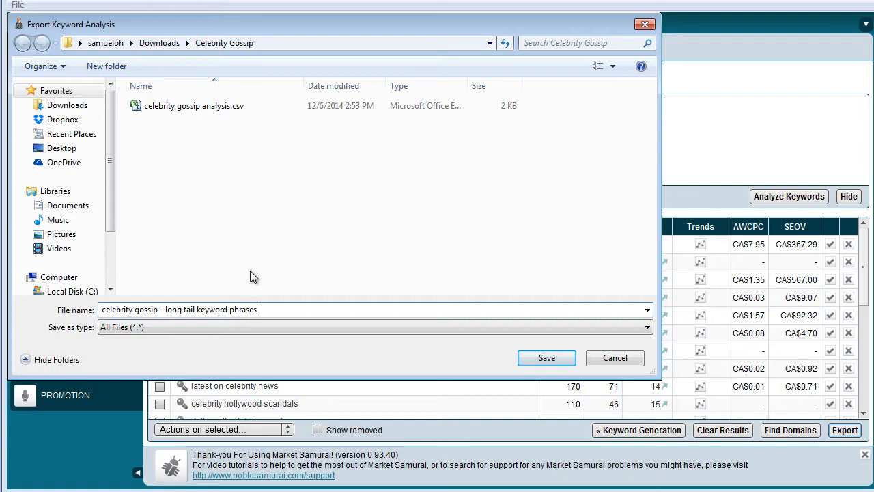
click(546, 357)
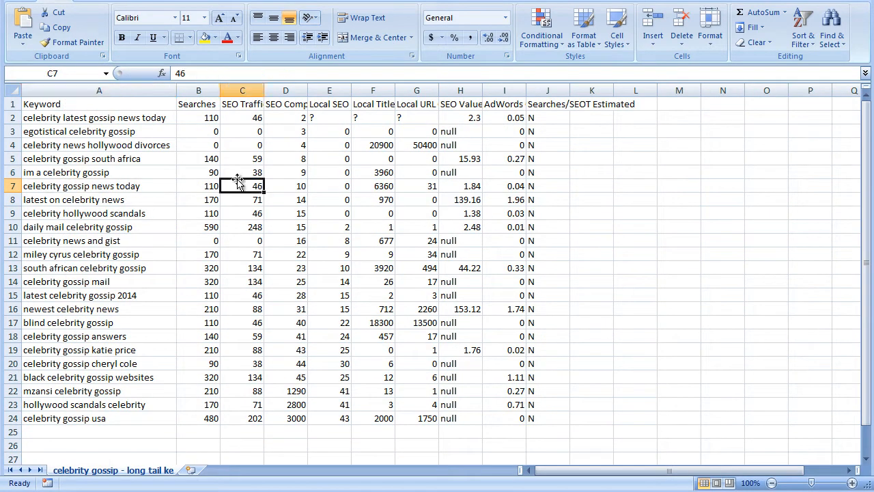
Select empty cell C26 below the SEO Traffic figures in the exported keyword sheet
click(415, 350)
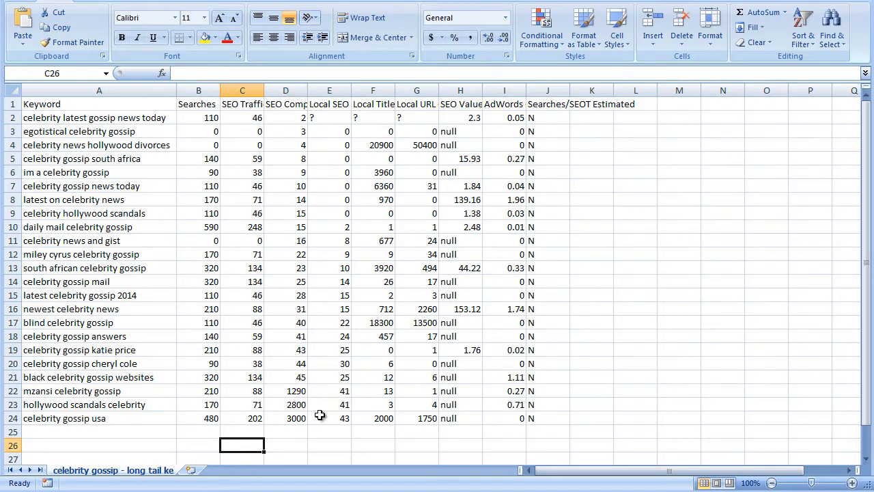
Total SEO traffic in C26 with =SUM(C2:C24), giving 1,753, and fill it yellow
text(=SUM()
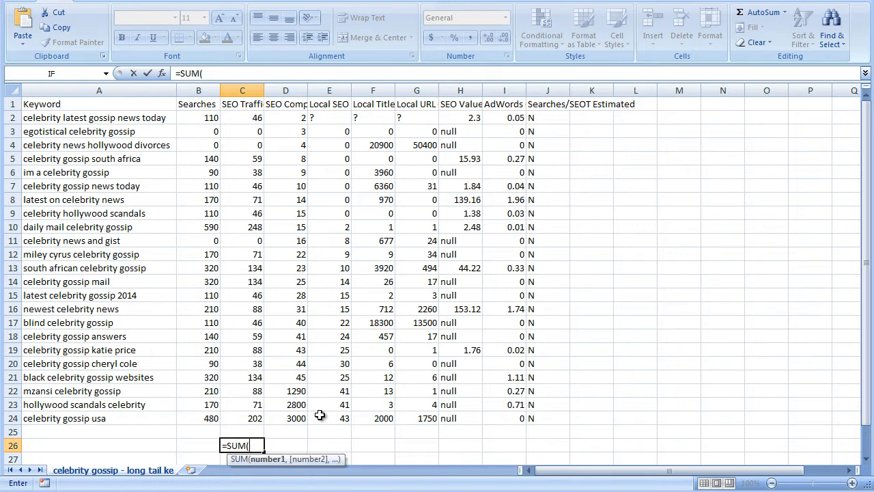
drag(242, 117, 242, 131)
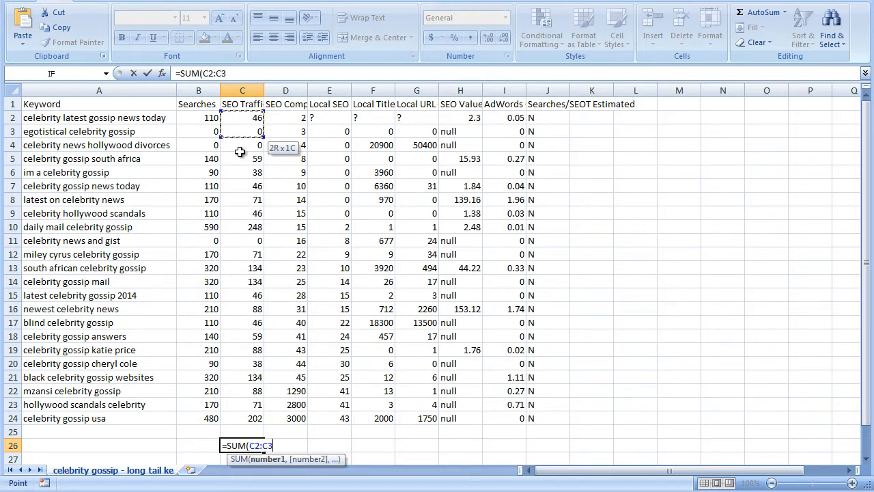
key(Return)
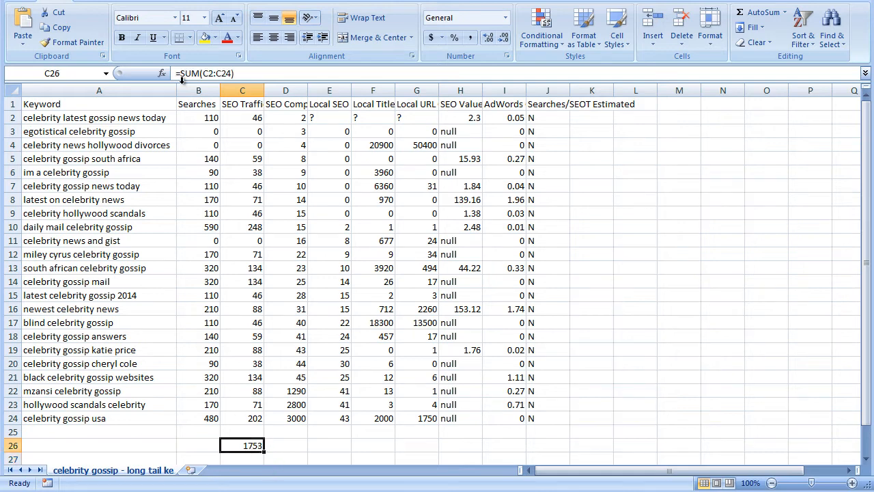
click(460, 308)
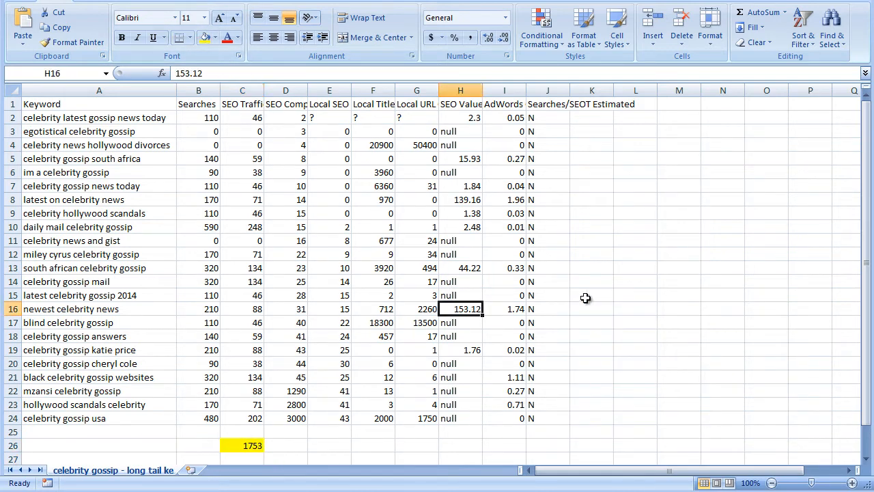
click(591, 295)
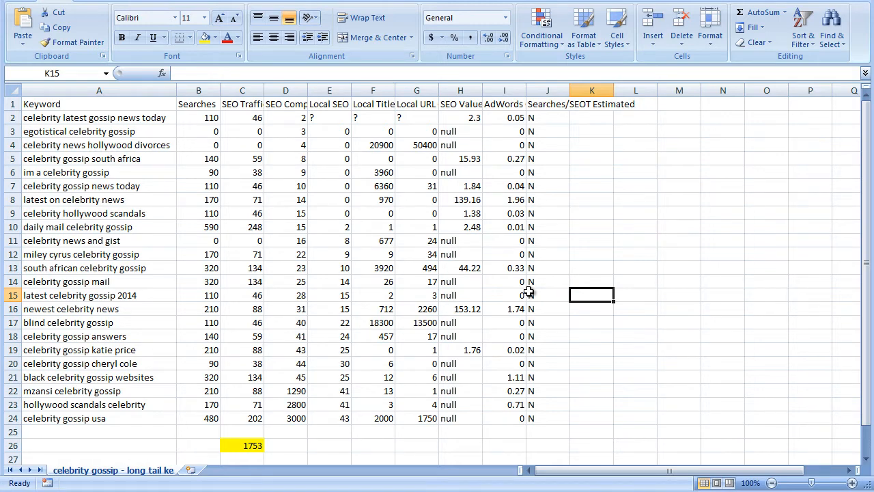
mouse_move(463, 302)
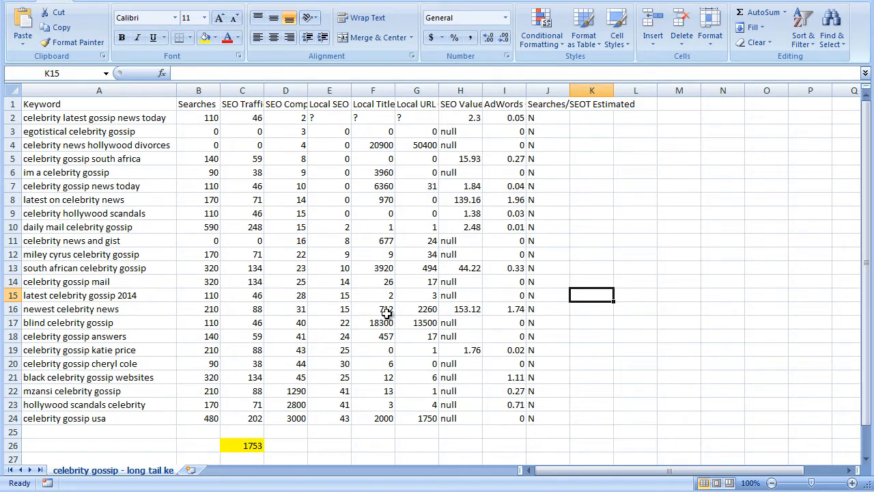
mouse_move(278, 245)
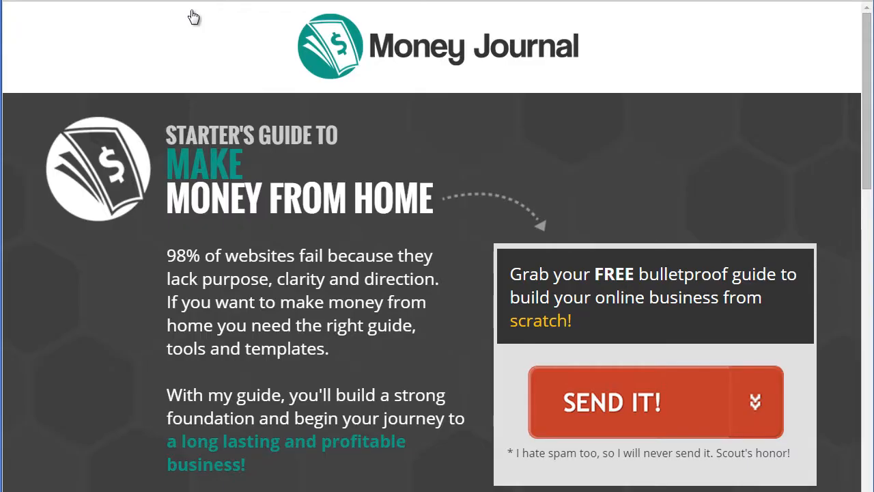
mouse_move(571, 401)
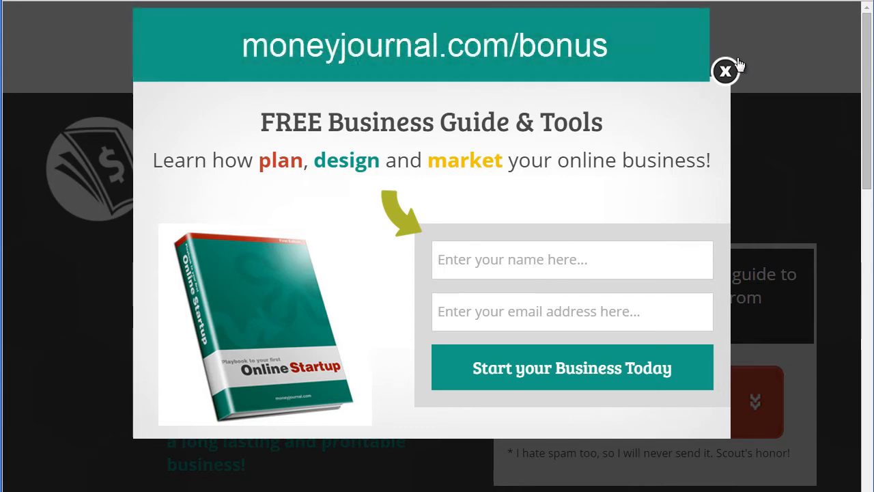
Close the FREE Business Guide & Tools signup popup on the Money Journal page
click(726, 72)
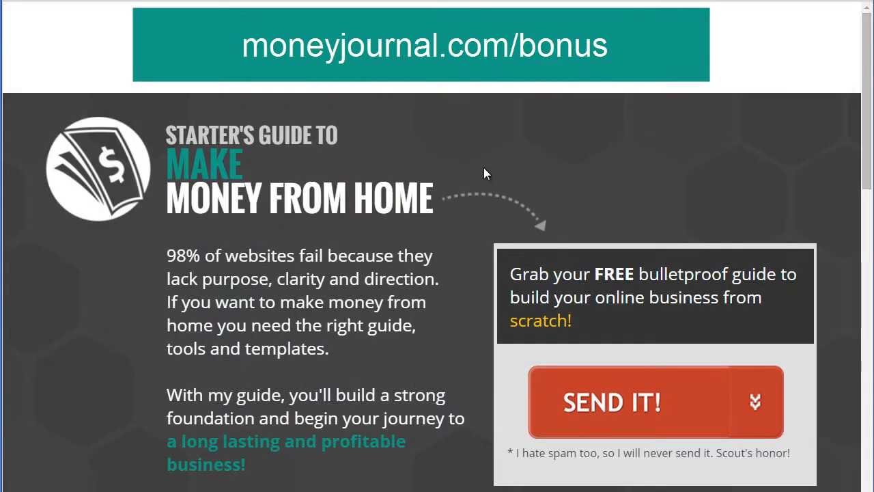
mouse_move(669, 258)
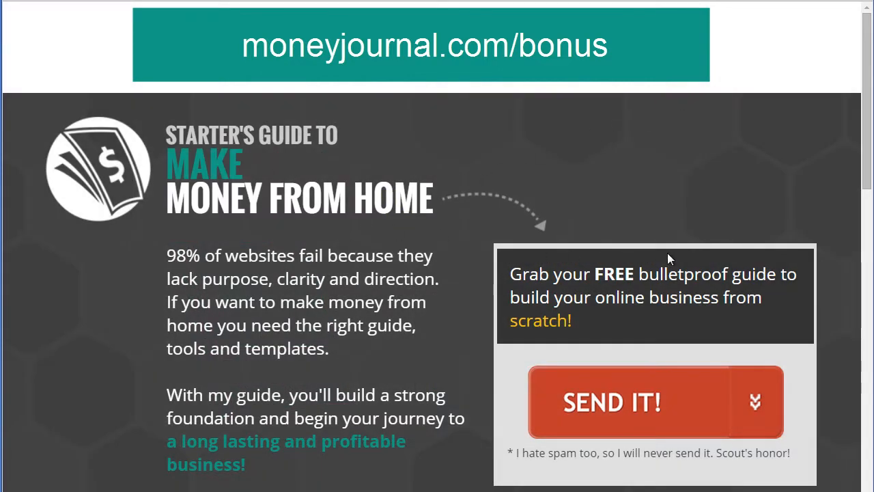
mouse_move(634, 222)
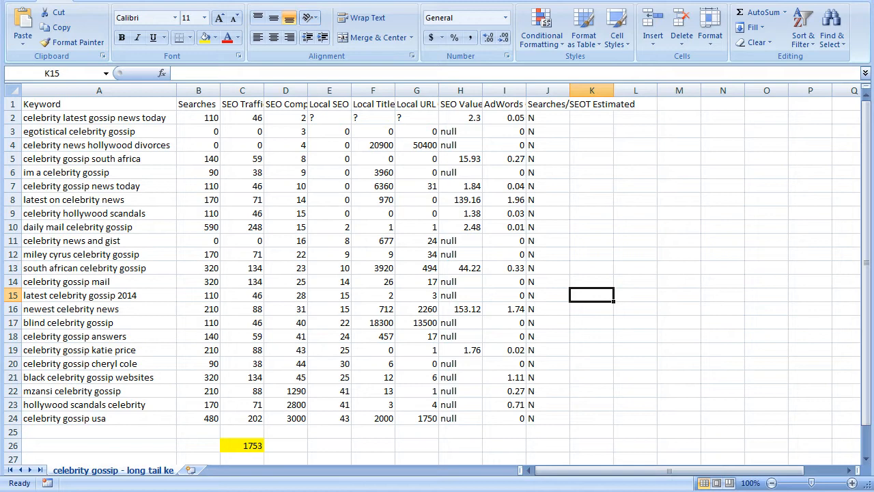
mouse_move(109, 172)
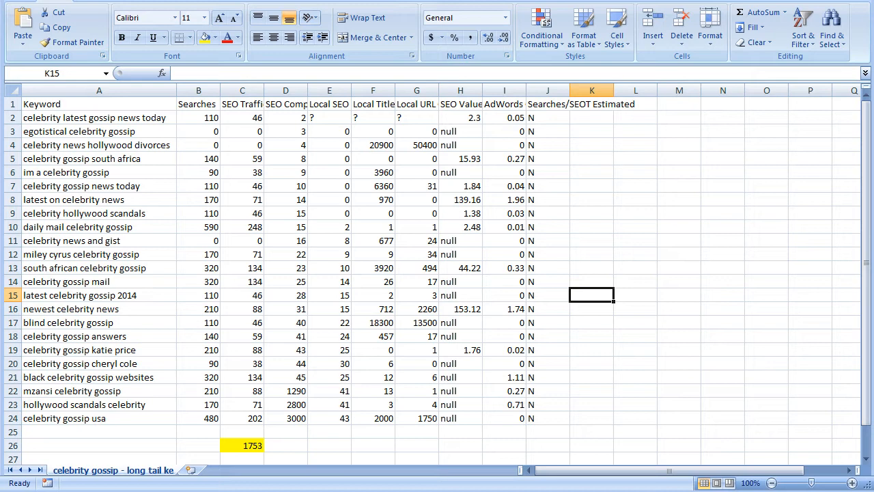
Bring the Money Journal content schedule template workbook to the front from the taskbar
click(209, 470)
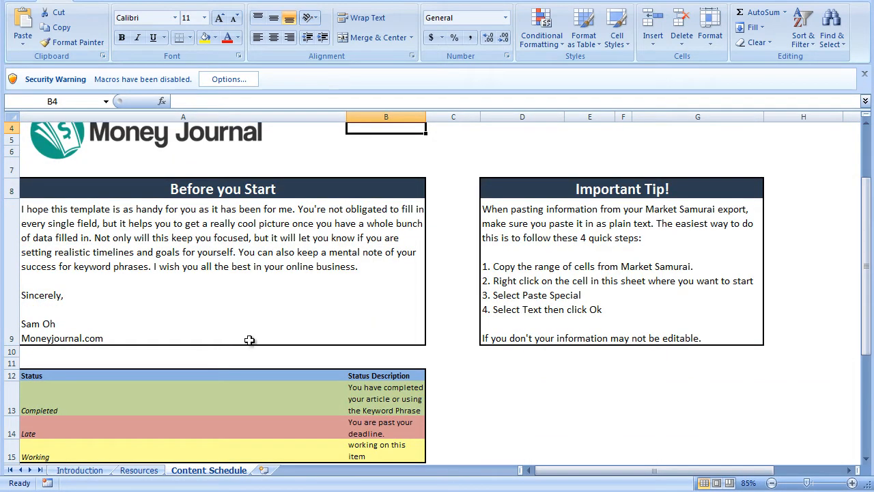
Show the Introduction sheet and scroll down through its welcome note and pre-use checklist
click(79, 470)
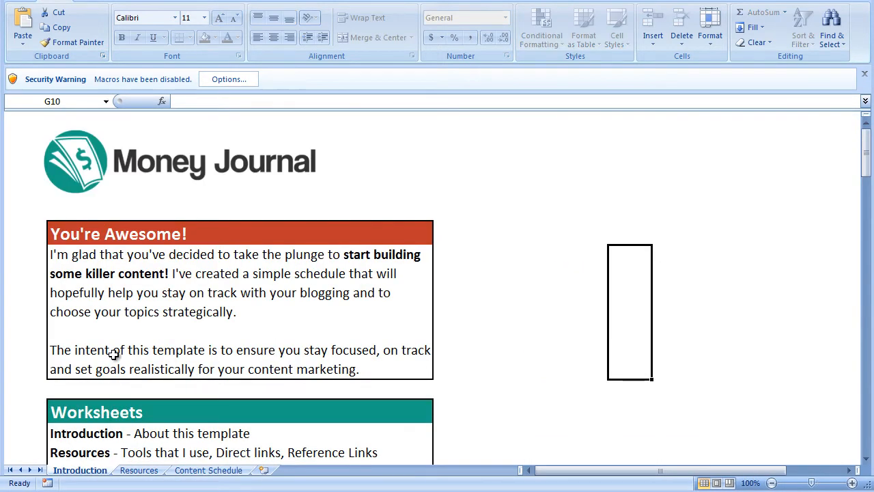
click(498, 214)
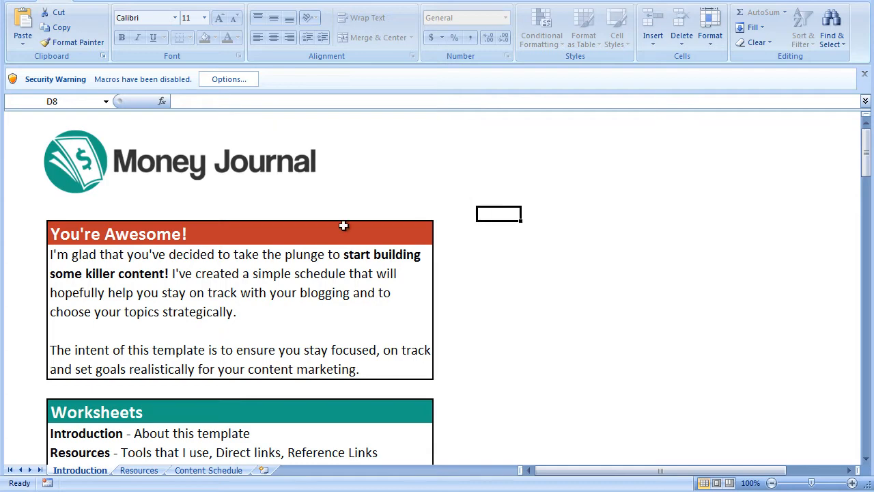
mouse_move(193, 485)
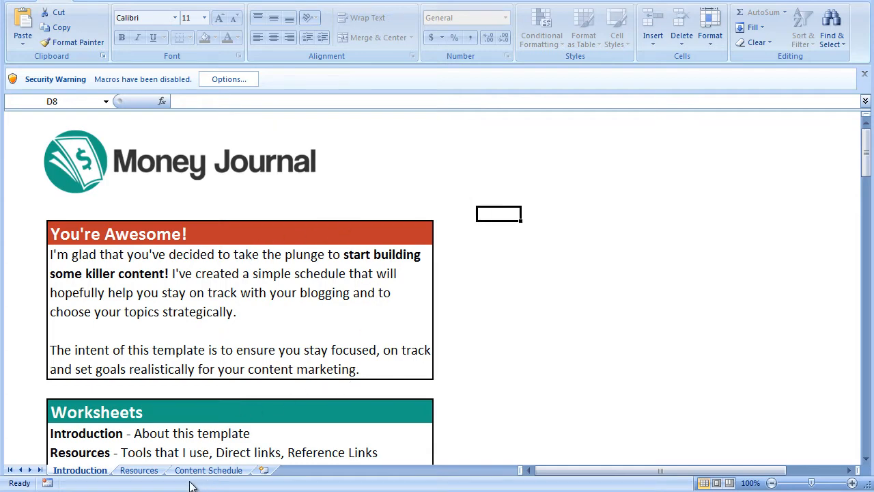
mouse_move(303, 133)
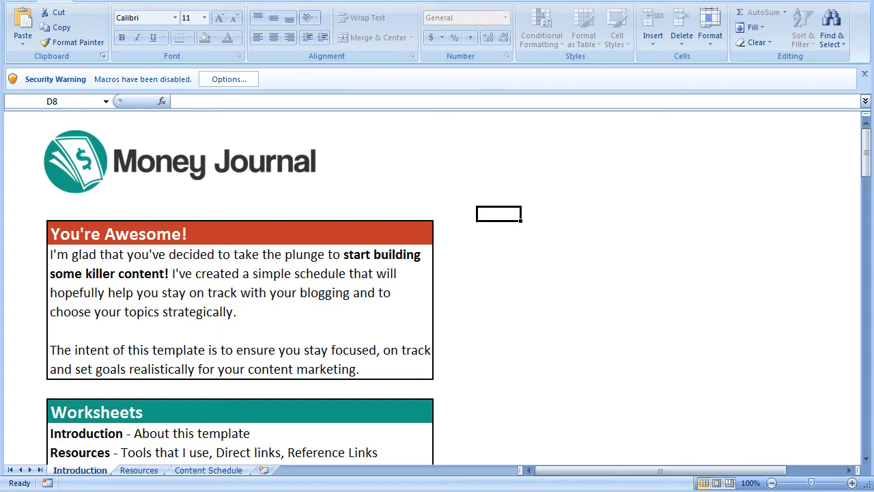
mouse_move(465, 265)
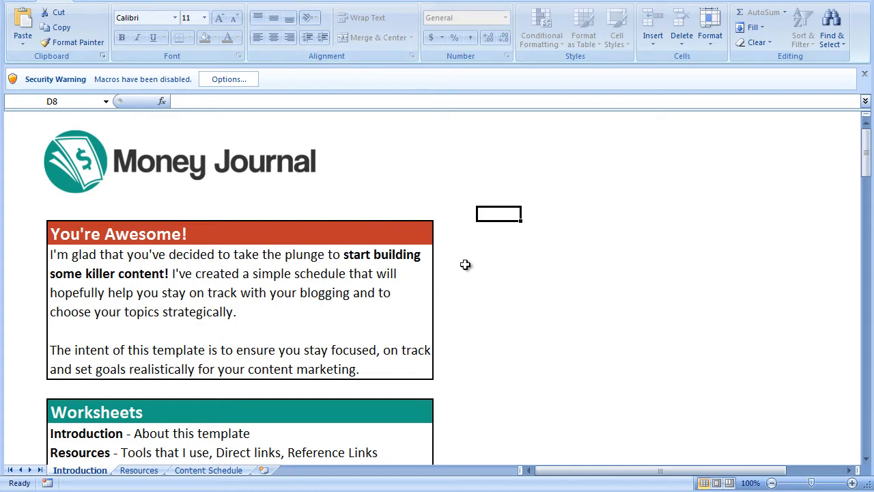
scroll(down, 3)
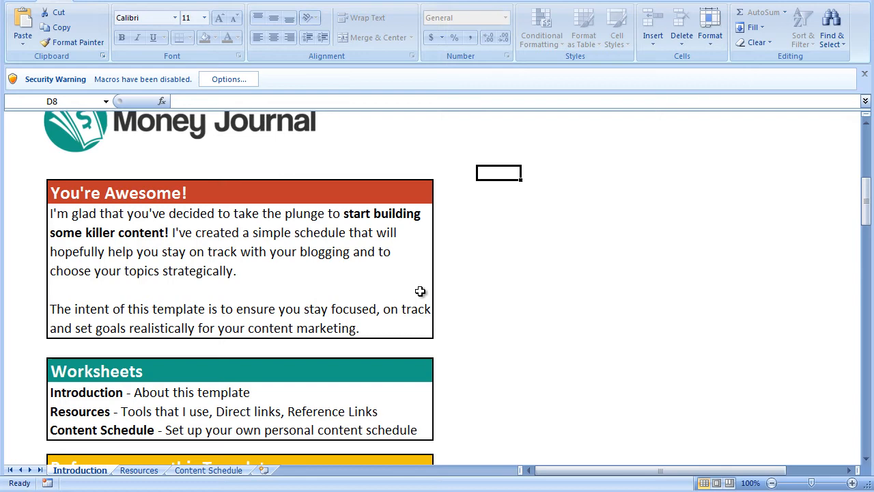
scroll(down, 3)
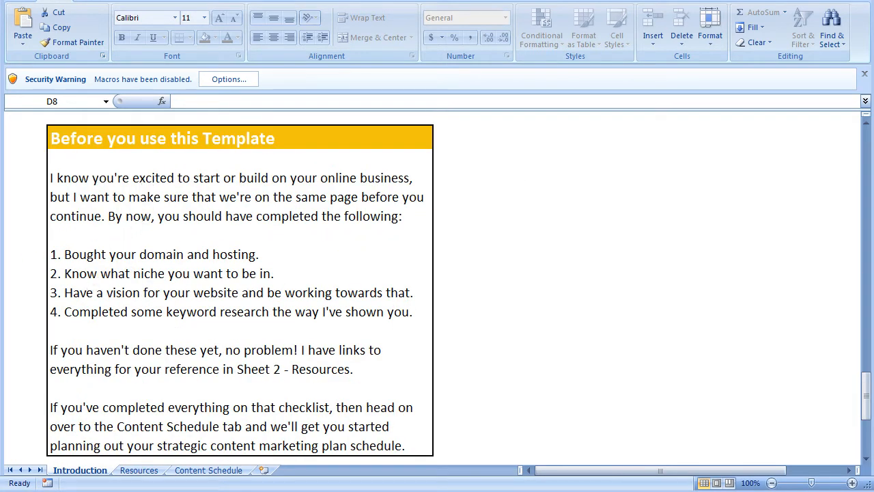
mouse_move(186, 258)
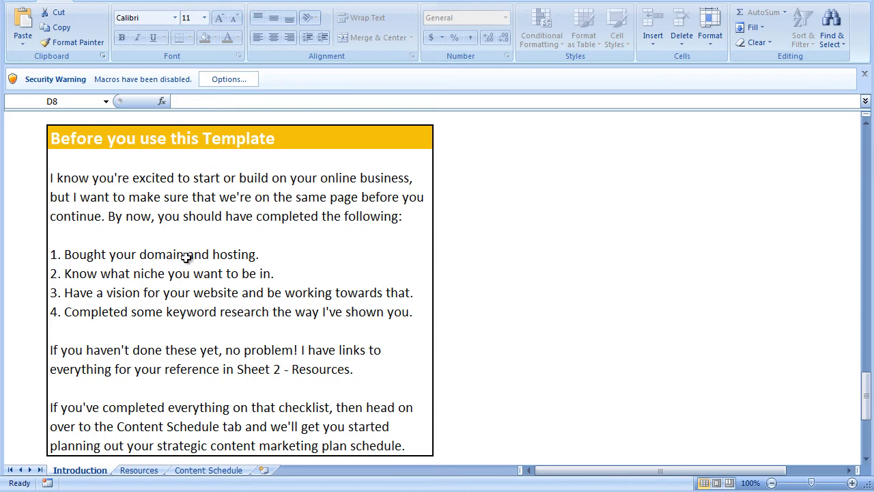
mouse_move(77, 171)
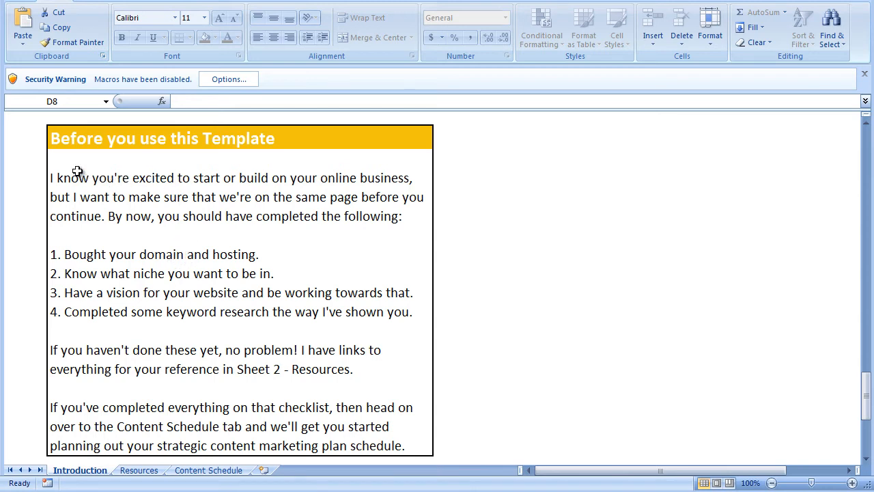
mouse_move(126, 278)
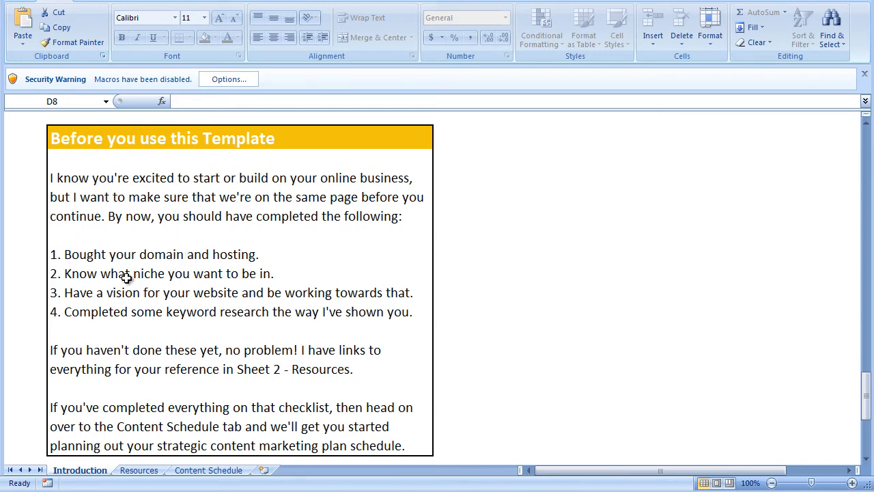
mouse_move(258, 345)
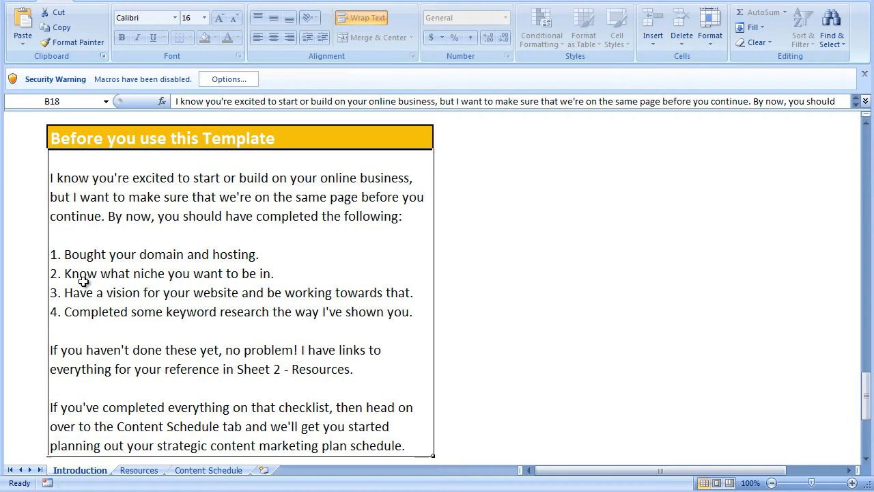
mouse_move(114, 292)
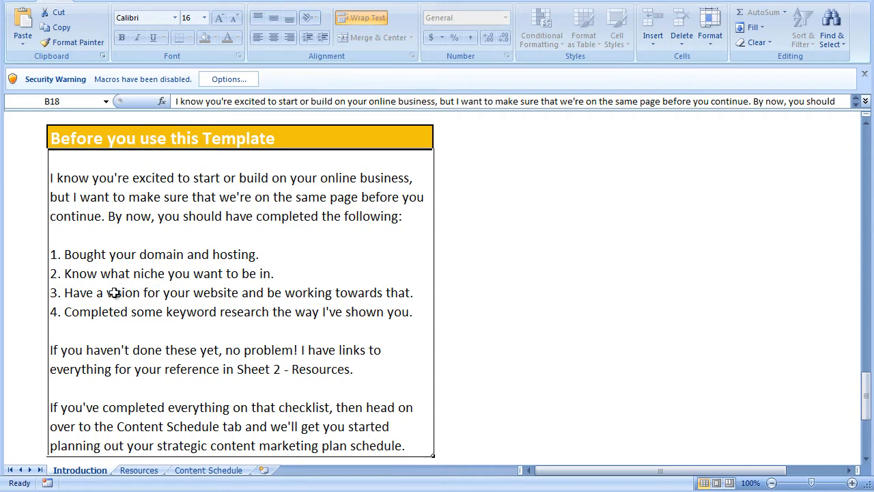
mouse_move(165, 318)
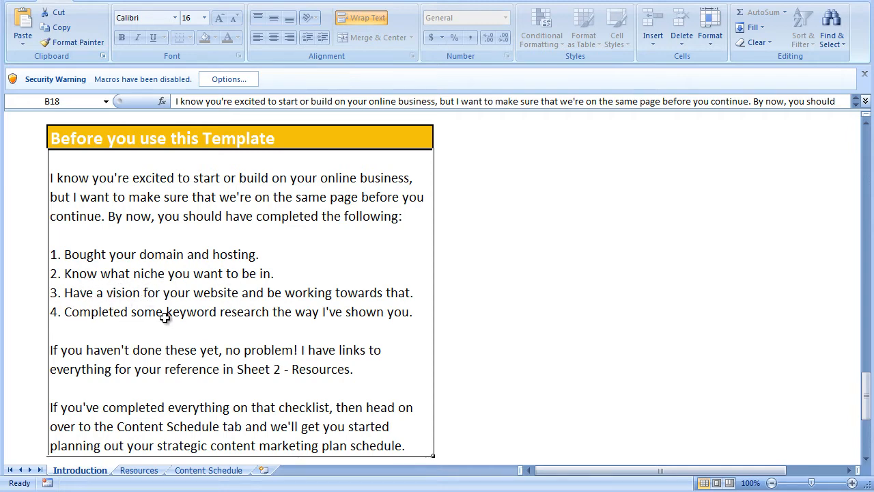
mouse_move(234, 378)
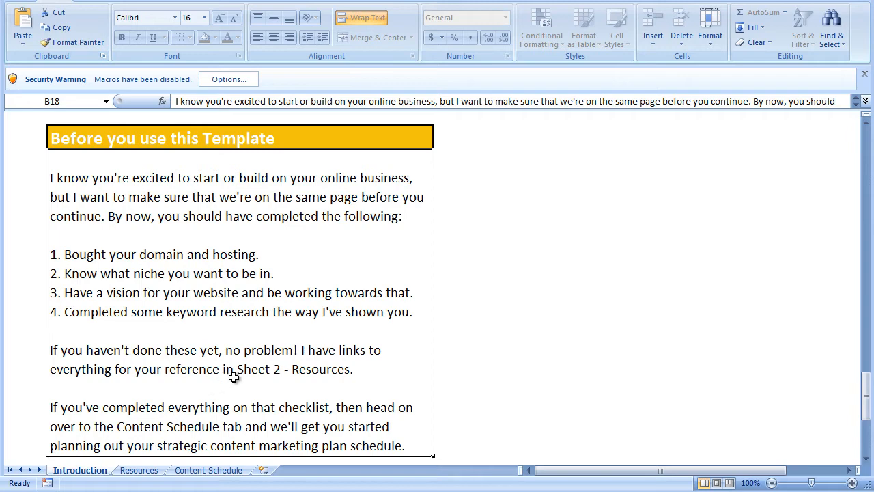
mouse_move(194, 346)
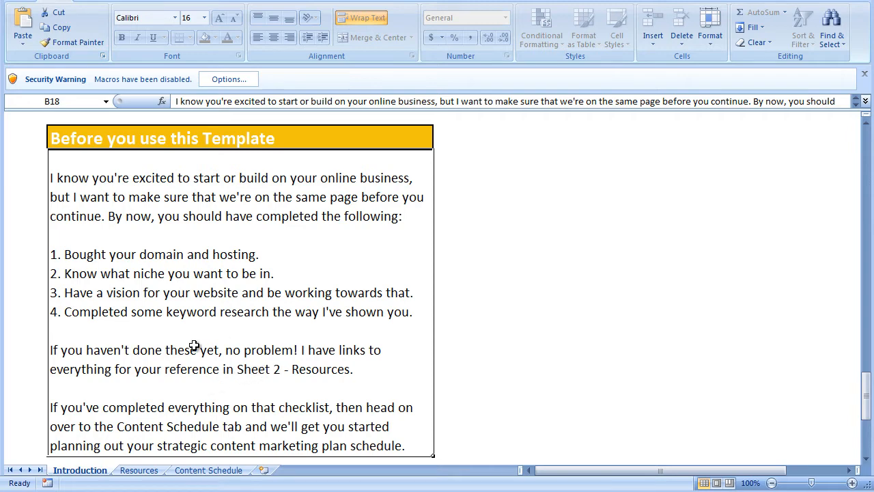
mouse_move(467, 397)
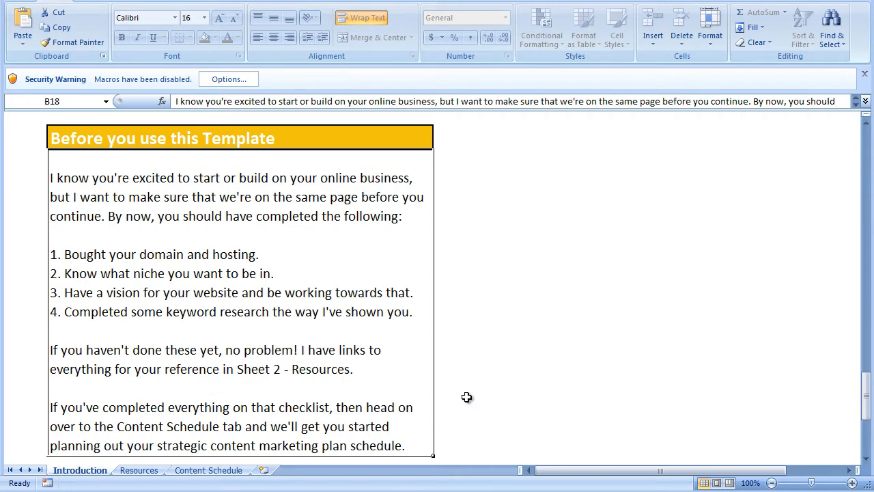
mouse_move(163, 389)
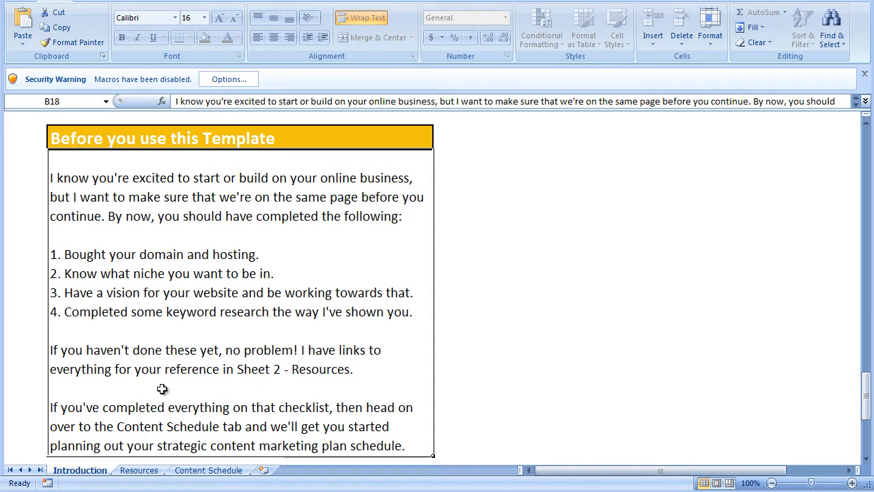
Browse the Resources sheet's tool links, How To articles and About This Page note
click(139, 470)
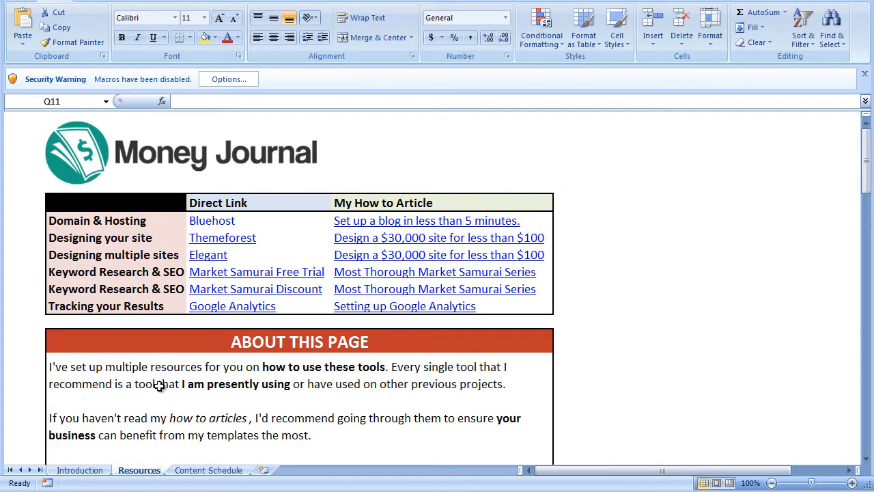
mouse_move(169, 334)
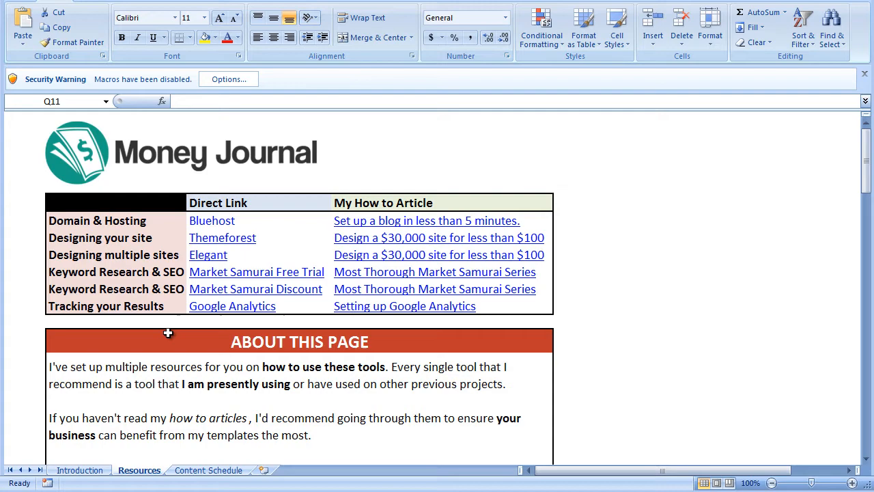
scroll(down, 3)
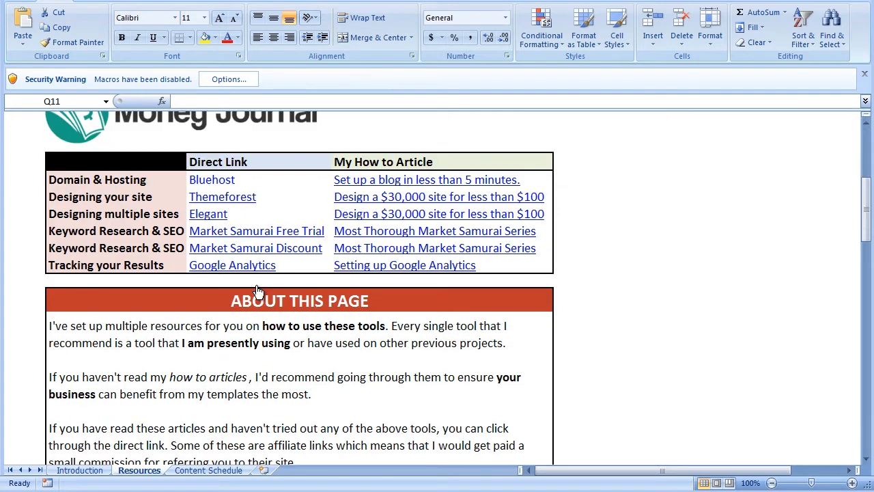
scroll(down, 3)
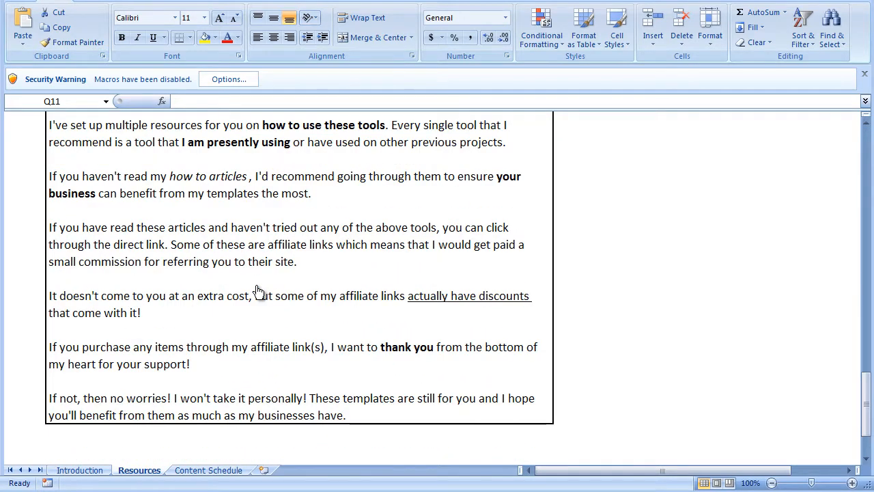
scroll(up, 3)
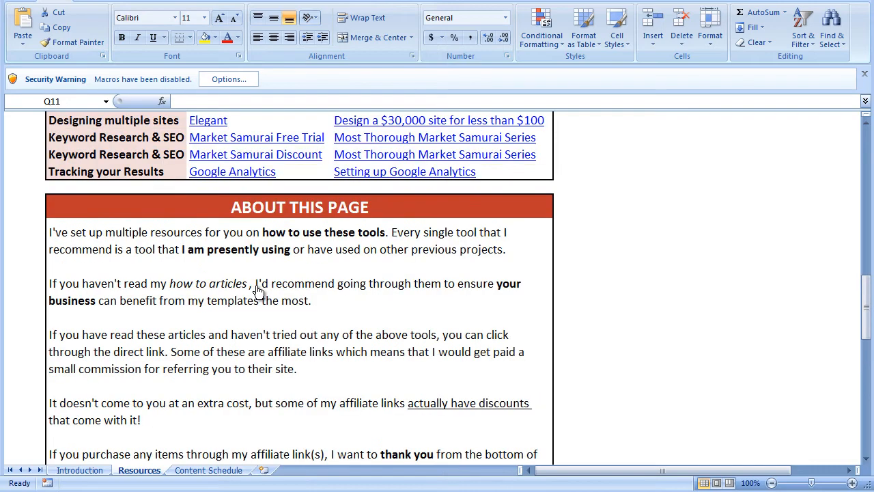
scroll(up, 3)
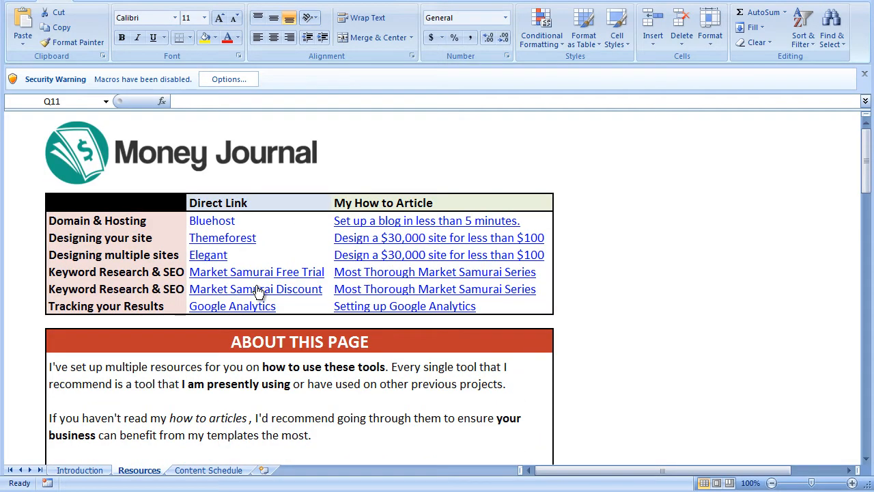
mouse_move(256, 289)
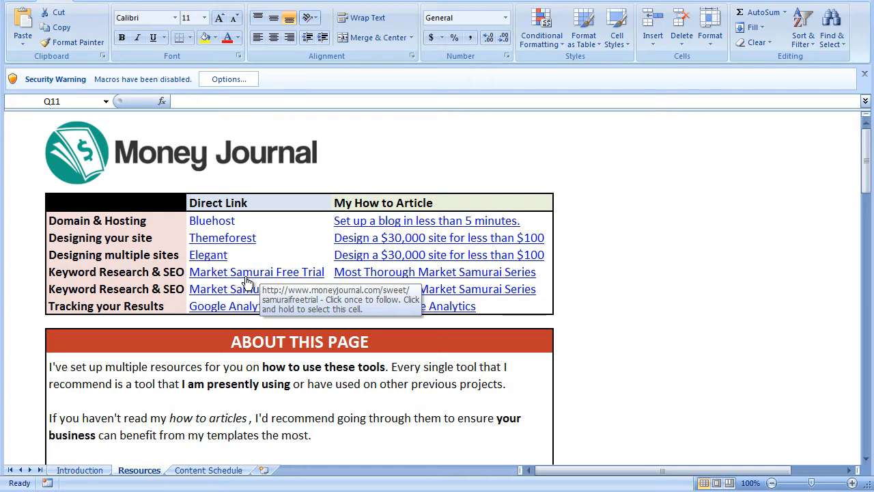
Look over the empty My Content Schedule table, then return to the celebrity gossip export
click(209, 470)
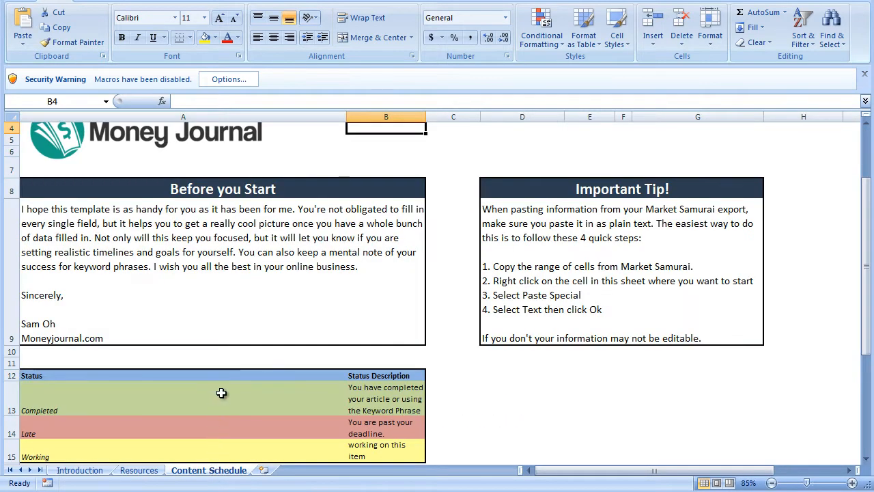
mouse_move(821, 114)
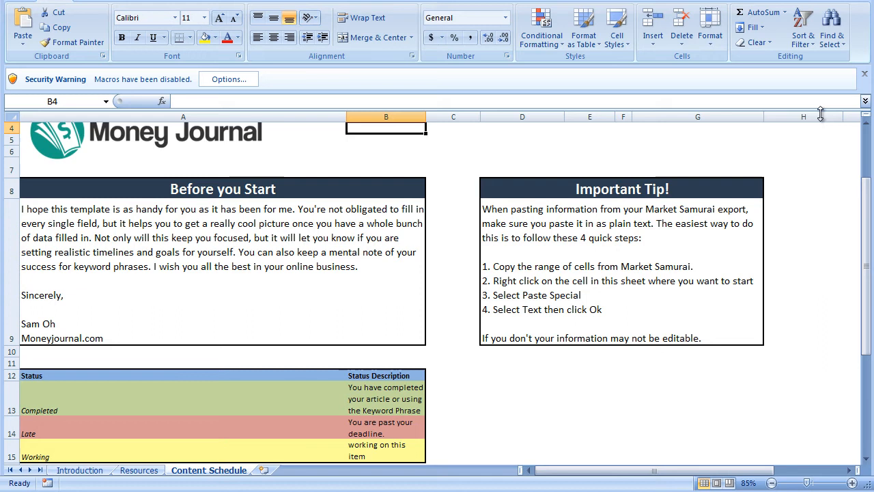
scroll(up, 3)
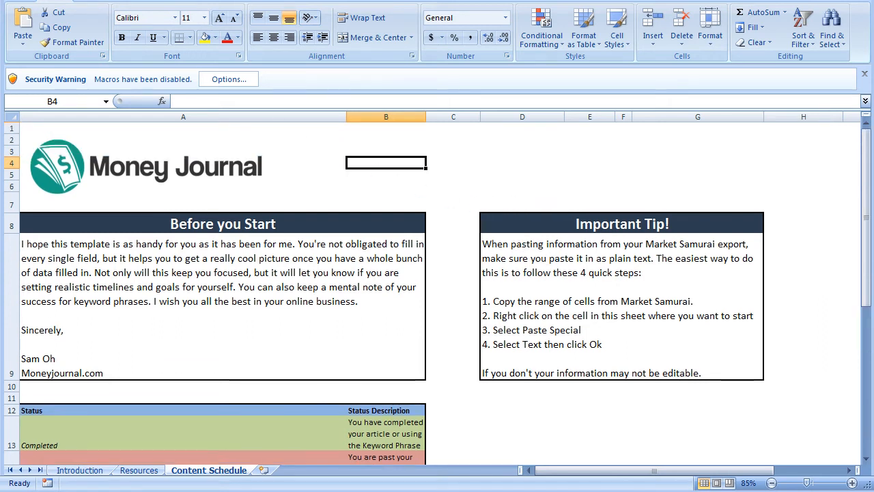
mouse_move(236, 245)
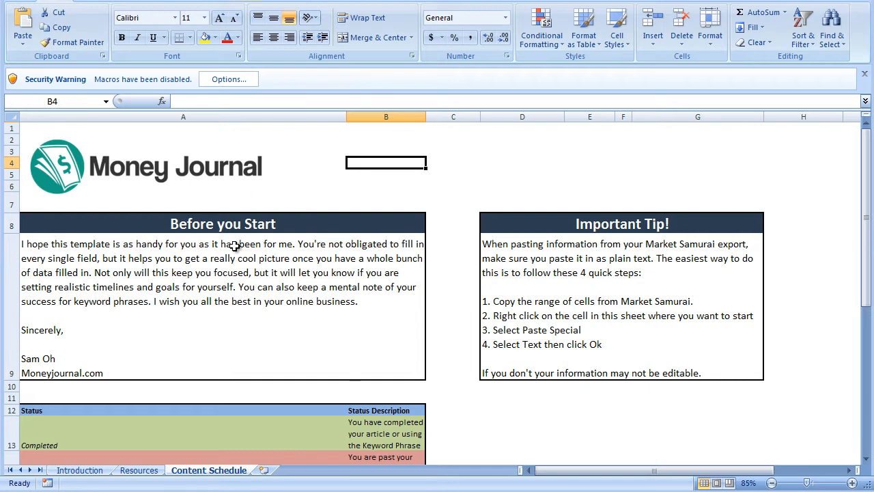
scroll(down, 3)
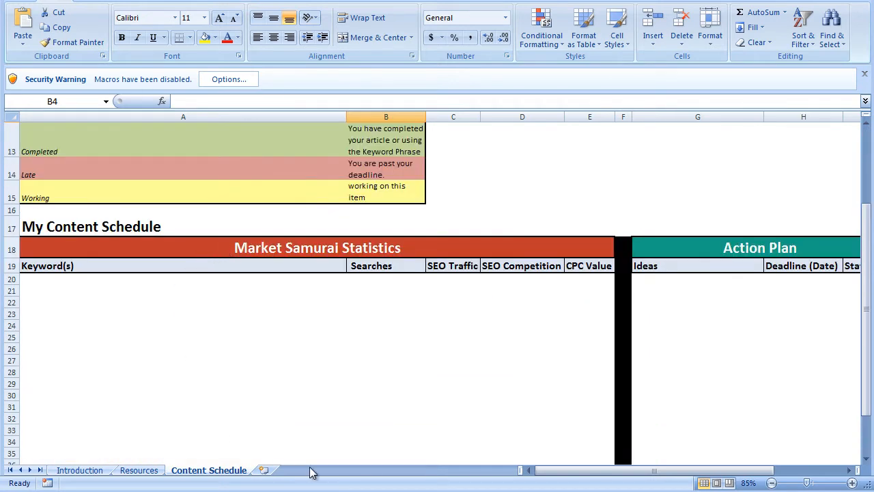
mouse_move(726, 407)
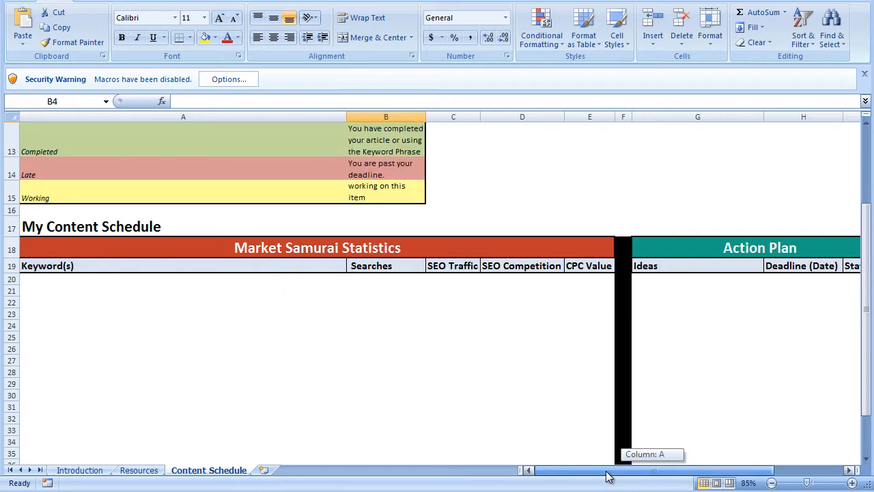
click(113, 470)
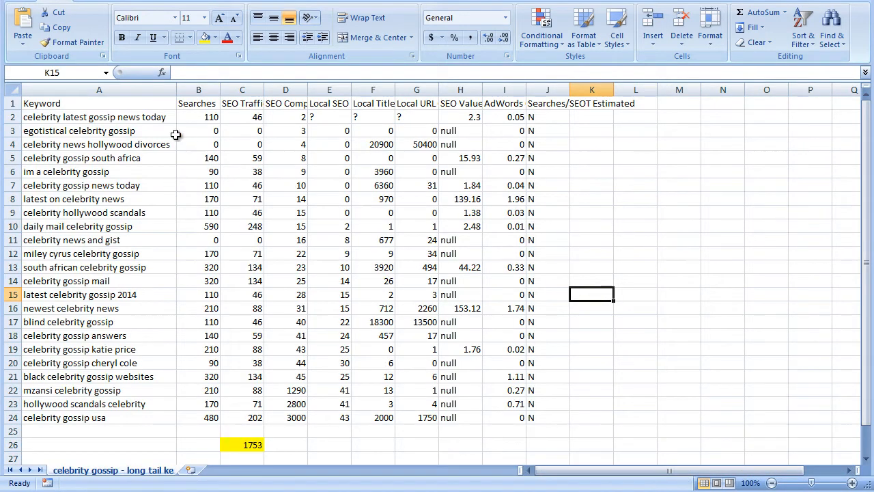
Delete the Local SEO, Local Title, Local URL, SEO Value and Searches/SEOT columns; clear C26
click(99, 144)
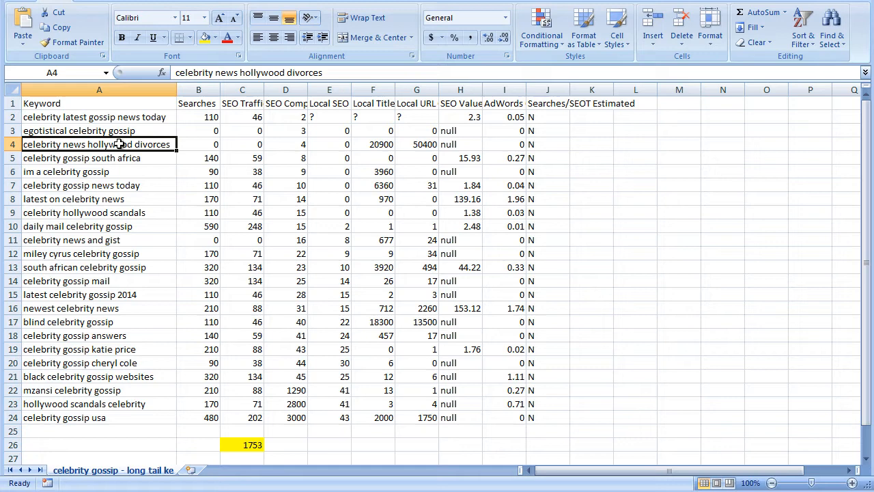
click(285, 117)
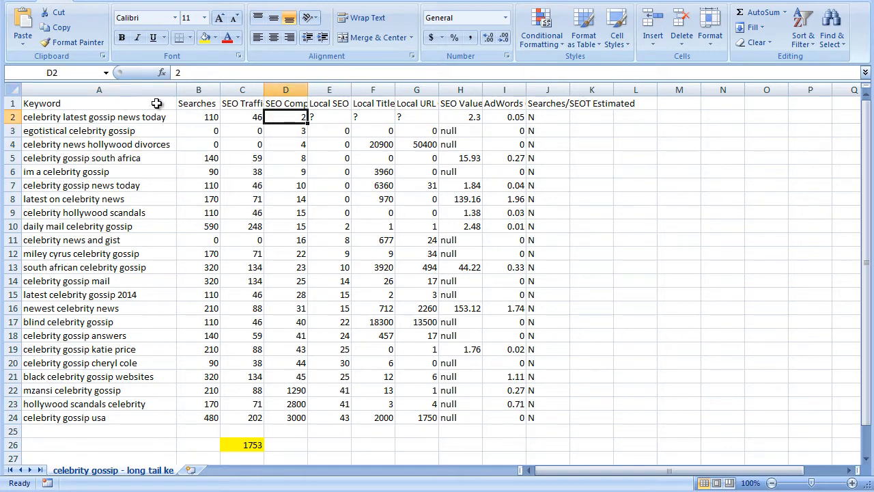
click(242, 103)
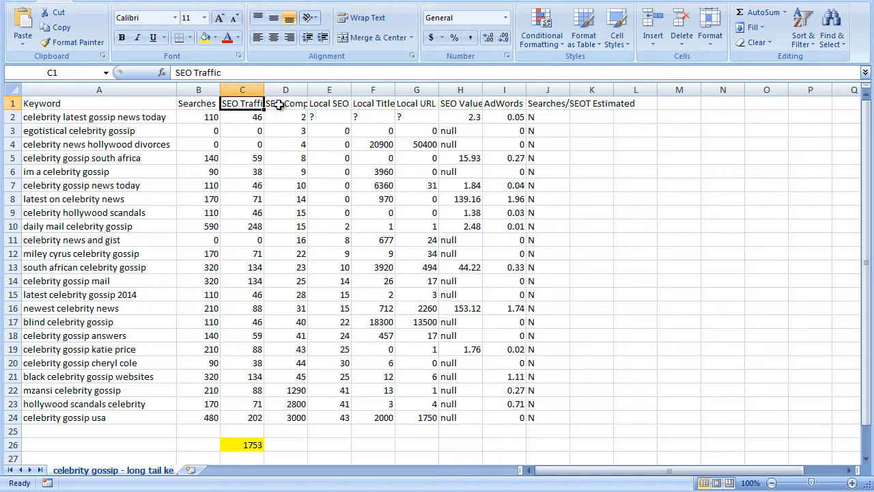
click(285, 103)
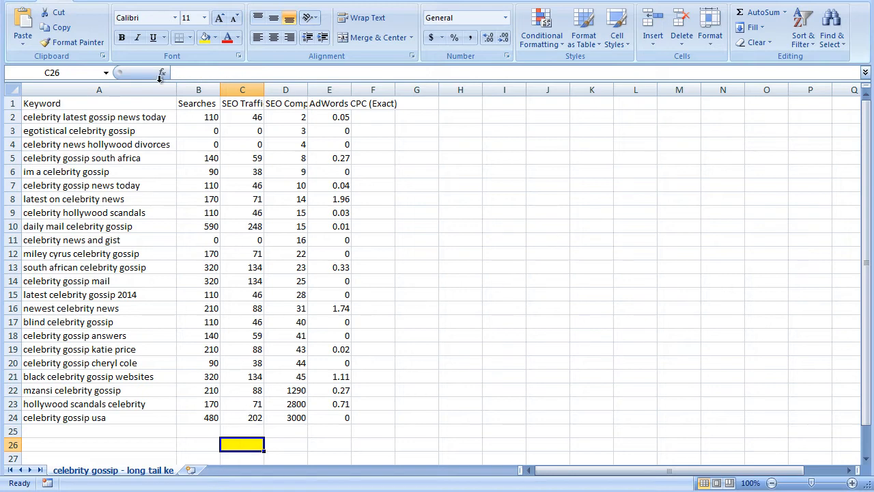
Place the note 'Relevant content together' in G4 beside the South African gossip keywords
click(217, 38)
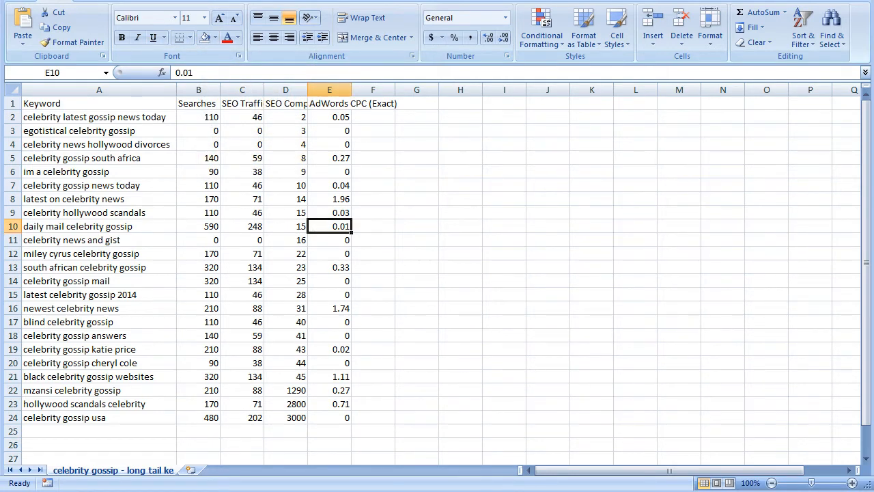
click(99, 267)
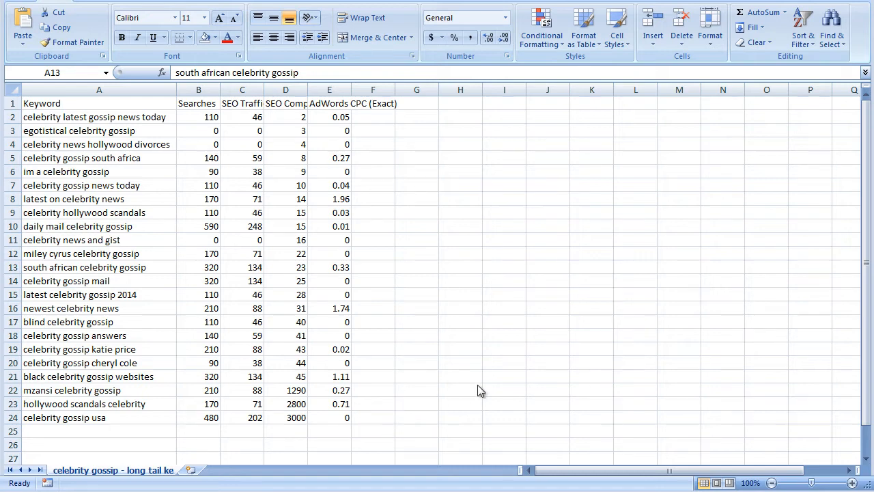
click(417, 116)
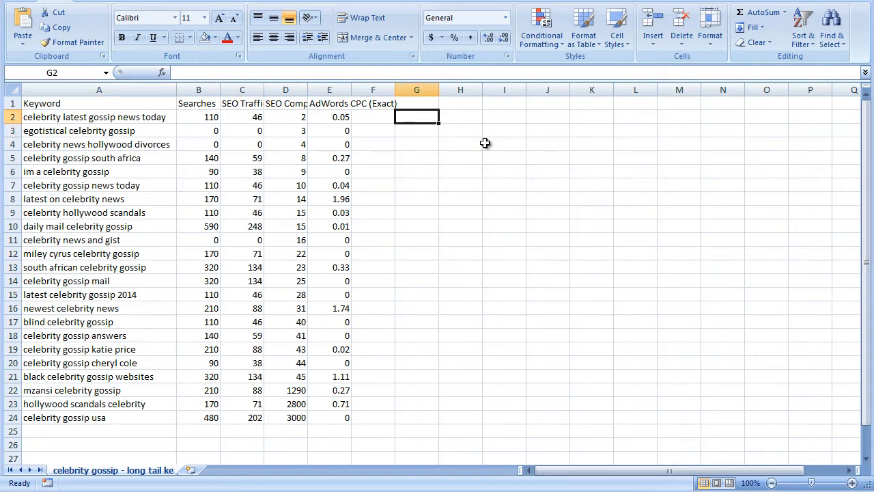
text(Relevant content together)
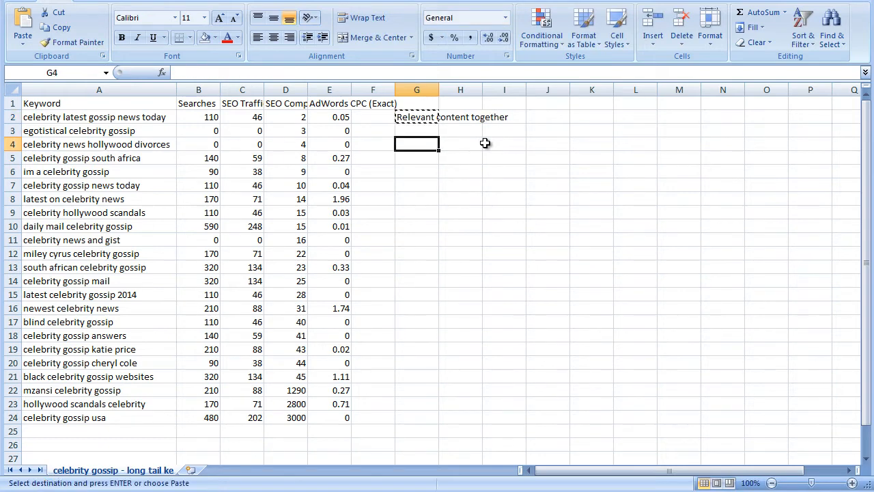
click(286, 144)
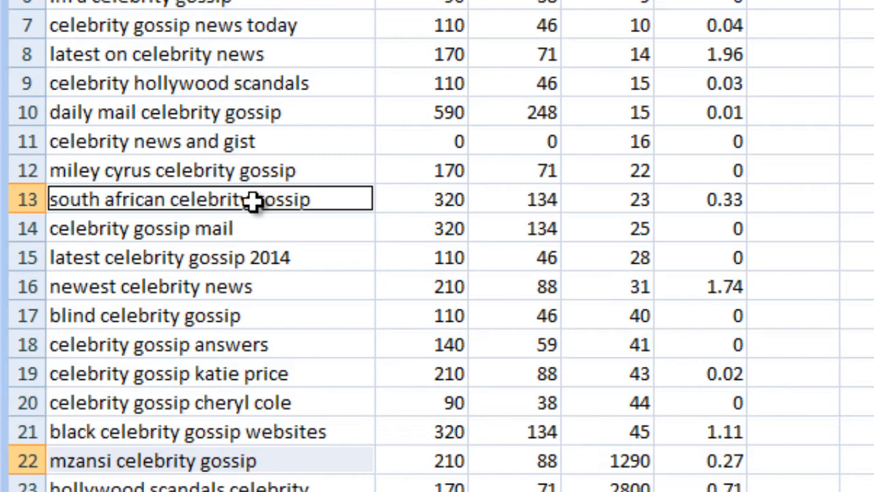
click(286, 101)
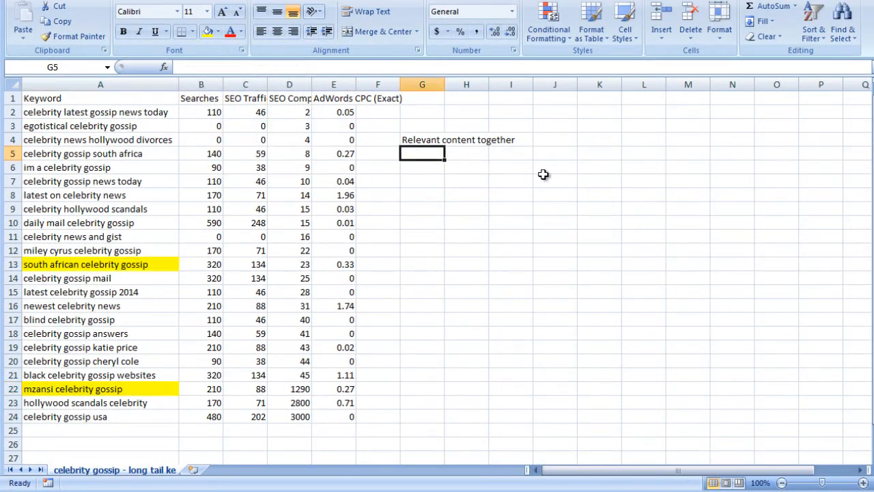
mouse_move(613, 197)
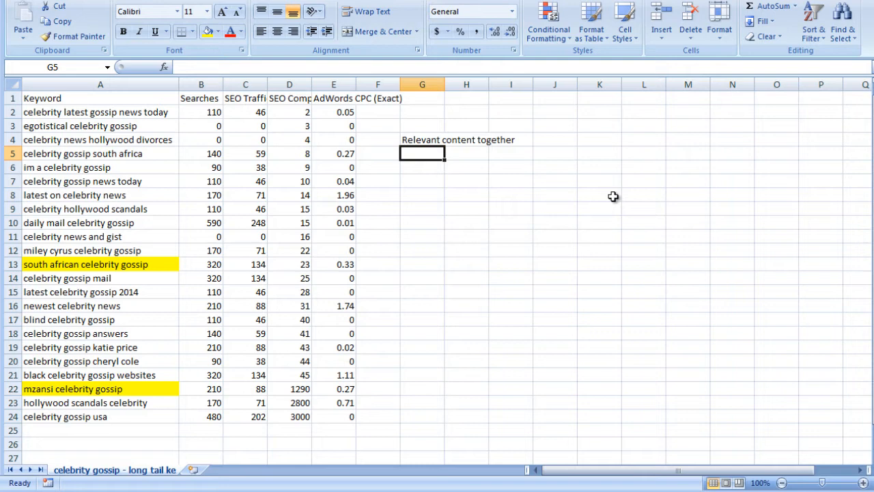
Enter 'Higher competitive KW (Primary) + 2-3 Lower competitive KW' as the G5 note
text(Higher competitive)
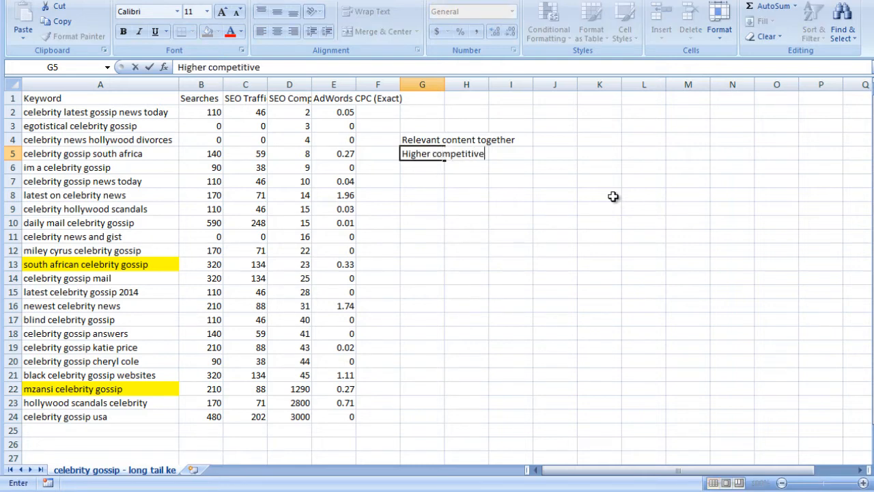
text(KW ()
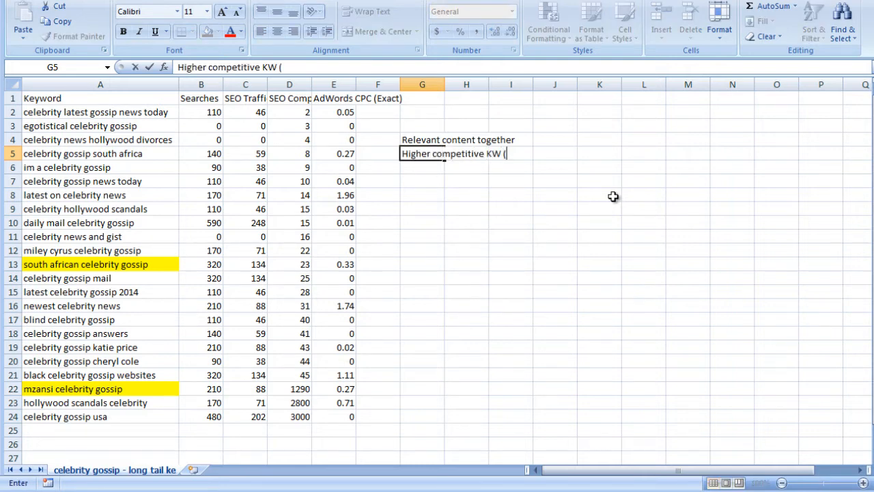
text(Primary))
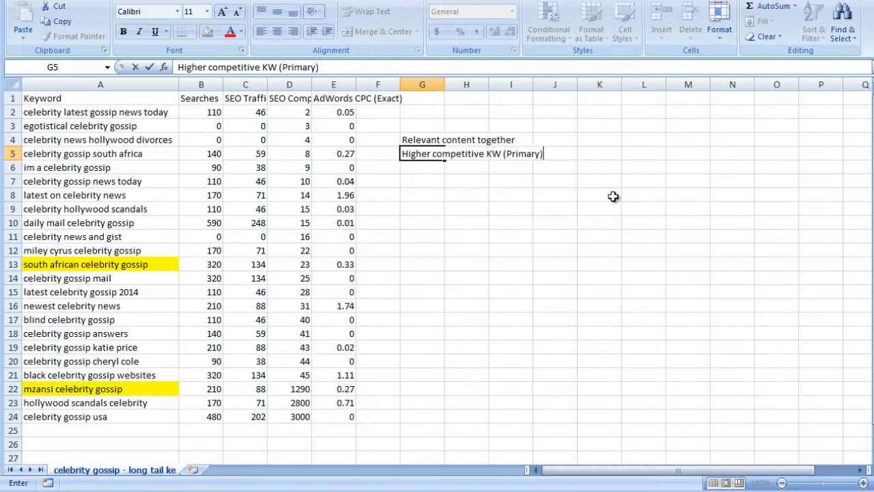
text(+ 2-3)
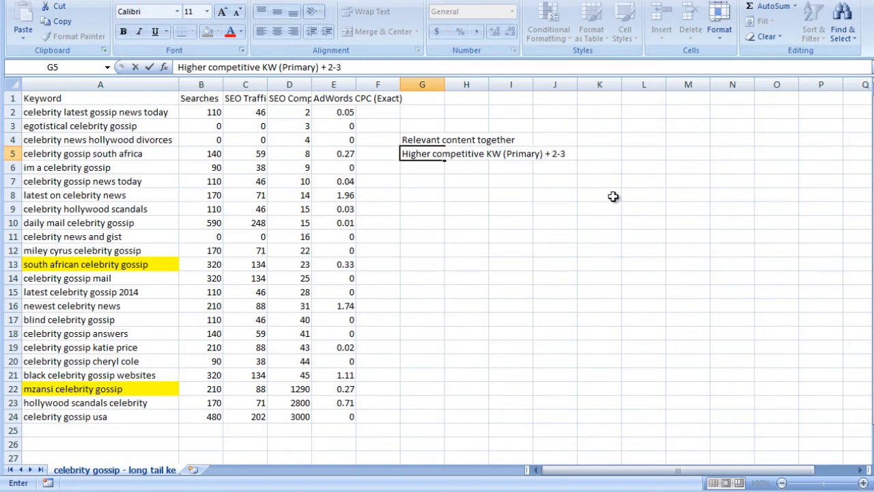
text(Lower com)
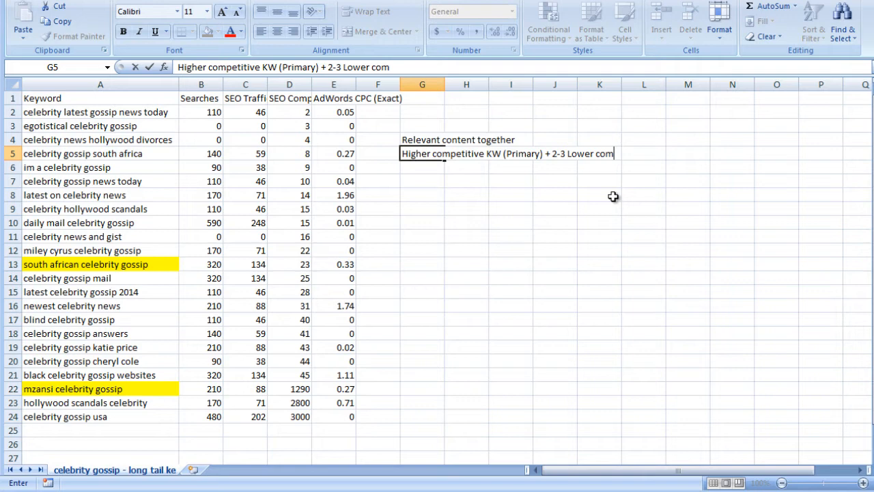
text(petitive KW)
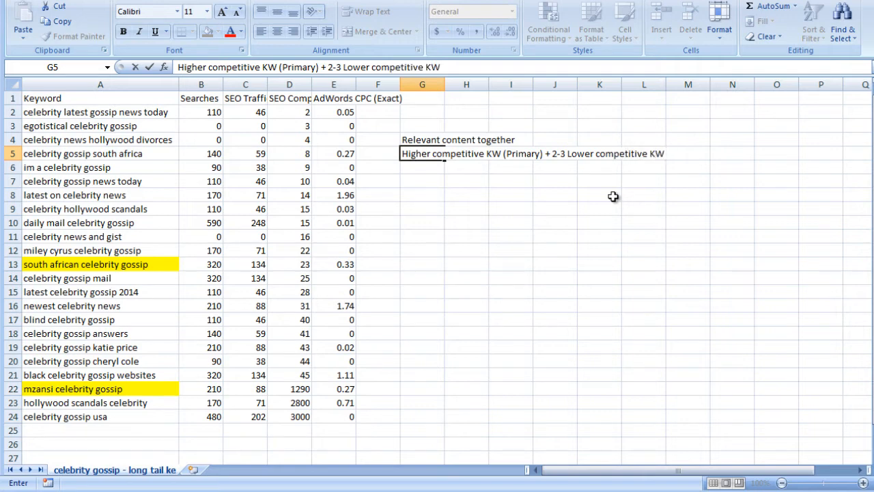
click(422, 140)
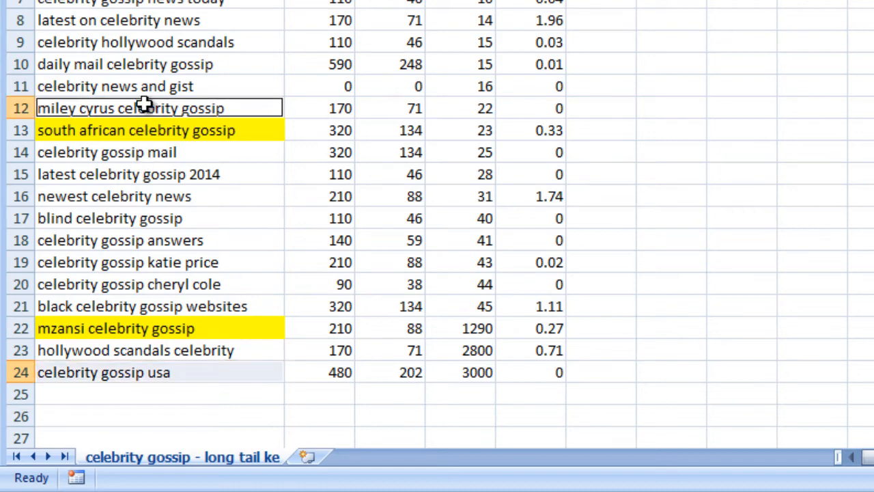
mouse_move(417, 33)
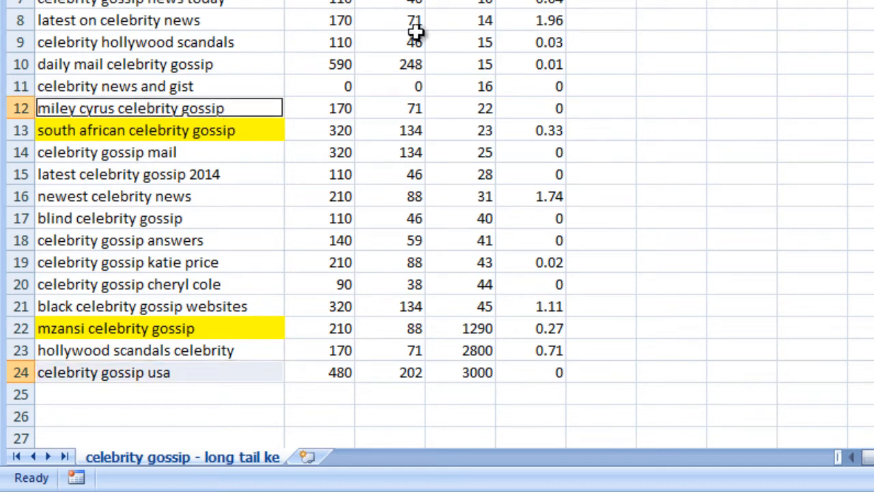
mouse_move(133, 10)
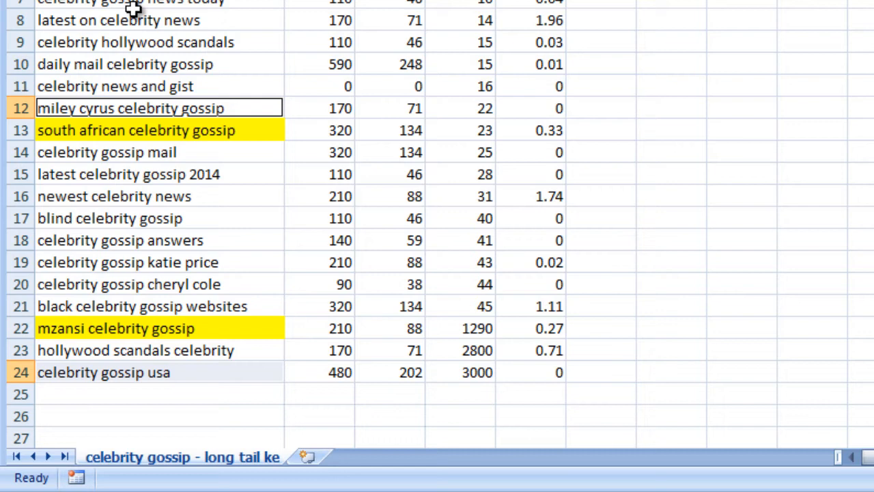
Fill the keywords in A8, A12 and A24 green and begin the 'Write for HUMANS' note
click(137, 19)
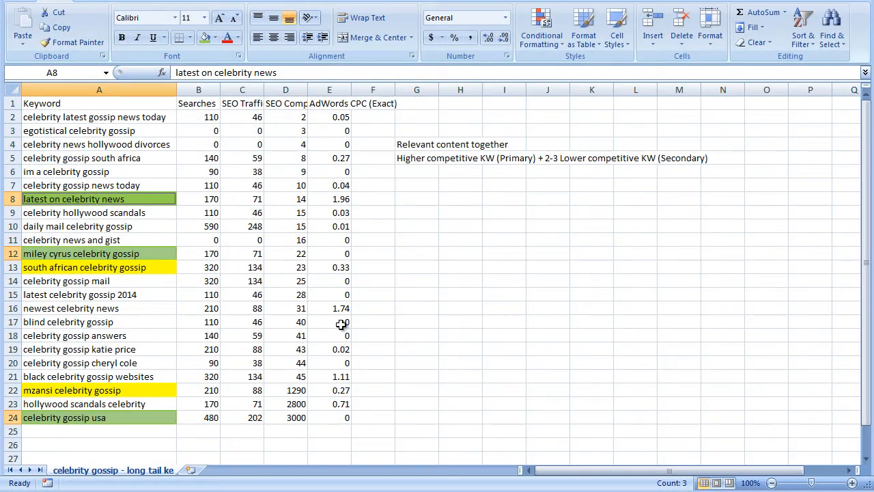
click(329, 322)
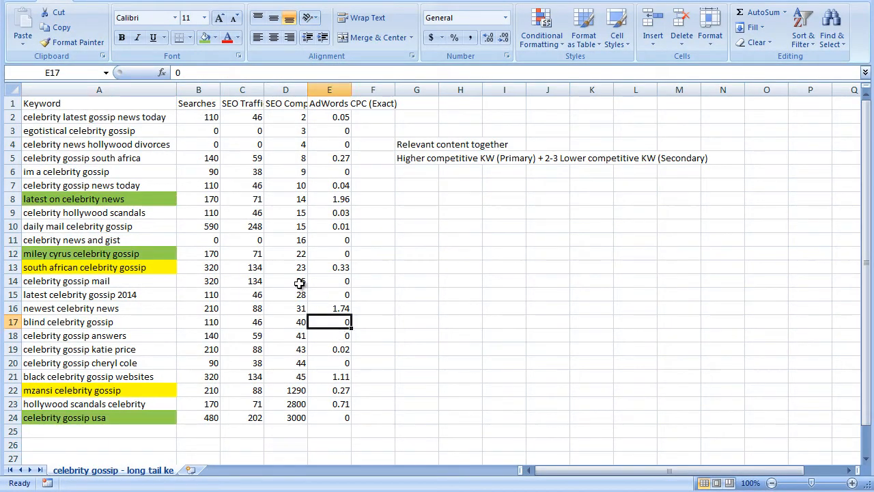
click(547, 294)
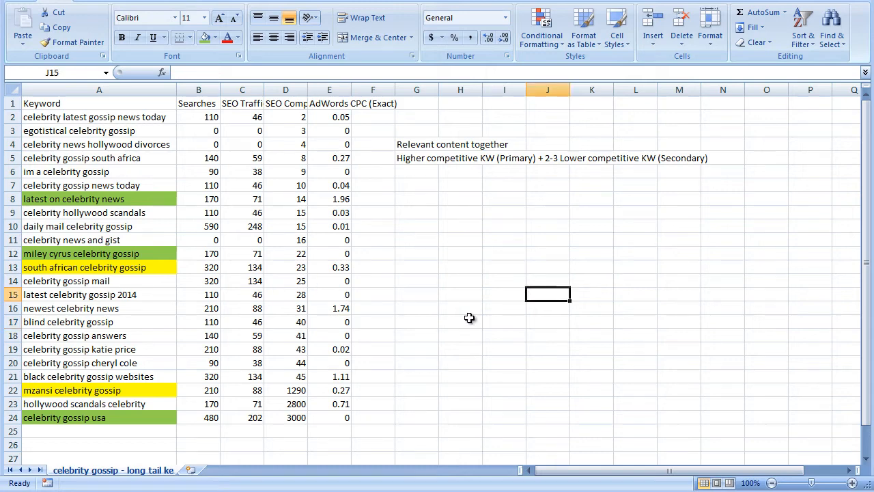
mouse_move(454, 322)
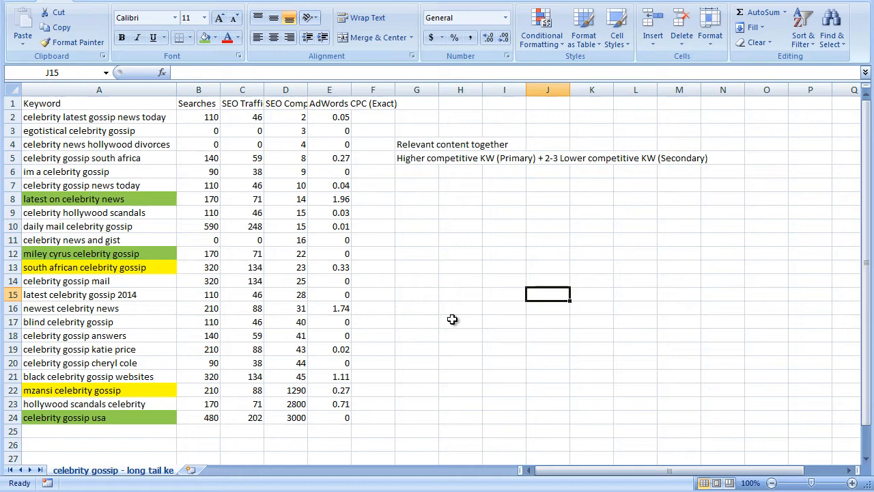
mouse_move(435, 97)
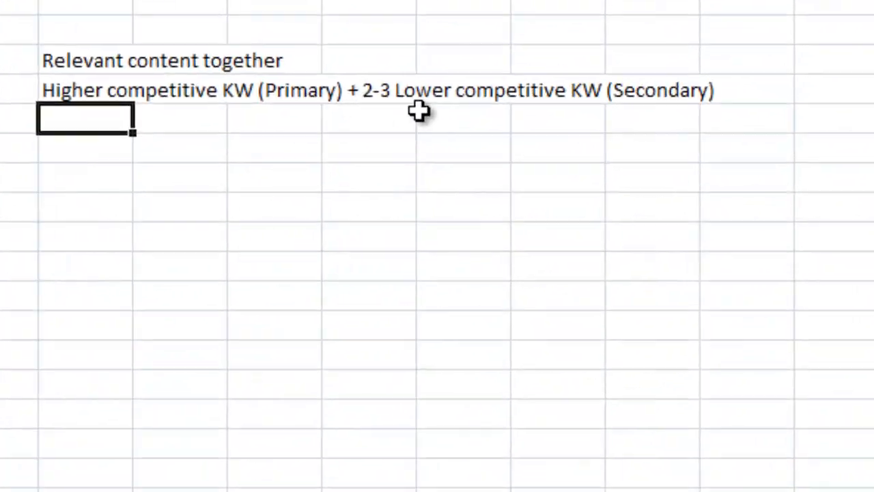
text(Write for HUMANS - Not just search engines.)
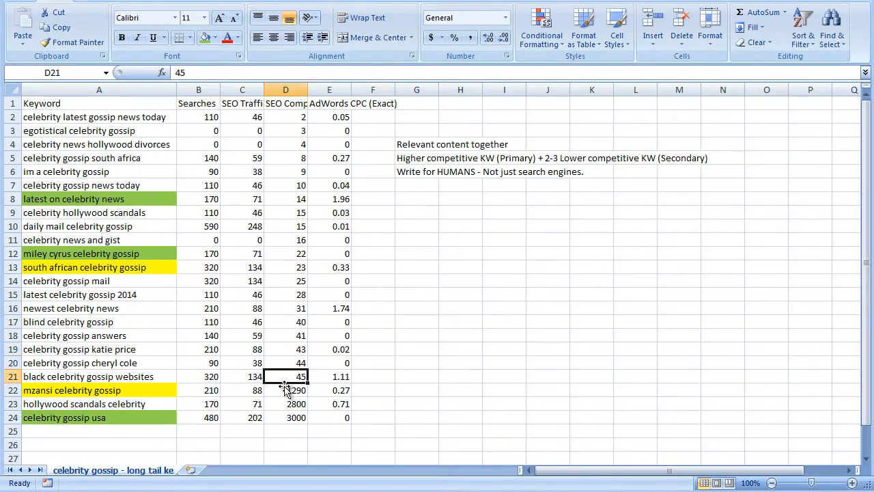
Finish the G6 note 'Write for HUMANS - Not just search engines.' and copy row A2:E2
click(329, 403)
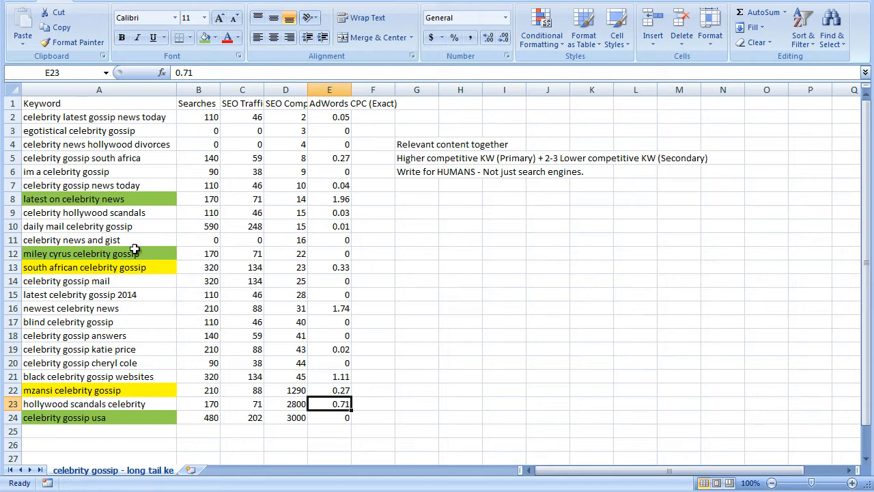
mouse_move(94, 142)
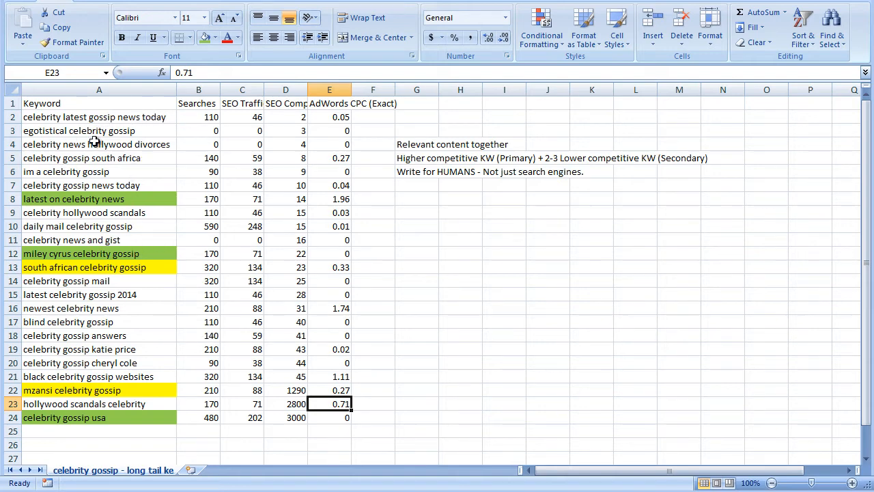
click(99, 117)
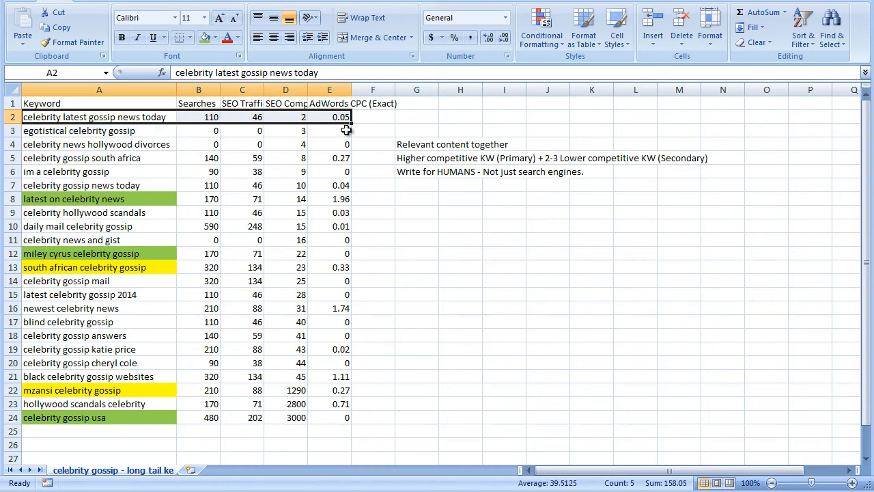
Paste the celebrity latest gossip news today row (110, 46, 2, 0.05) into Content Schedule row 20
click(209, 469)
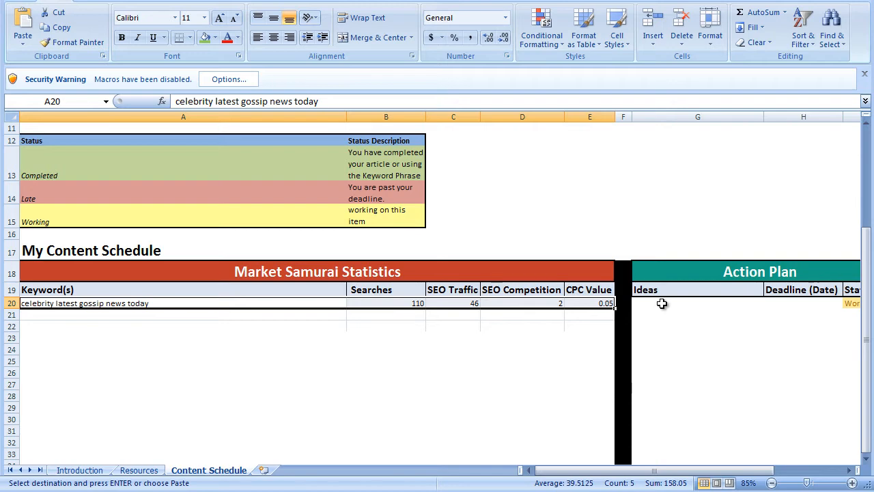
click(589, 326)
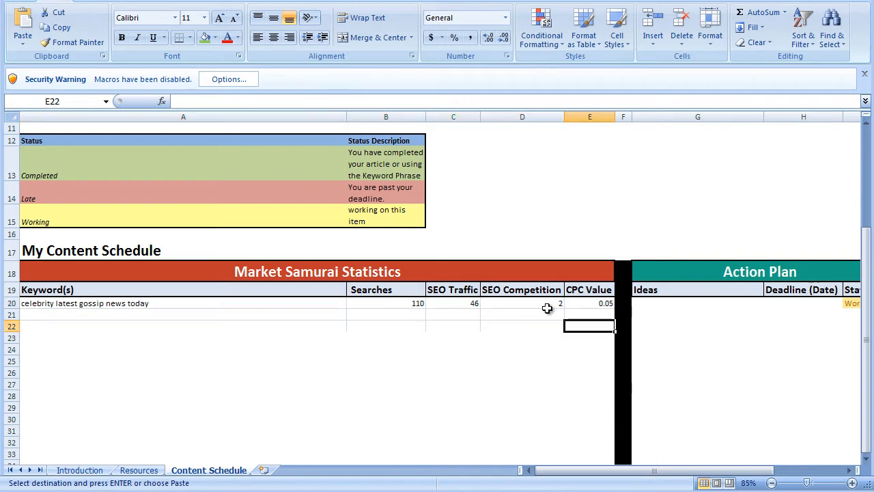
mouse_move(264, 320)
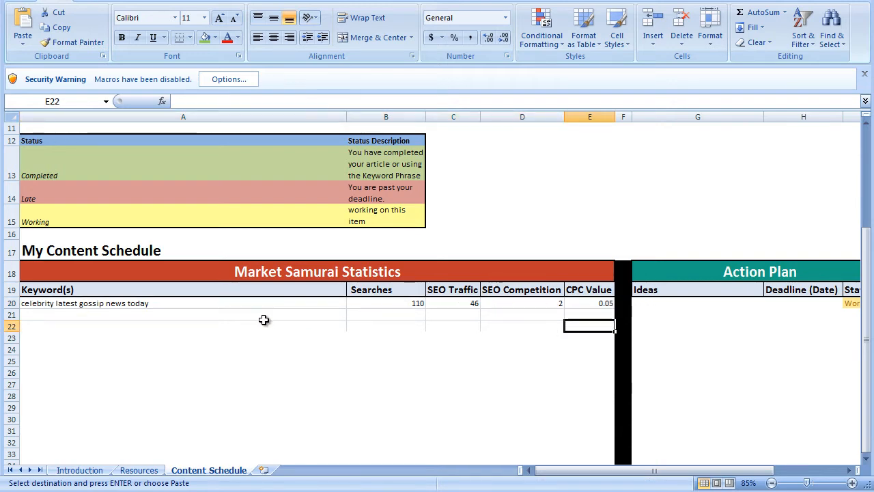
mouse_move(280, 331)
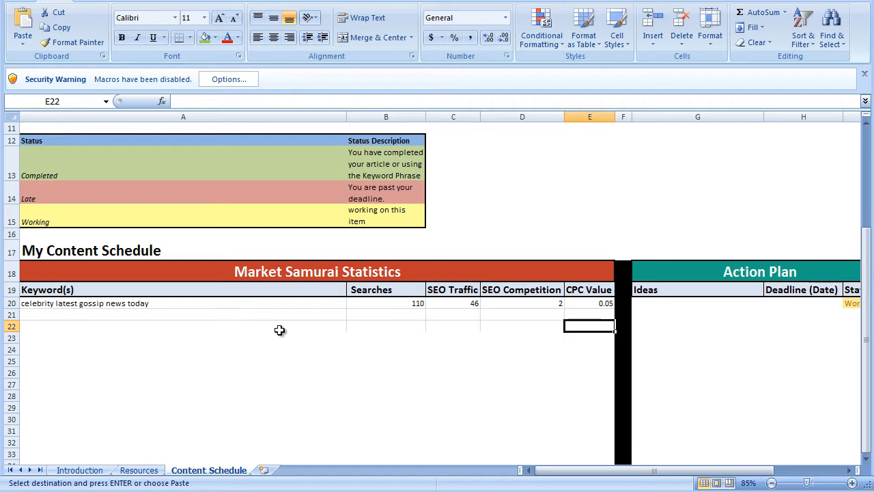
mouse_move(569, 322)
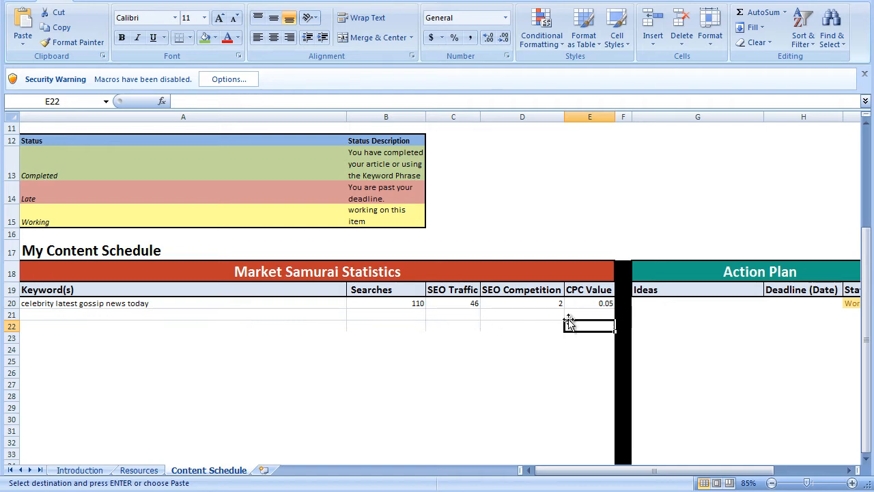
click(453, 314)
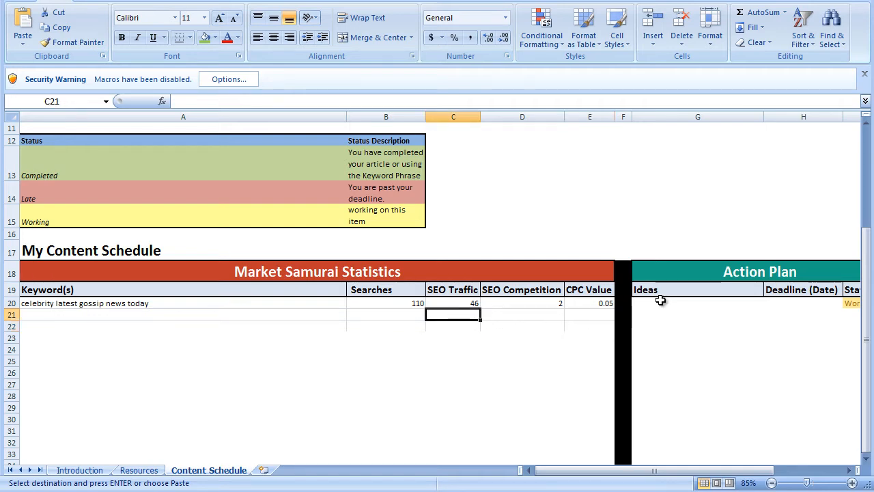
click(696, 302)
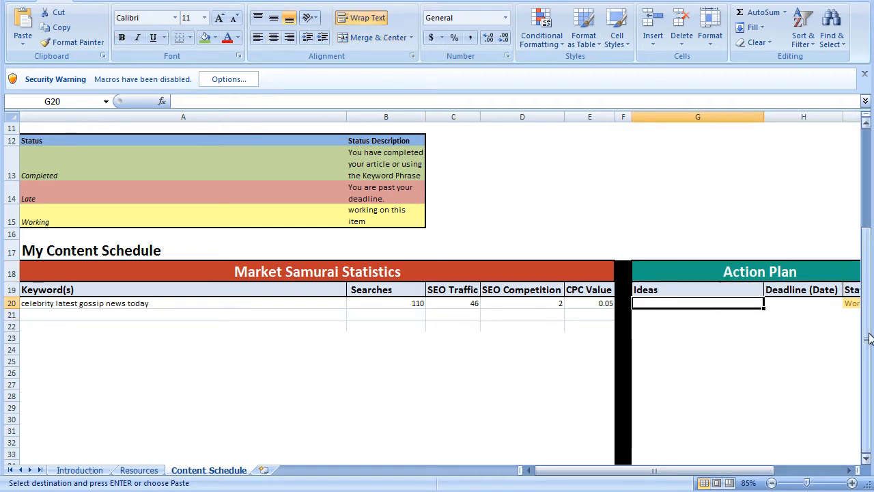
text(Add keyword to home)
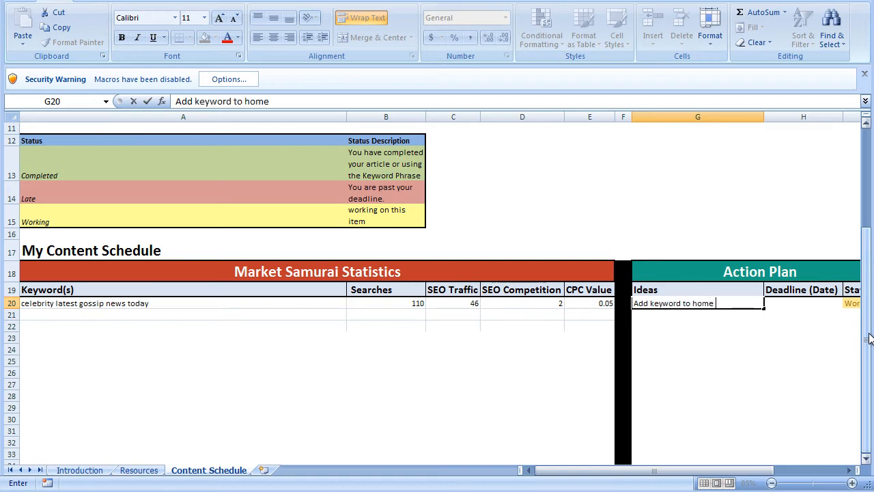
Enter the idea 'Add keyword to home page after block 2' with a 10-Dec deadline
text(page after block 2)
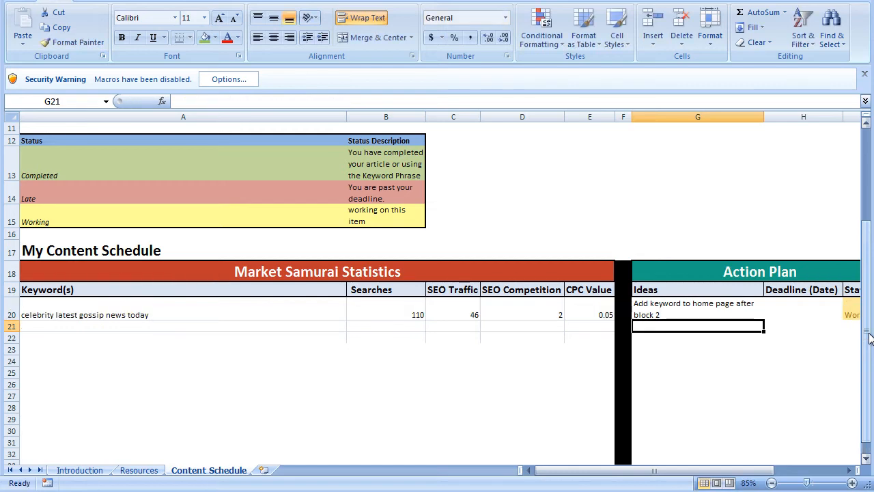
click(803, 307)
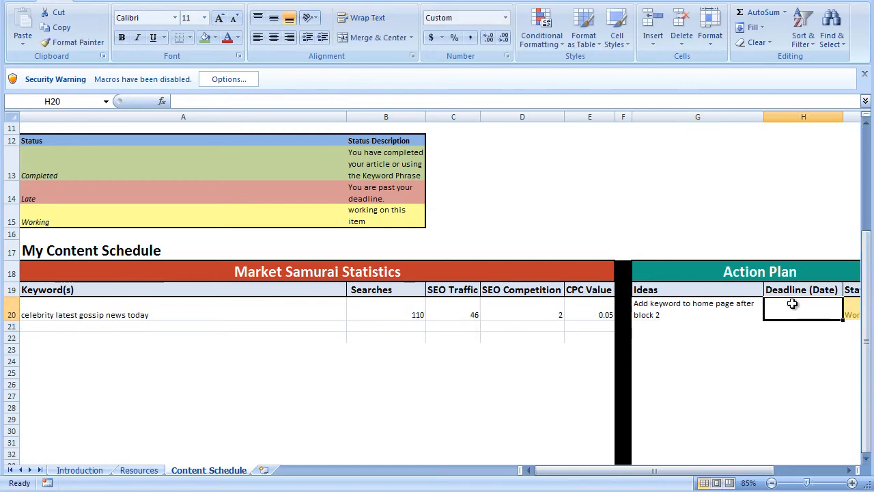
text(Dec)
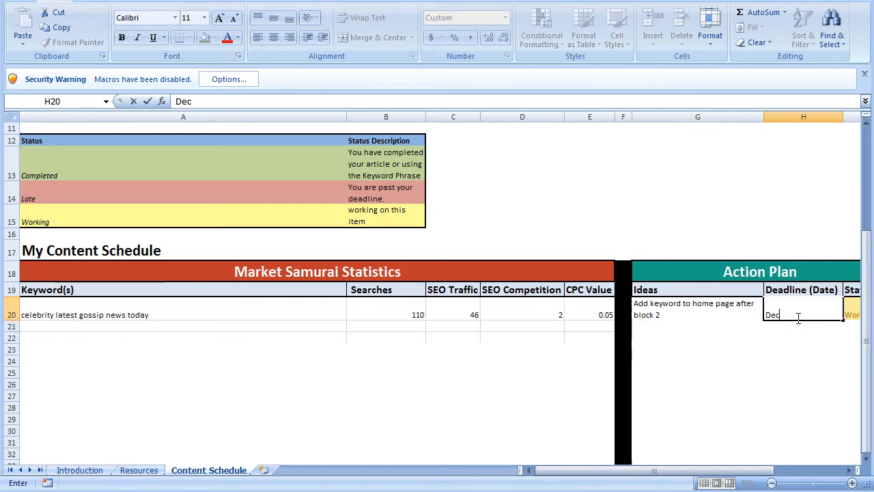
text(10-)
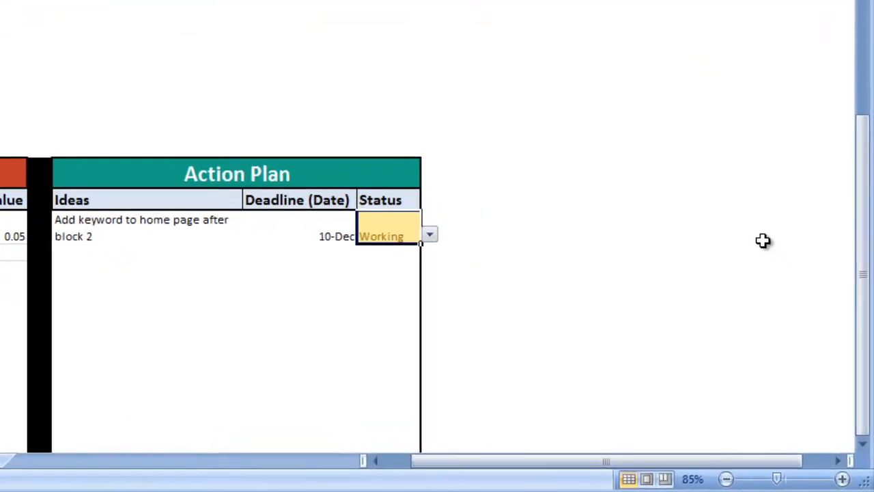
Try Completed in the Status dropdown, then switch it back to Working
click(430, 234)
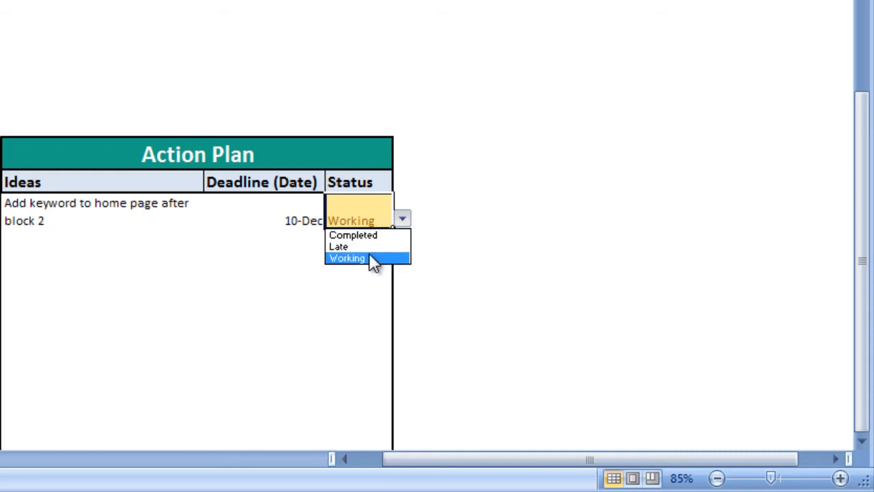
click(352, 235)
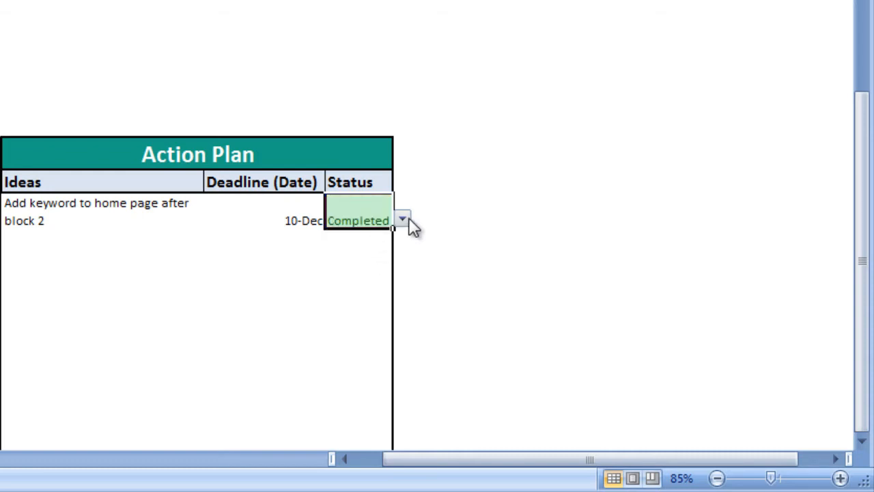
click(403, 219)
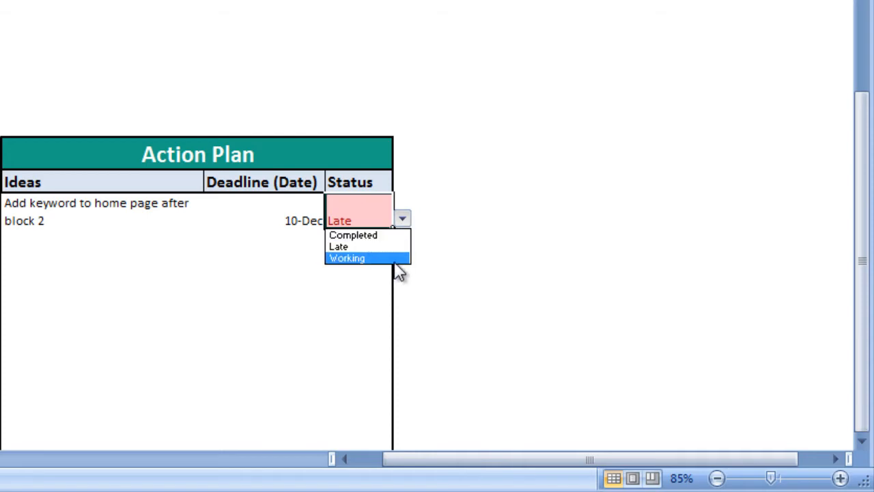
click(347, 258)
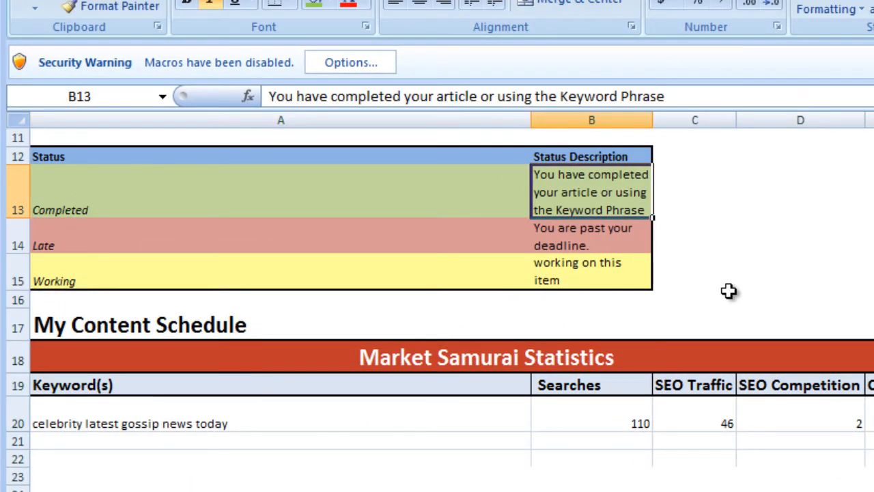
Review the status descriptions and keep the status as Working
click(280, 299)
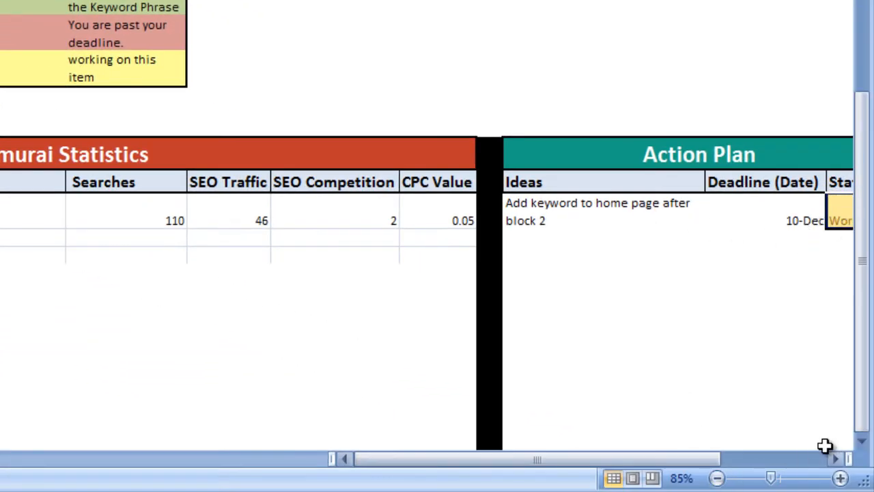
scroll(left, 3)
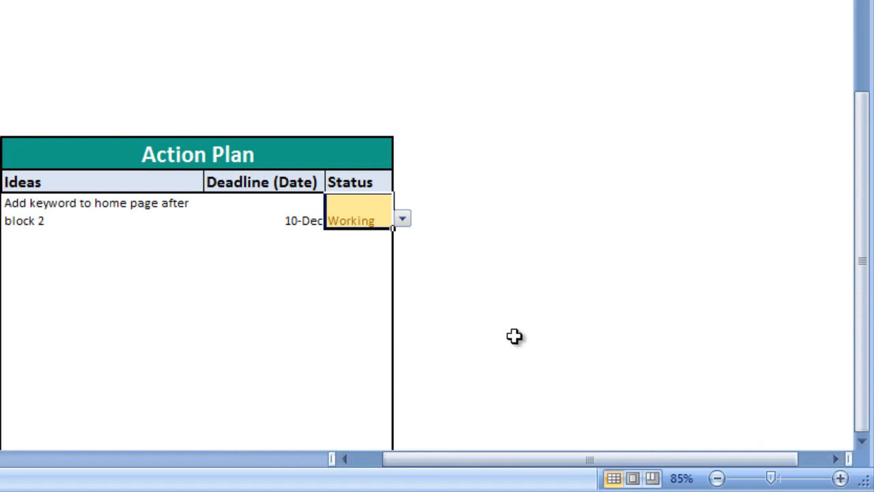
mouse_move(415, 223)
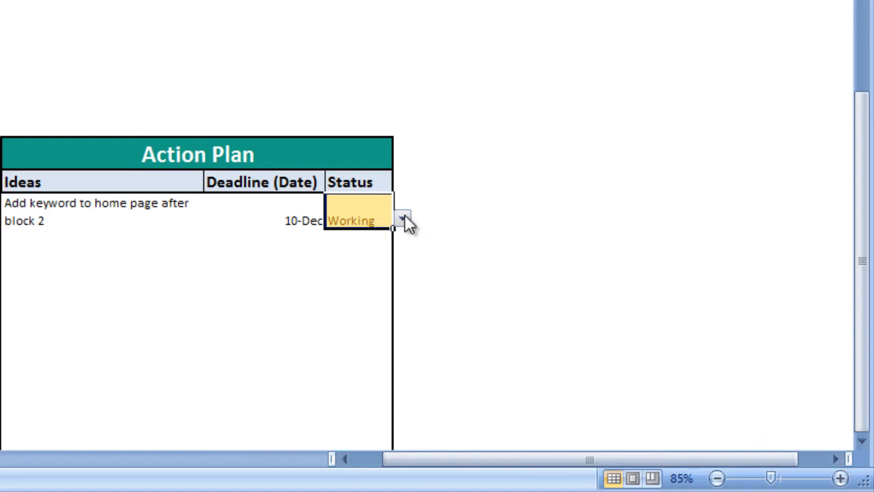
click(403, 218)
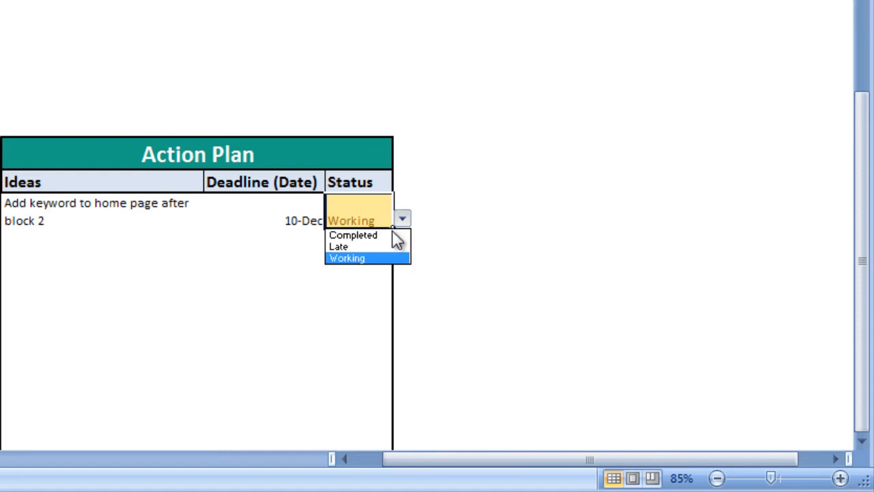
click(347, 258)
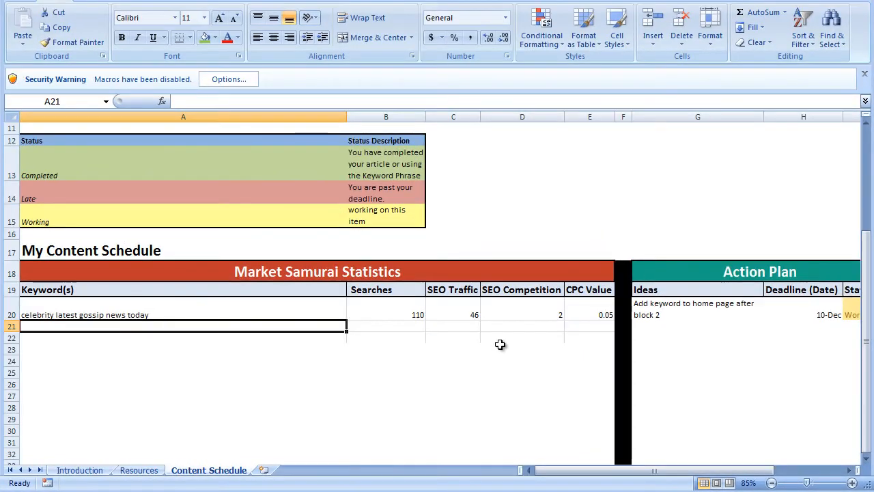
Copy the south african and mzansi celebrity gossip rows into rows 21–22 and start the combined A24 entry
click(113, 470)
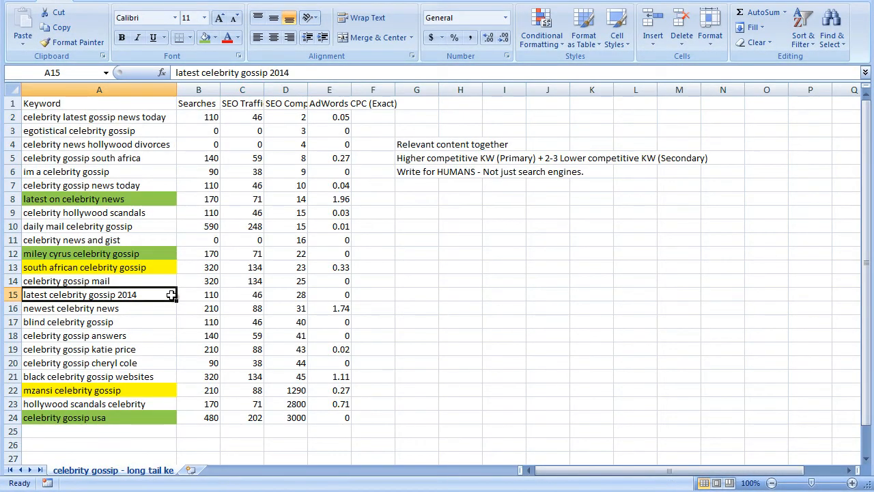
click(84, 267)
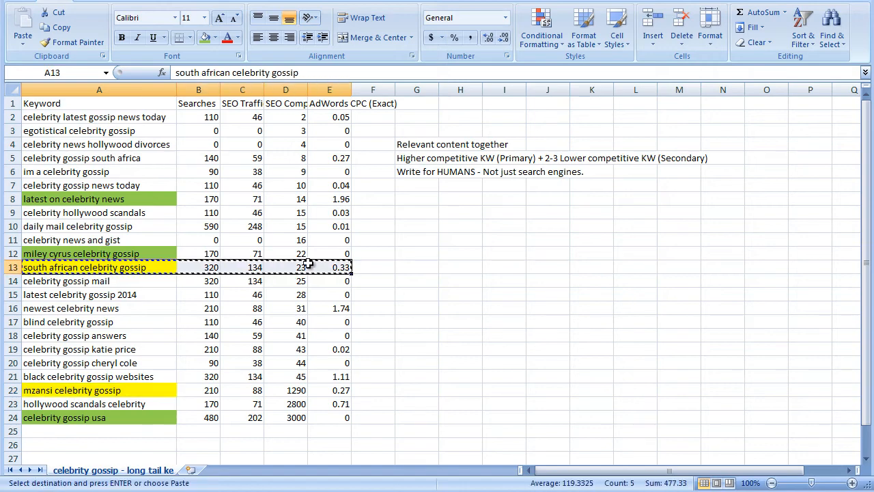
mouse_move(132, 382)
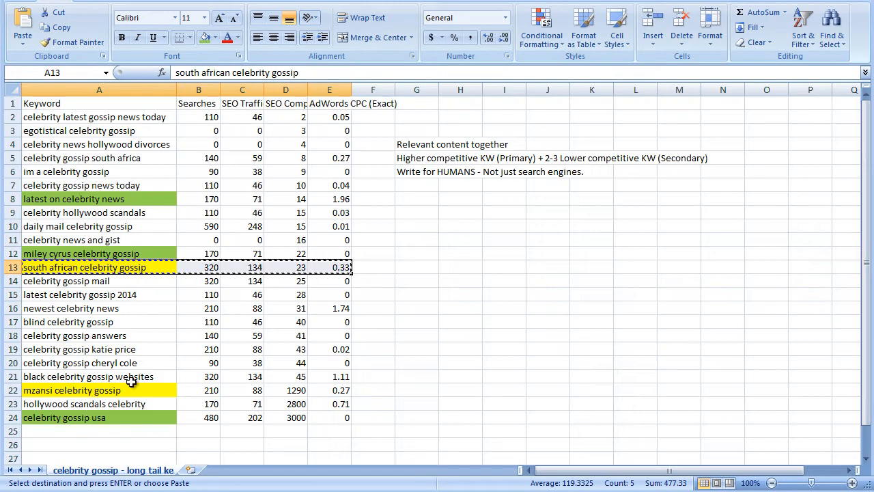
click(208, 470)
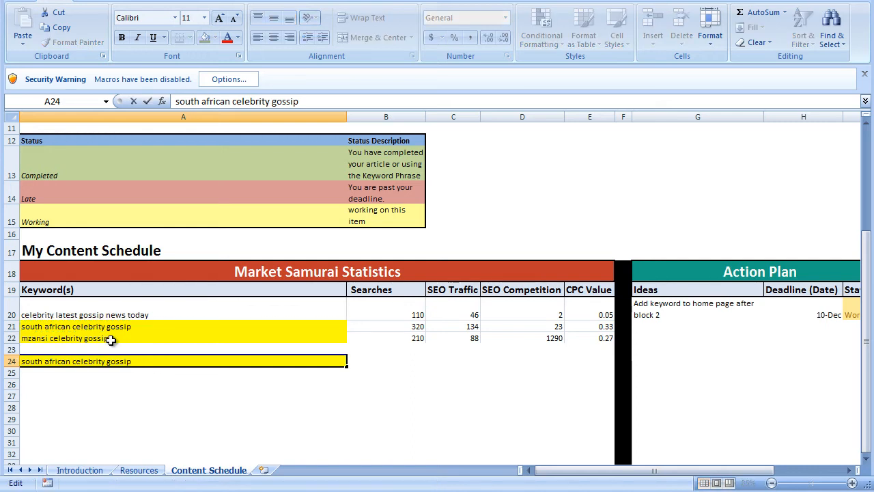
click(65, 338)
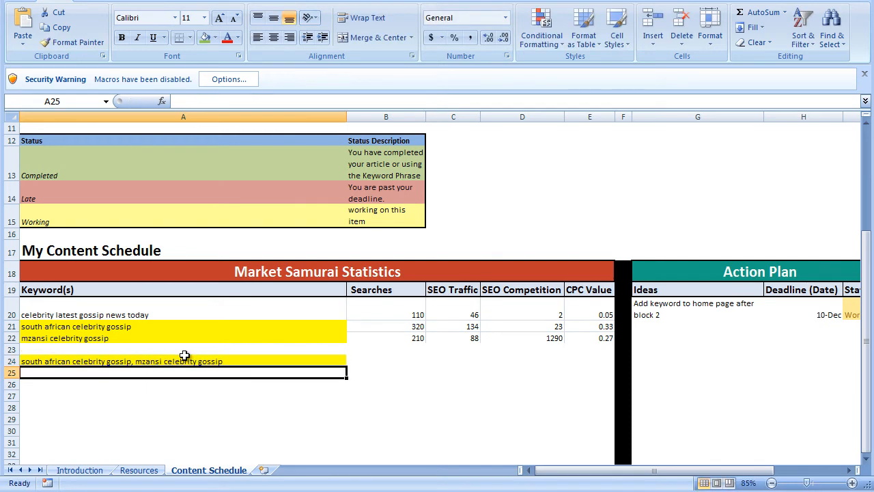
Sum rows 21 and 22 into row 24: 530 searches, 222 SEO traffic, 1313 competition
click(386, 372)
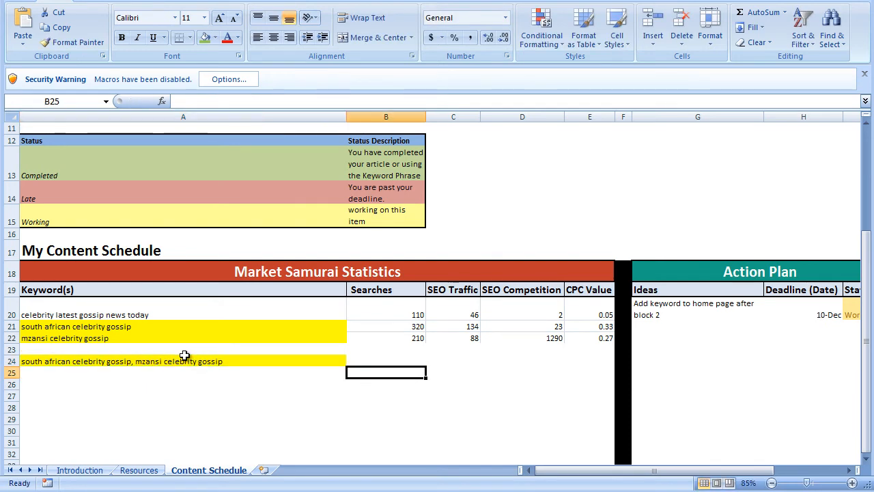
click(386, 360)
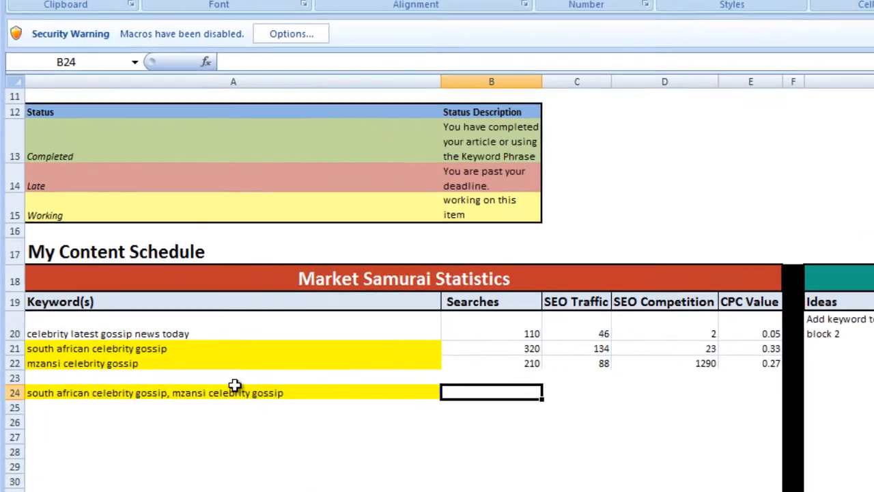
text(=B21+B22)
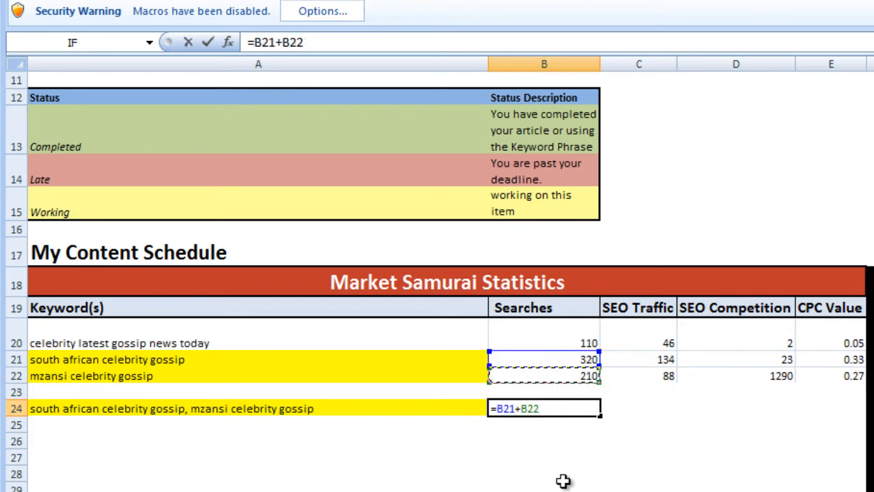
key(Return)
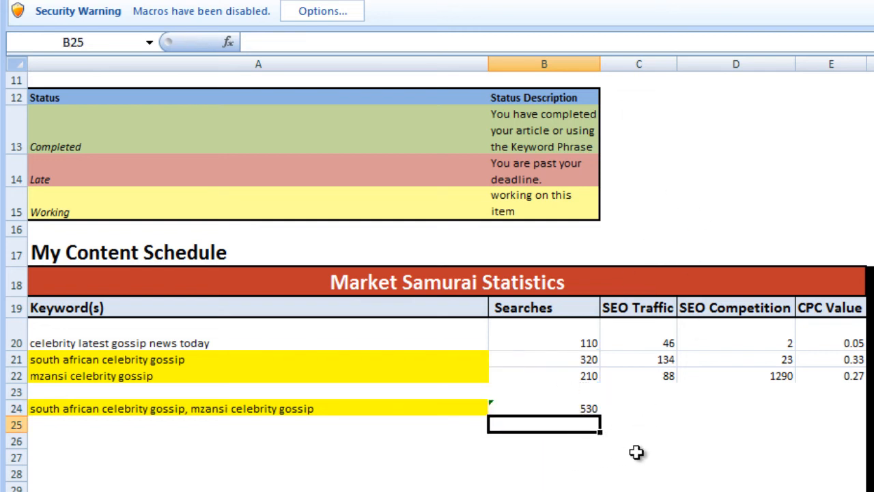
mouse_move(558, 401)
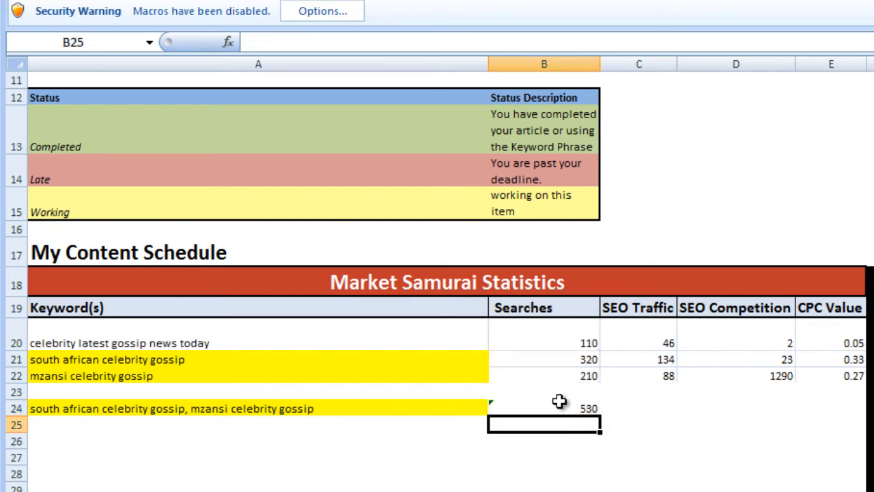
click(544, 376)
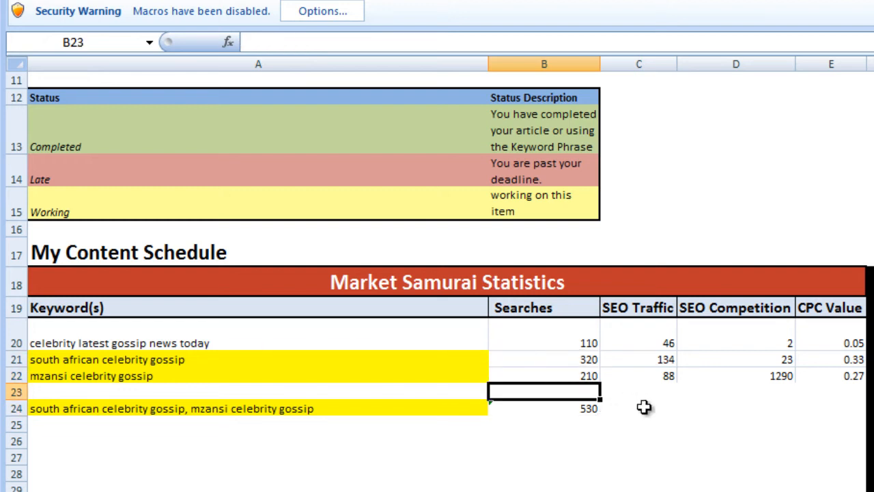
click(639, 408)
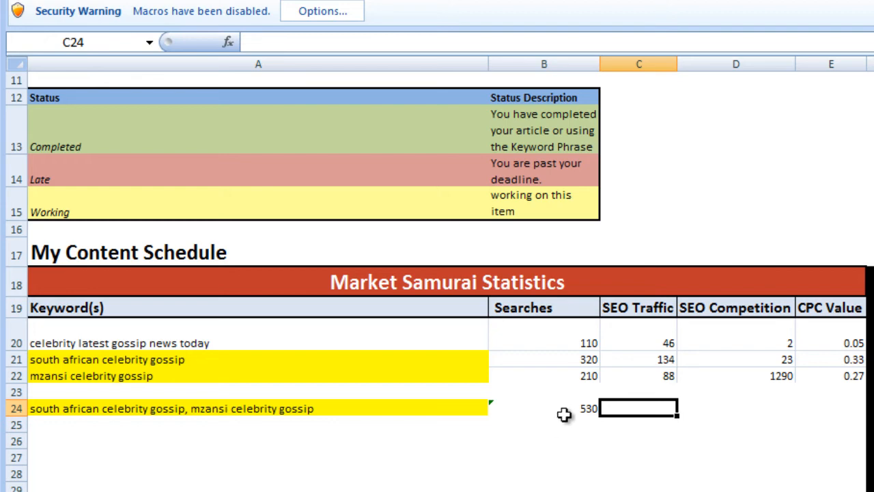
click(544, 407)
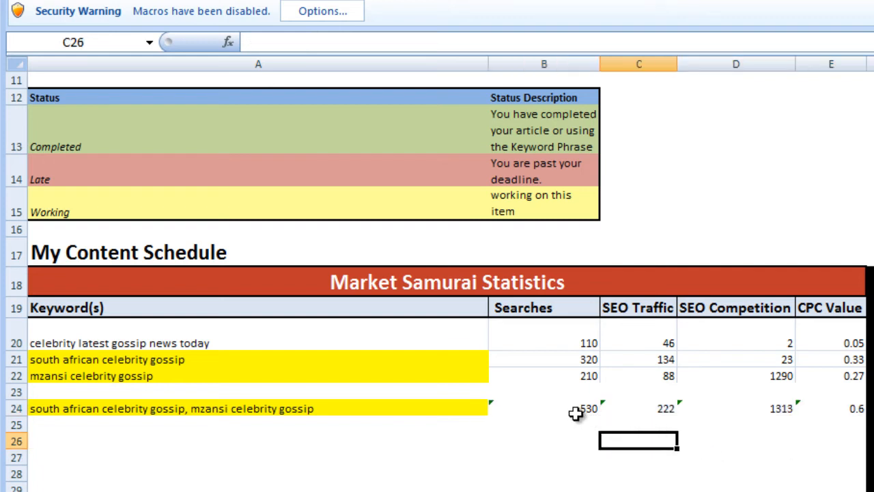
click(638, 408)
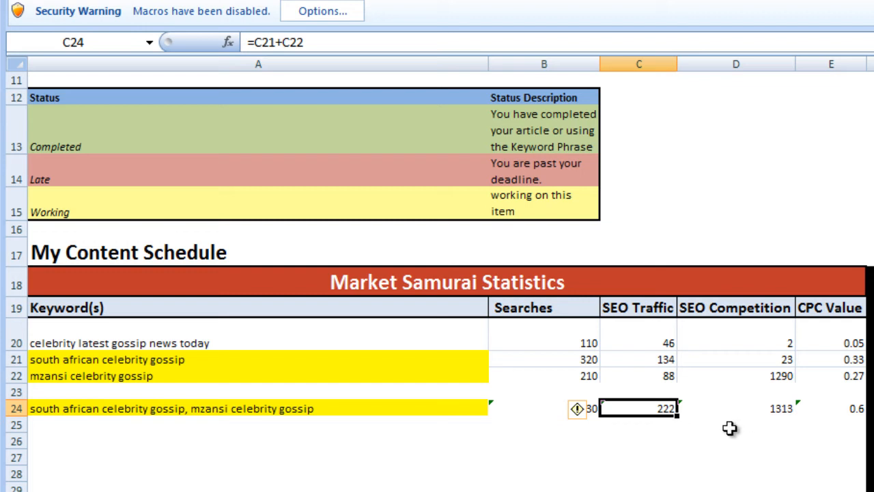
click(736, 408)
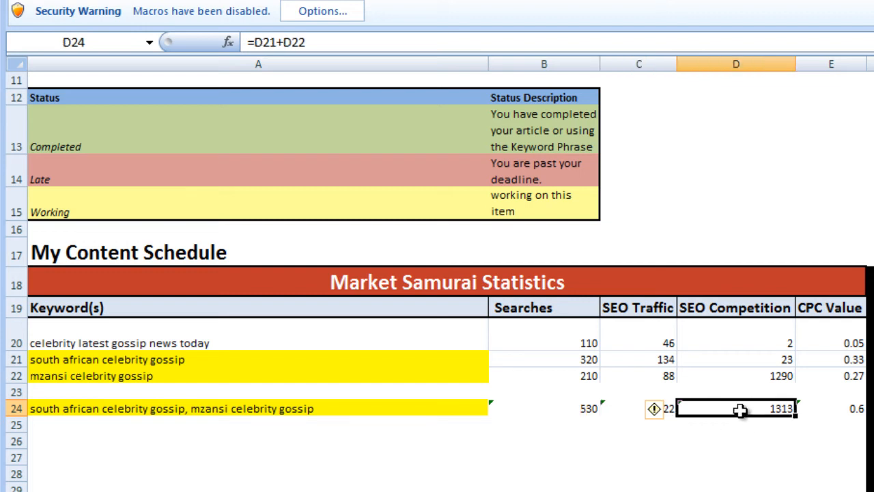
mouse_move(737, 425)
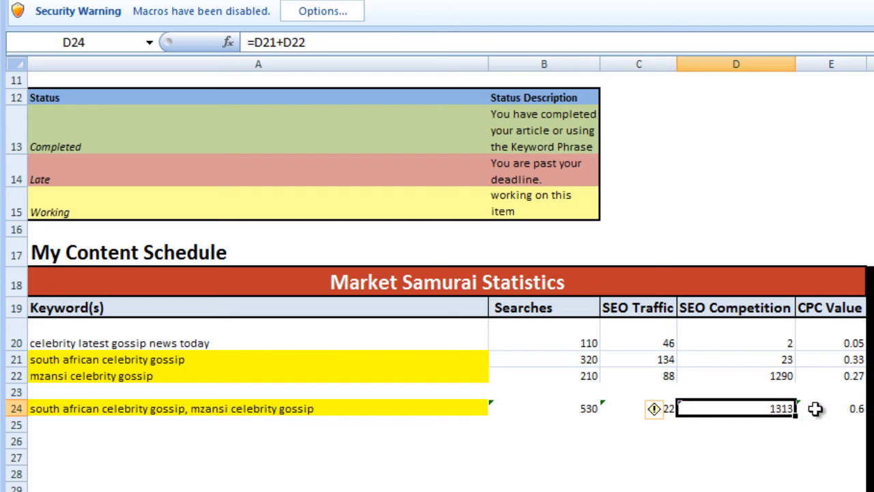
key(tab)
text(N/A)
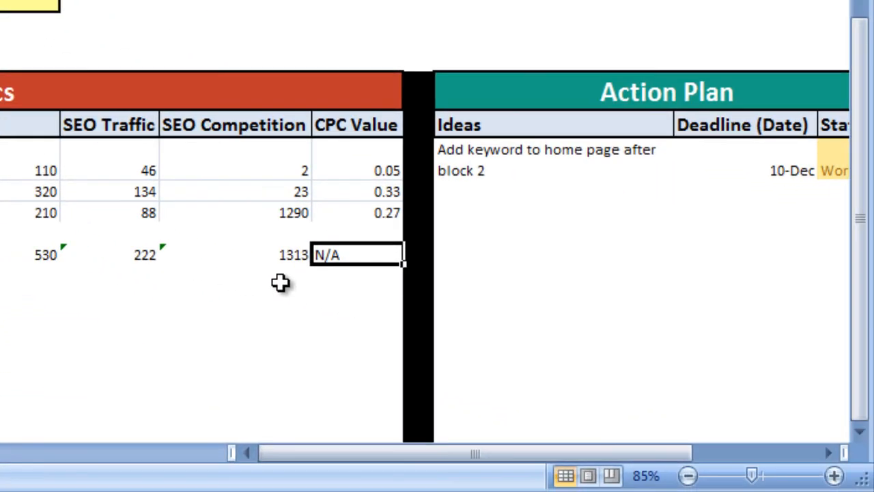
Add the idea 'Blog post about South African celebrity gossip with a focus on Mzanzi' in G24
click(553, 254)
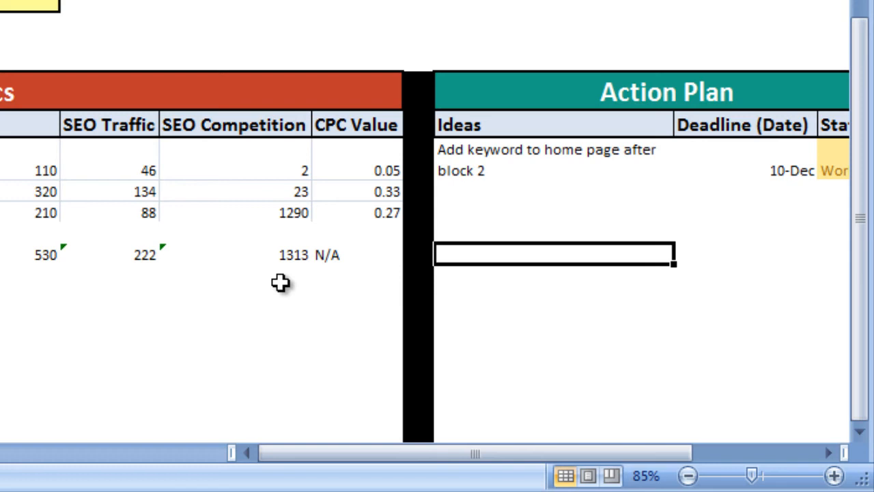
text(Blog post about)
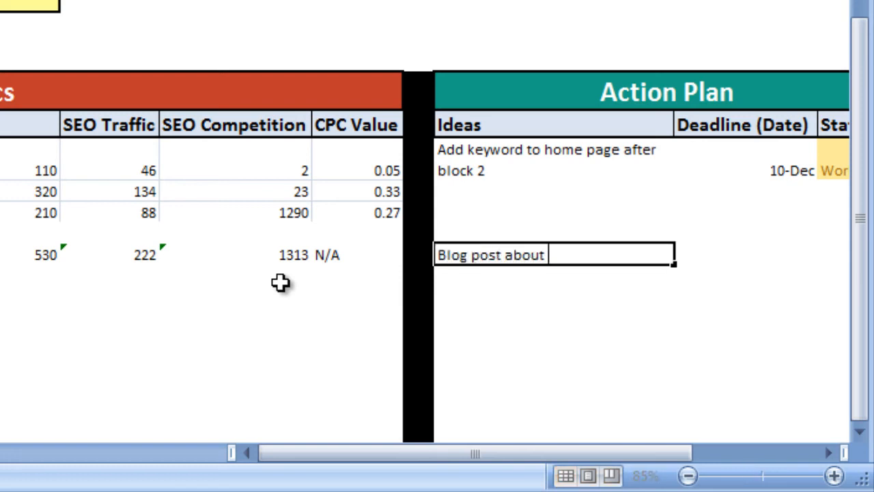
text(South African celeb)
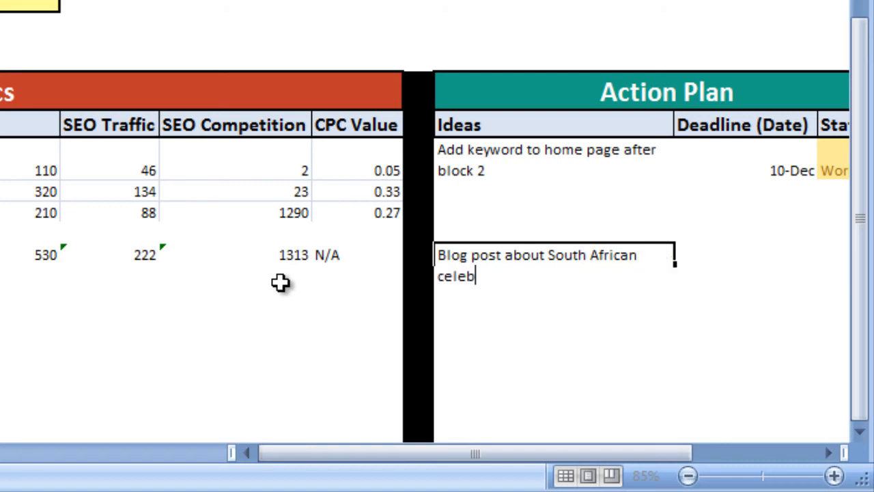
text(rity gossip with a fo)
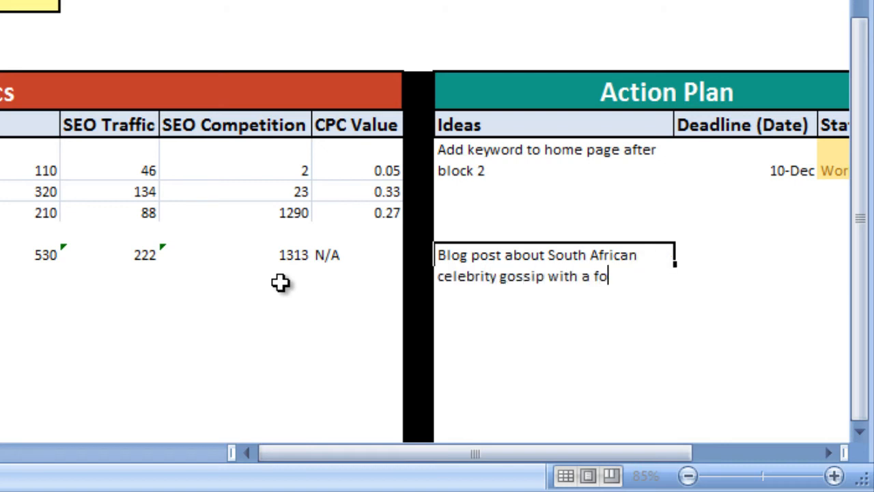
text(cus on Mzanzi)
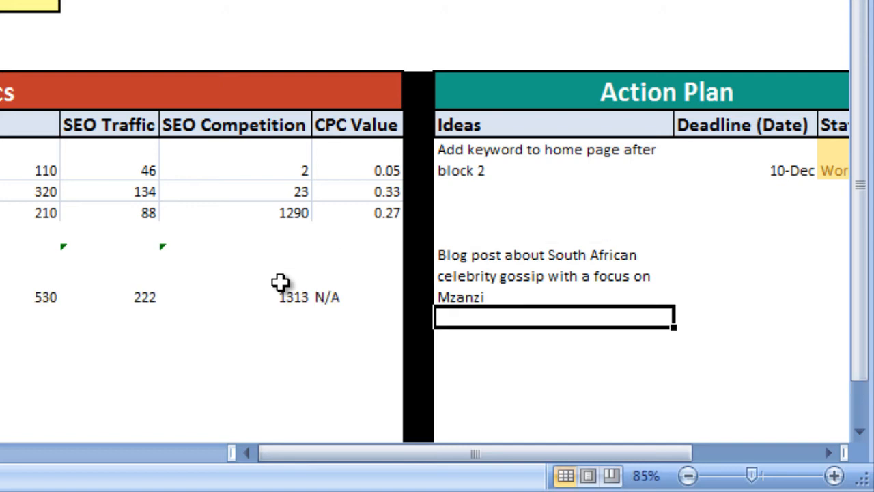
click(744, 275)
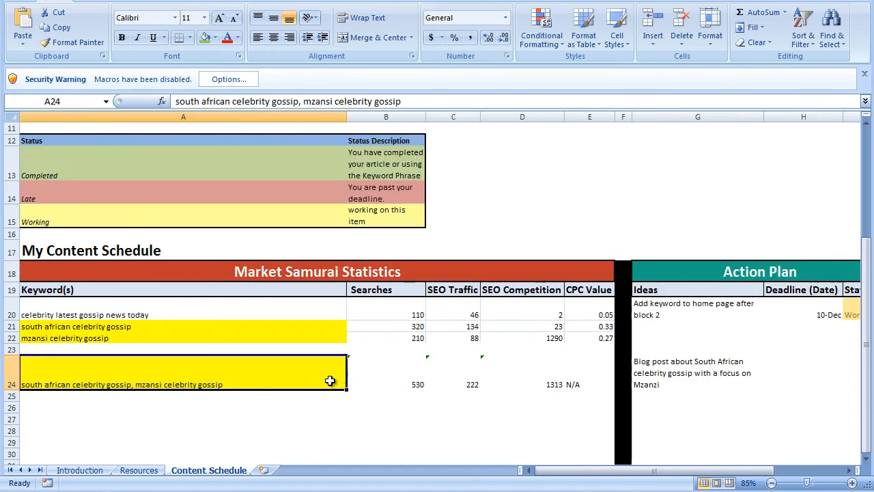
mouse_move(342, 383)
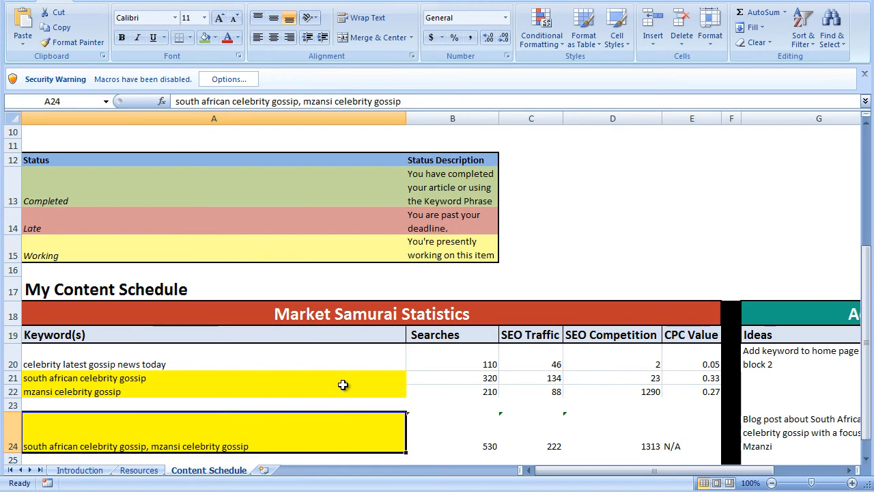
Scroll down and click an empty cell below the finished table
scroll(down, 3)
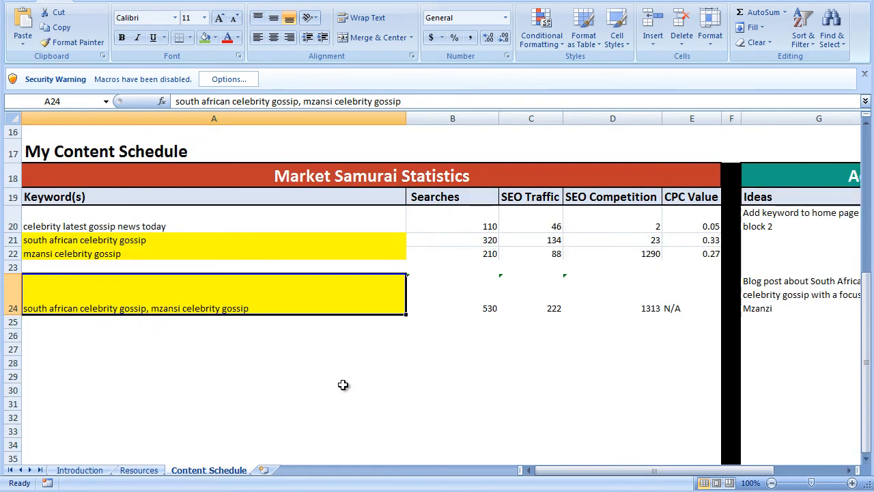
mouse_move(314, 387)
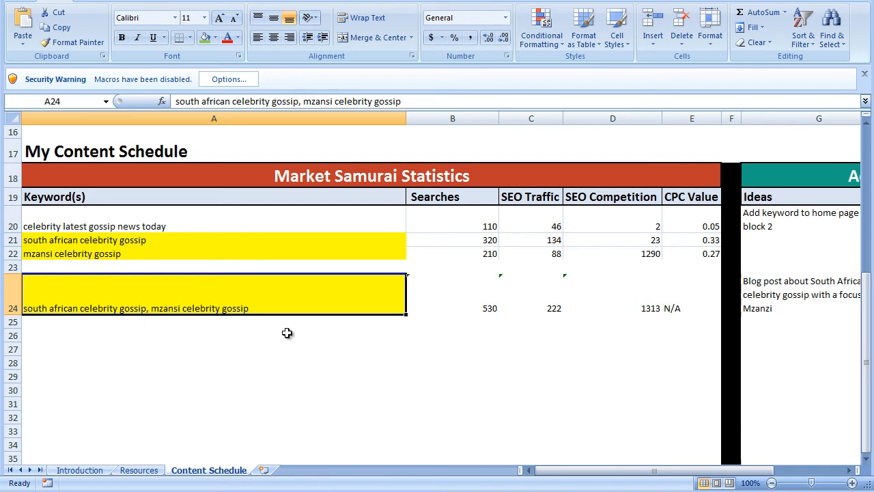
click(214, 334)
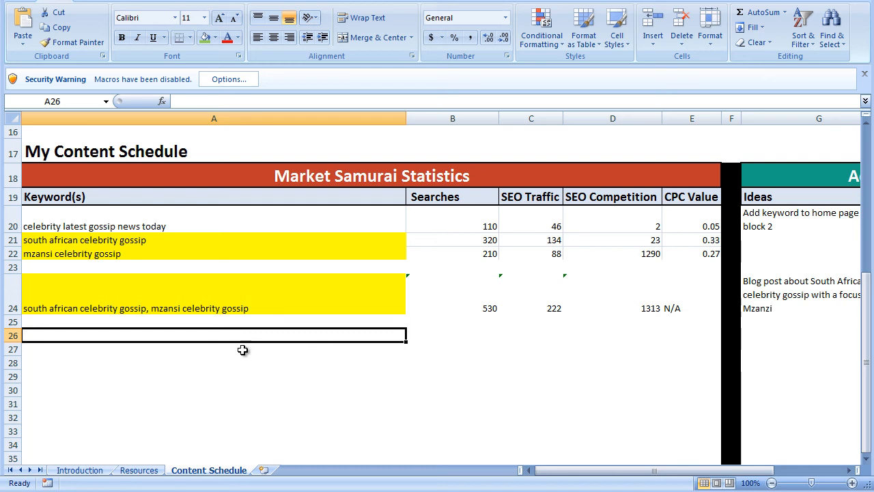